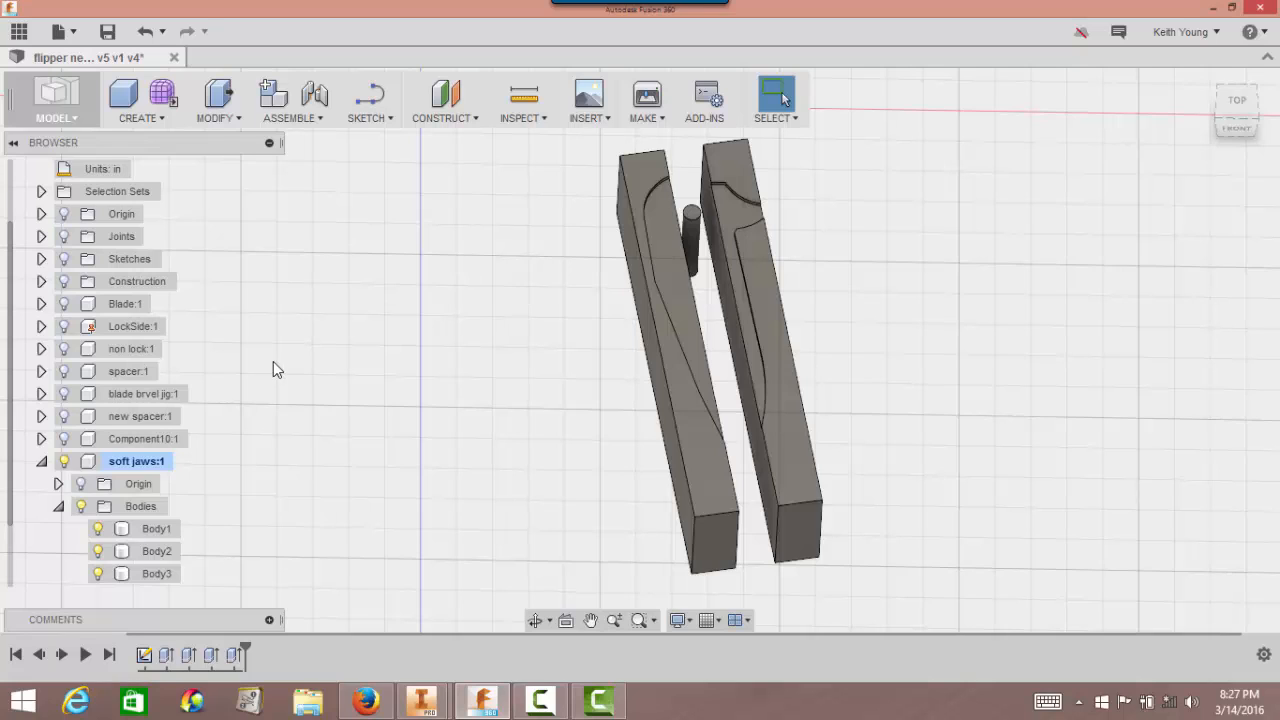
pyautogui.moveTo(396, 340)
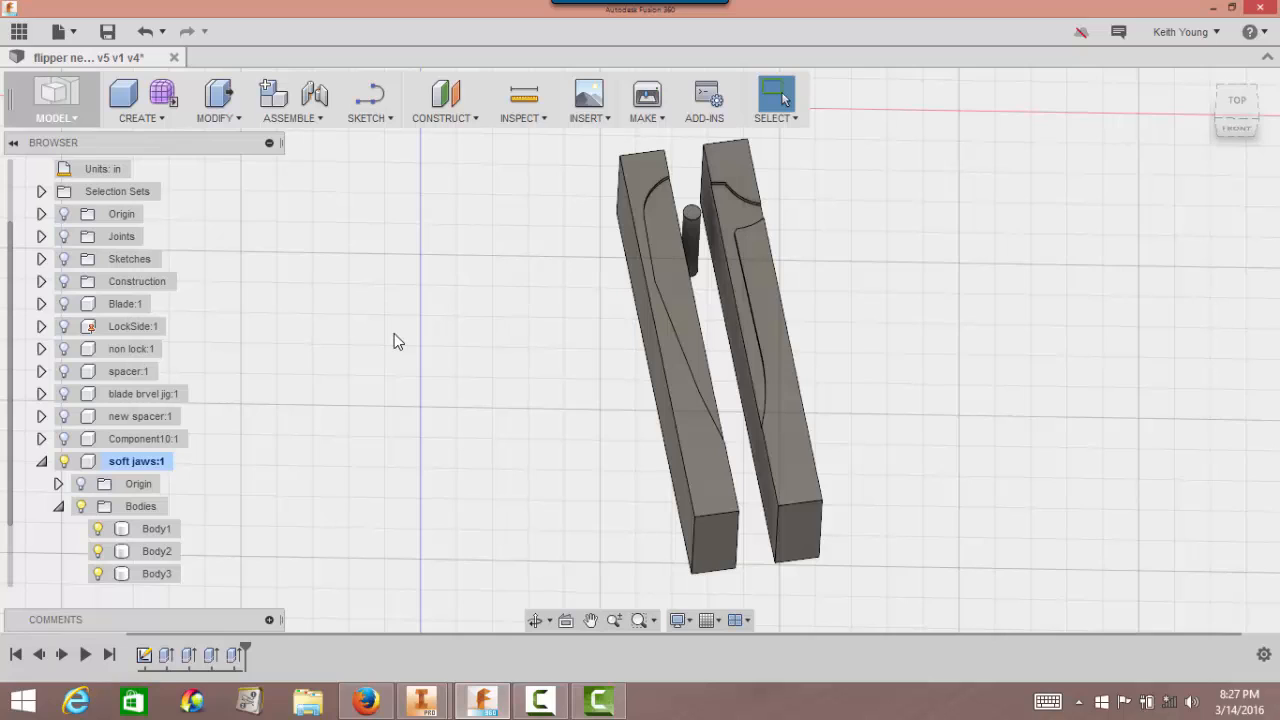
pyautogui.moveTo(420, 352)
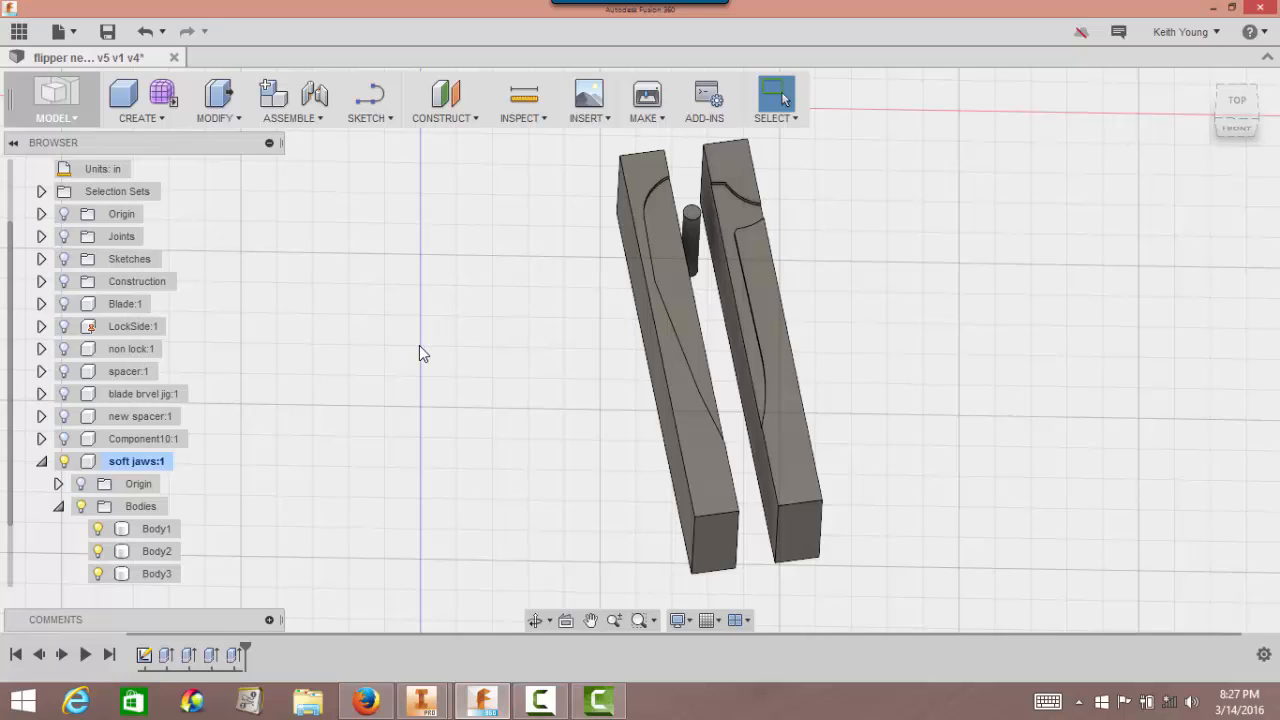
pyautogui.moveTo(456, 346)
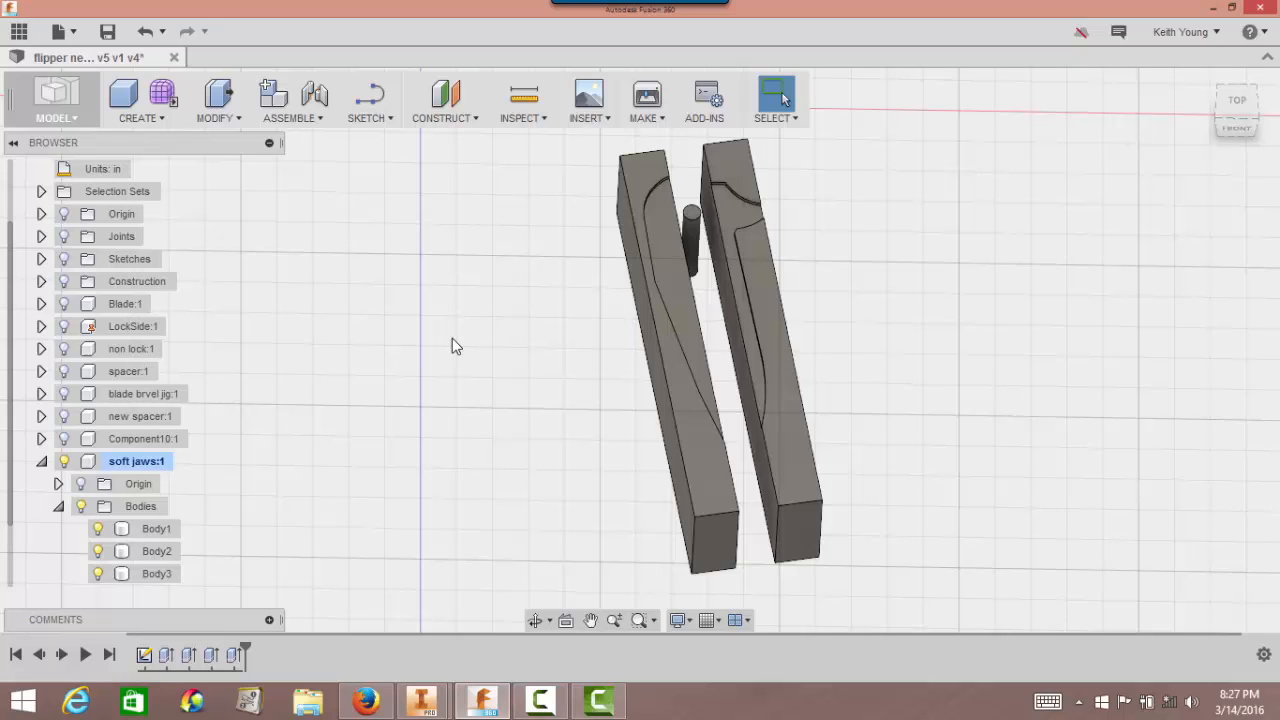
pyautogui.moveTo(518, 328)
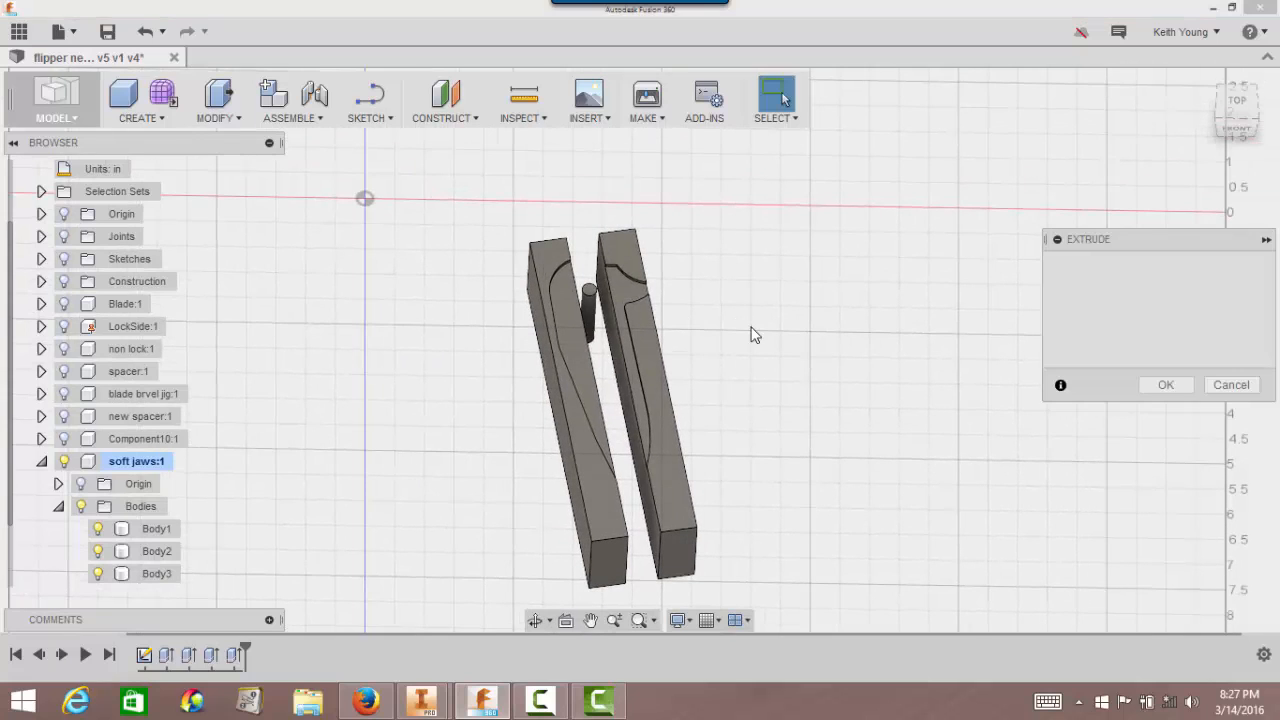
# Start an extrude on the spacer post profile and review its operation options before hiding the post.
pyautogui.click(590, 292)
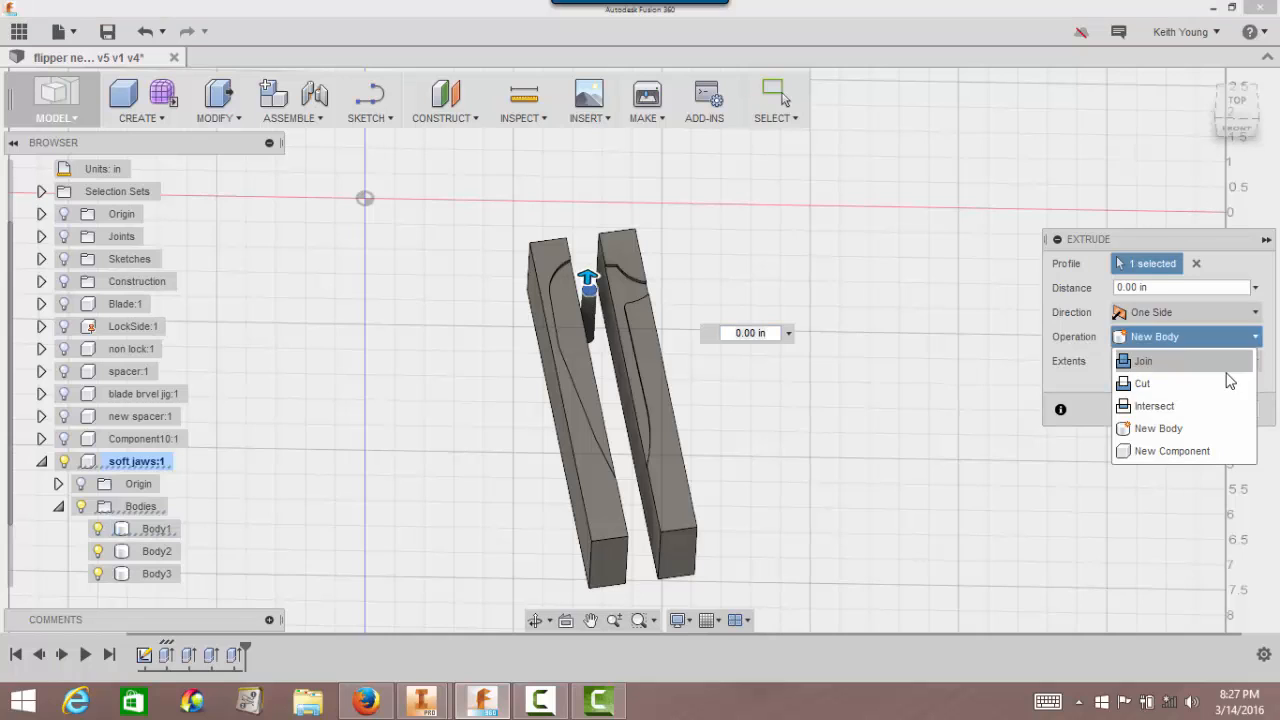
pyautogui.click(1142, 384)
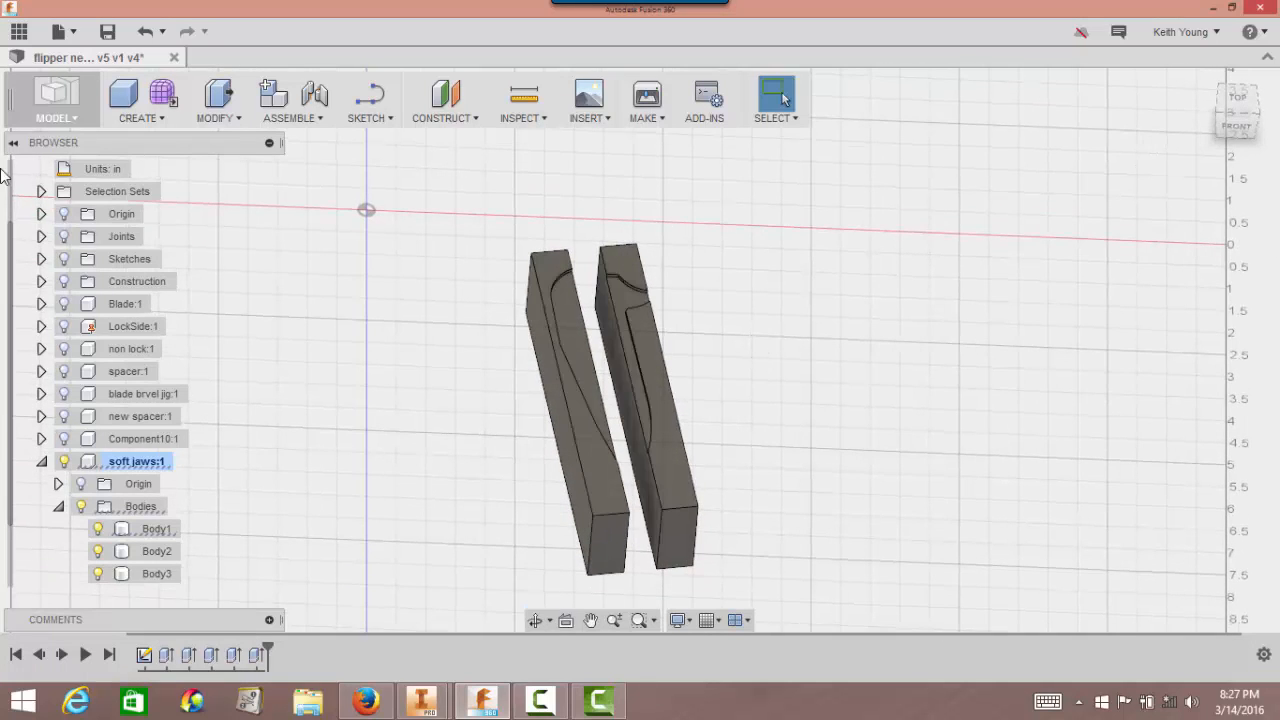
pyautogui.moveTo(56, 96)
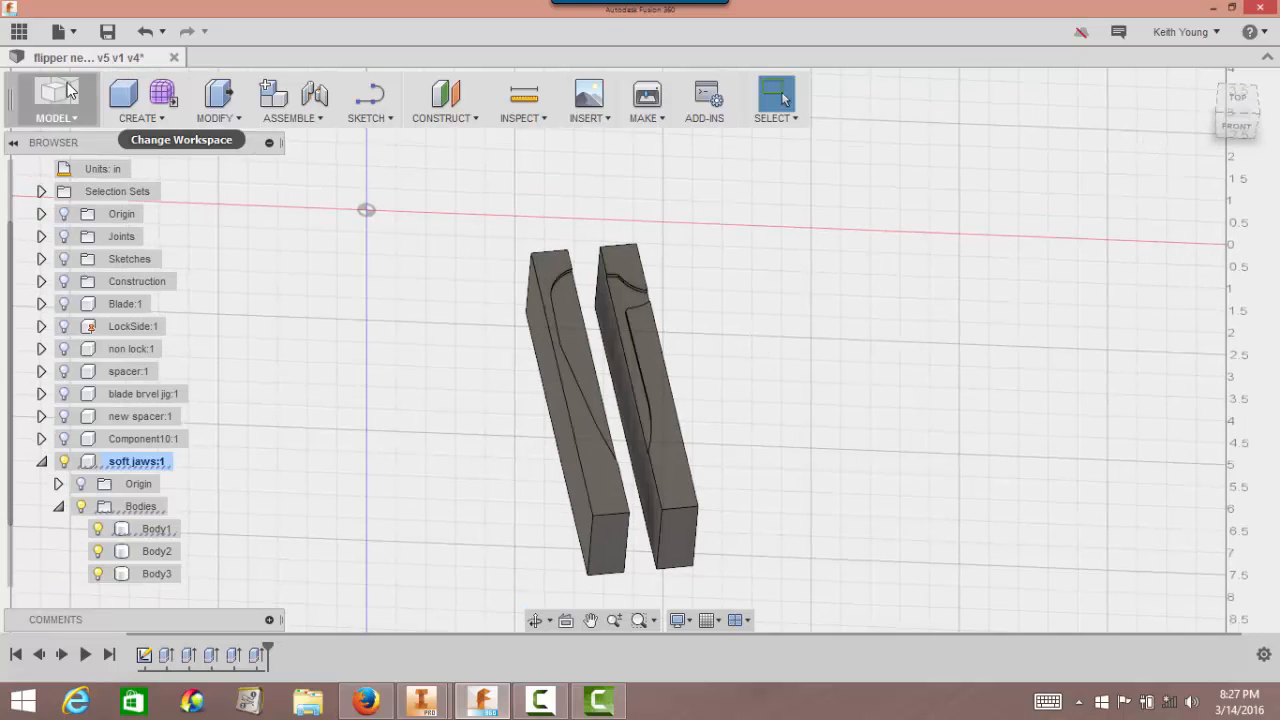
# Switch to the CAM workspace and orbit from the Front view to look down on the jaws.
pyautogui.click(56, 96)
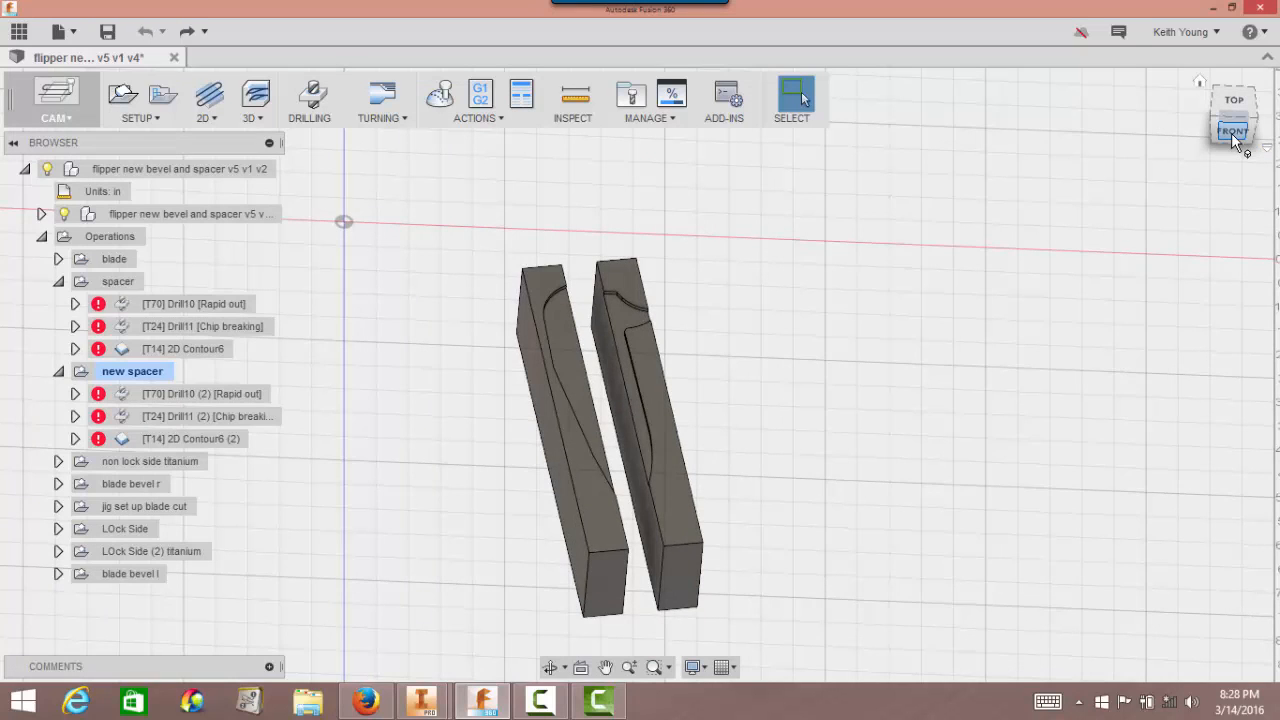
pyautogui.click(1232, 114)
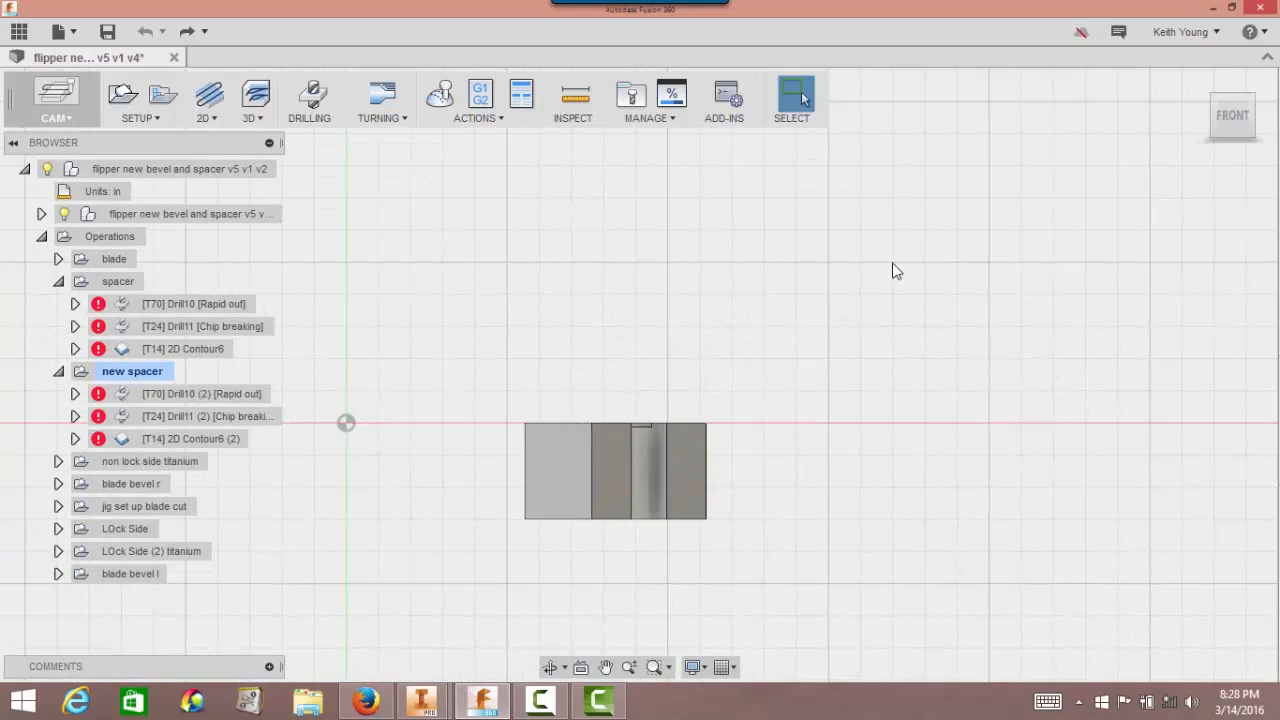
pyautogui.moveTo(896, 272); pyautogui.dragTo(856, 346)
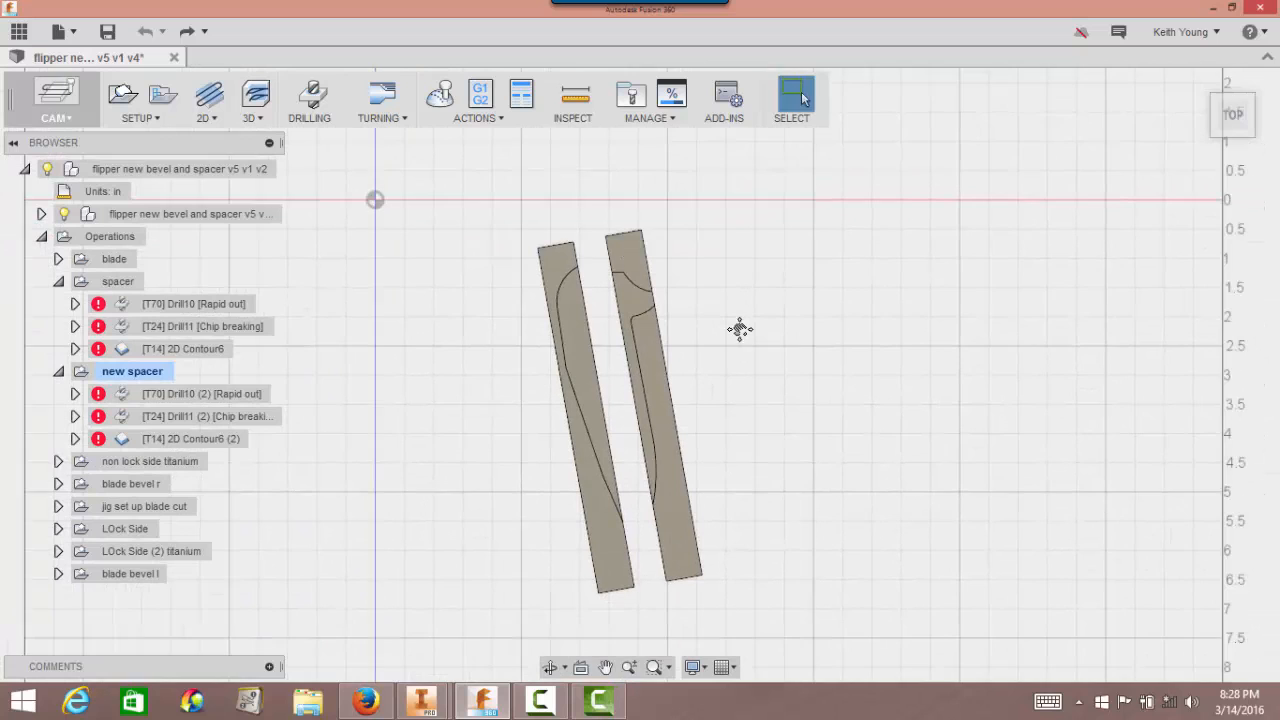
# In the MODEL workspace, Move both jaw bodies with a Y angle of -10 deg so they stand upright.
pyautogui.click(56, 100)
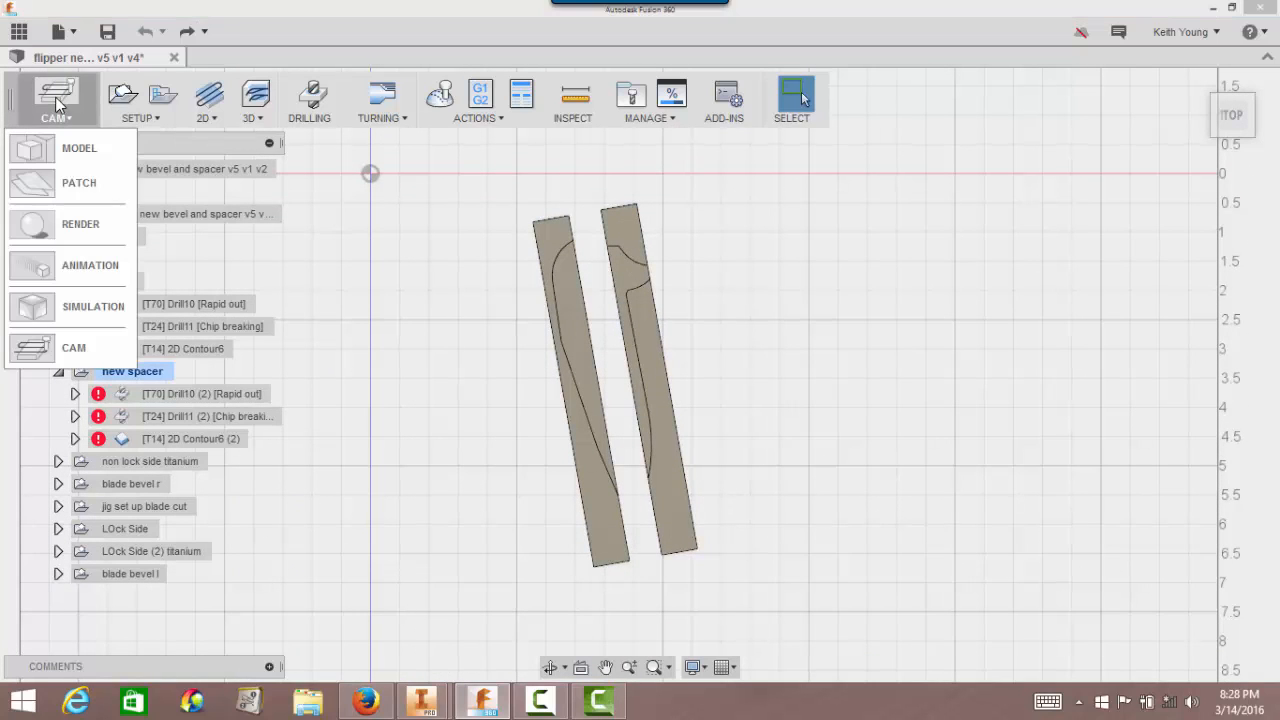
pyautogui.moveTo(64, 148)
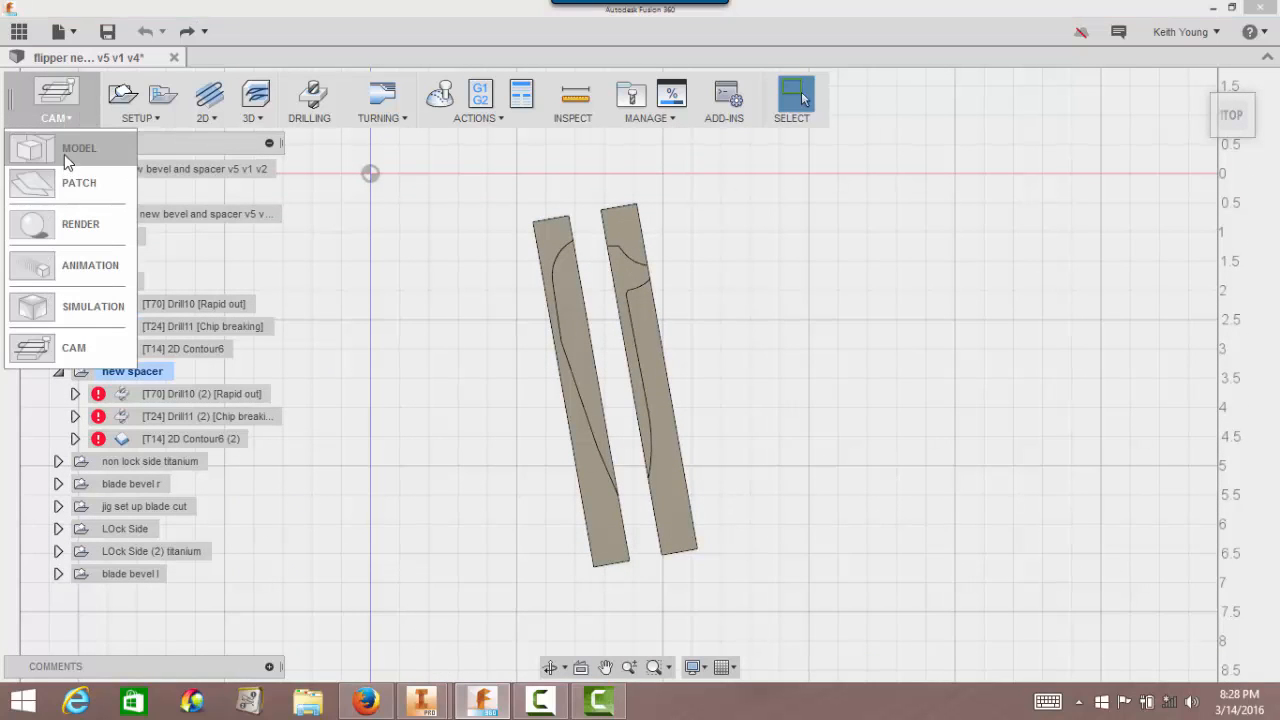
pyautogui.click(80, 148)
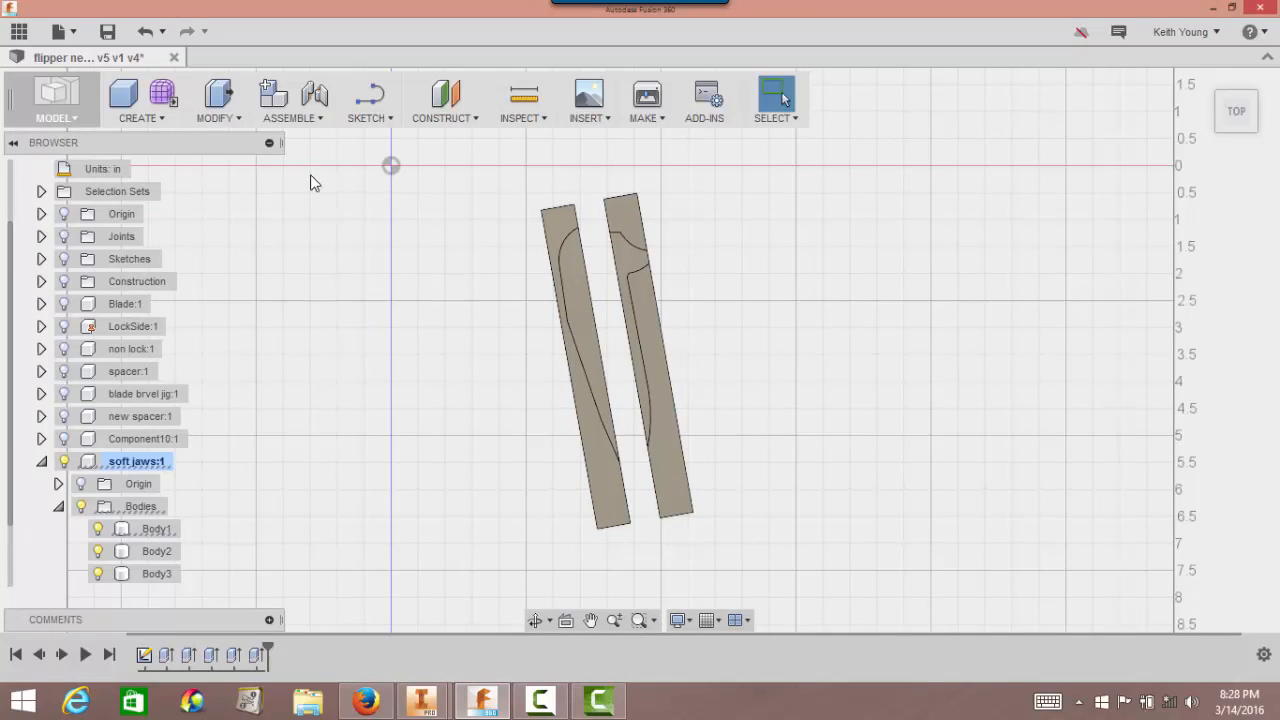
pyautogui.click(216, 100)
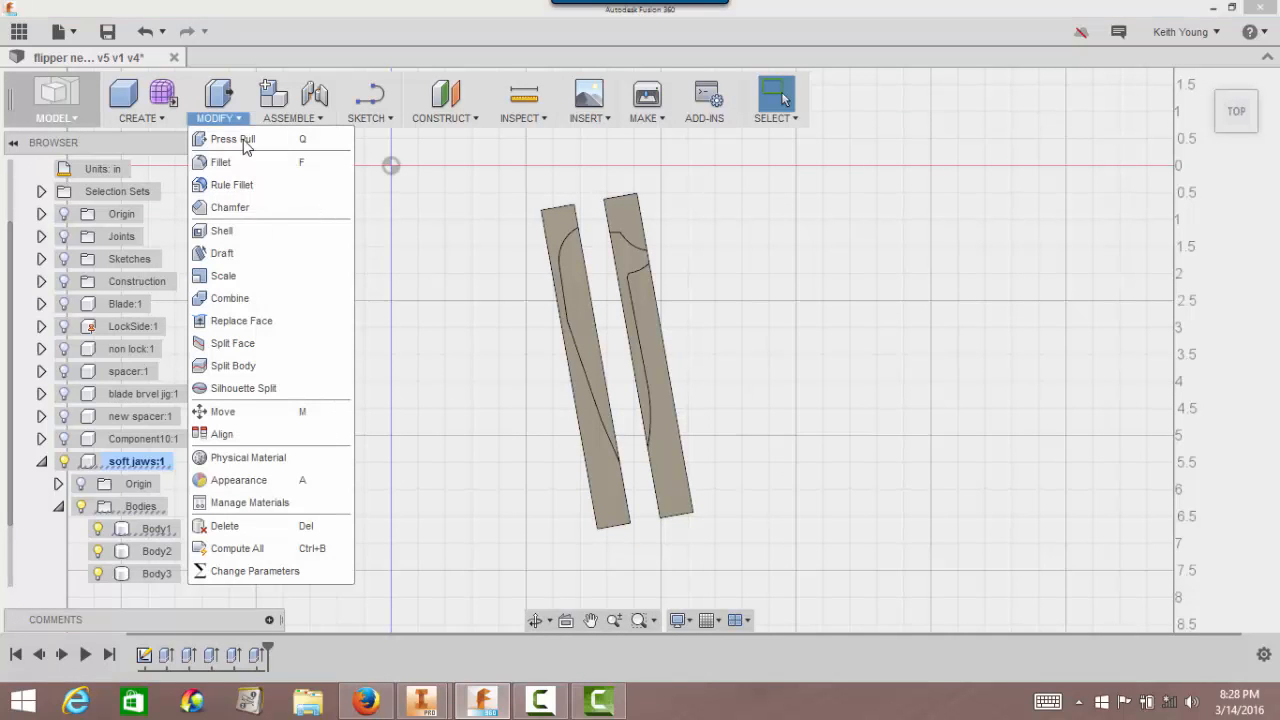
pyautogui.click(222, 412)
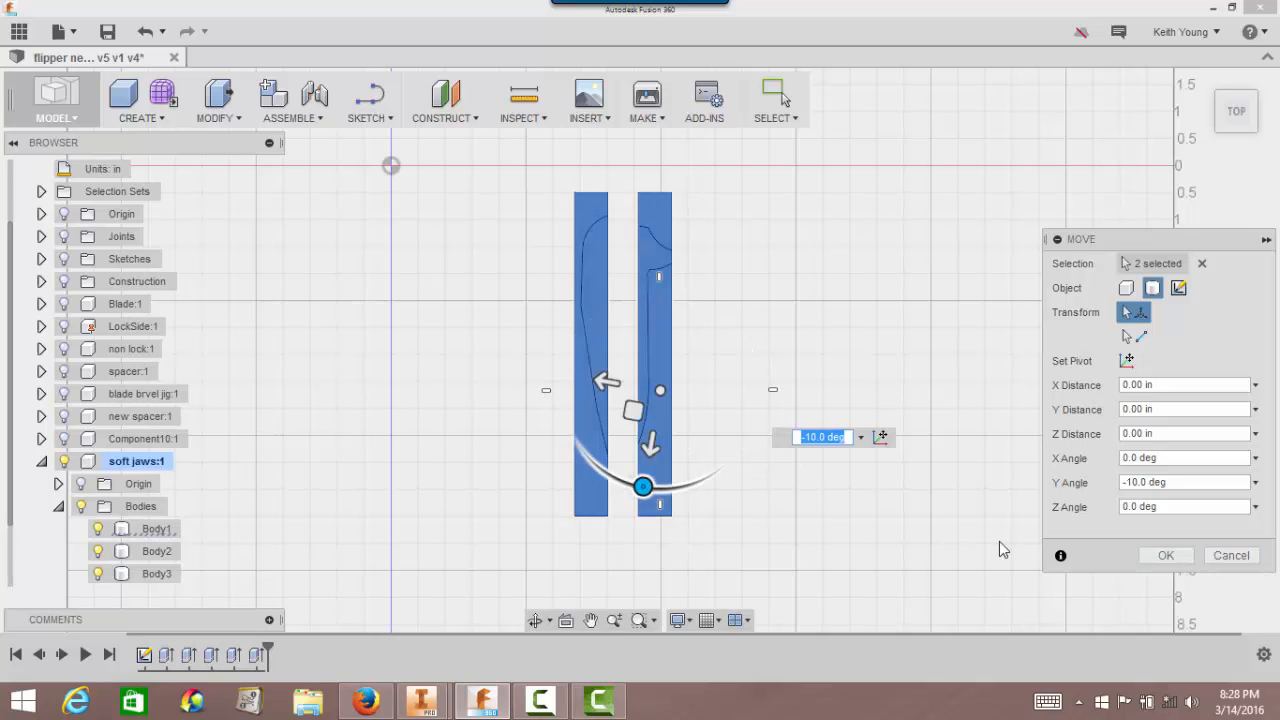
pyautogui.moveTo(986, 546)
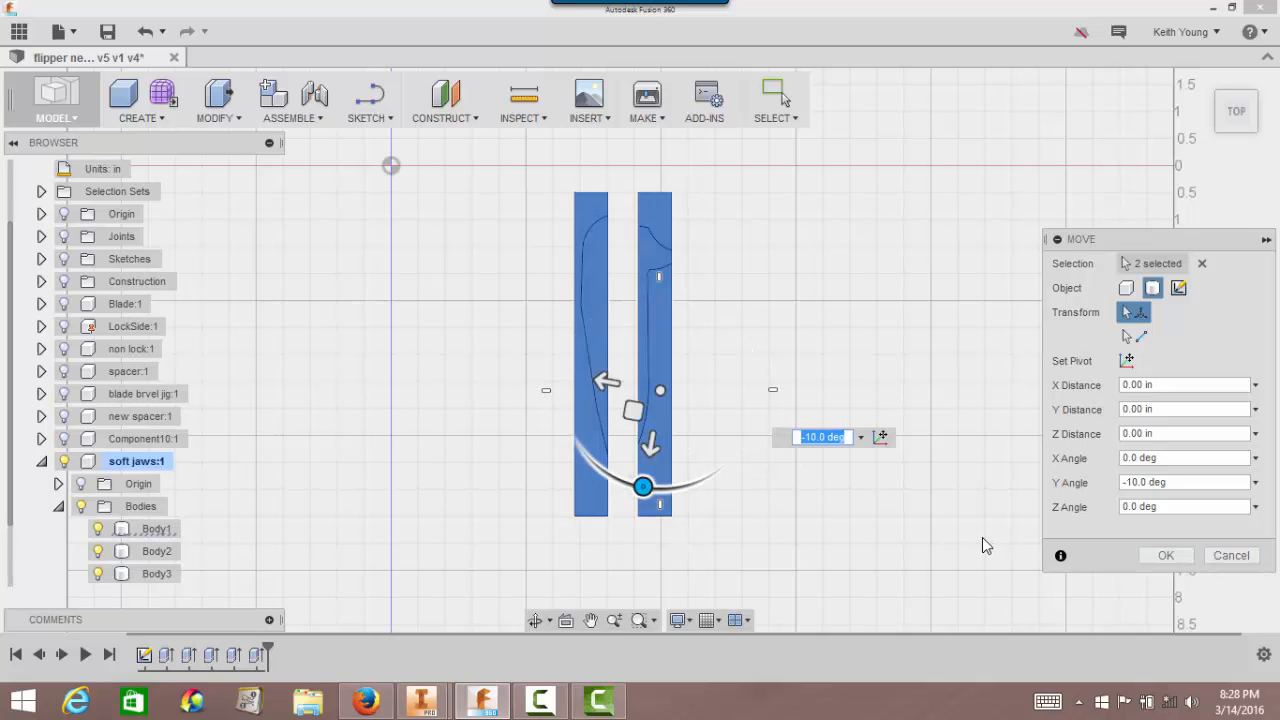
pyautogui.click(1166, 556)
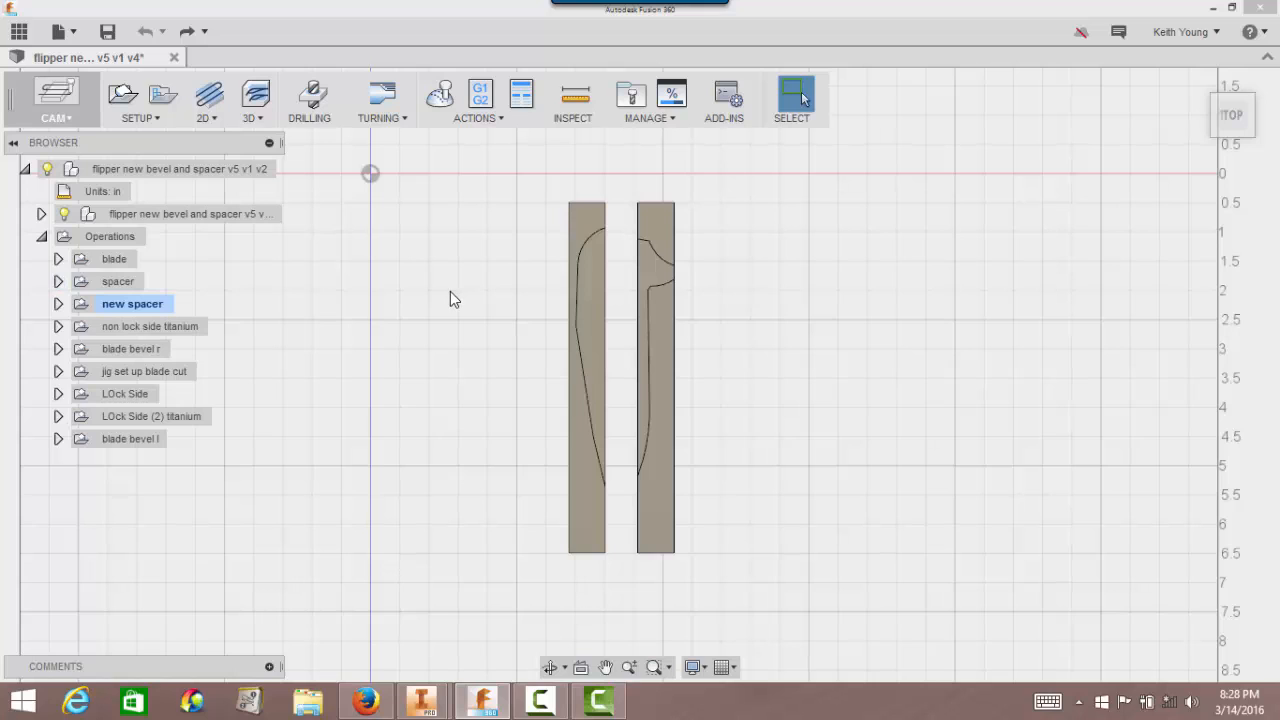
pyautogui.moveTo(116, 280)
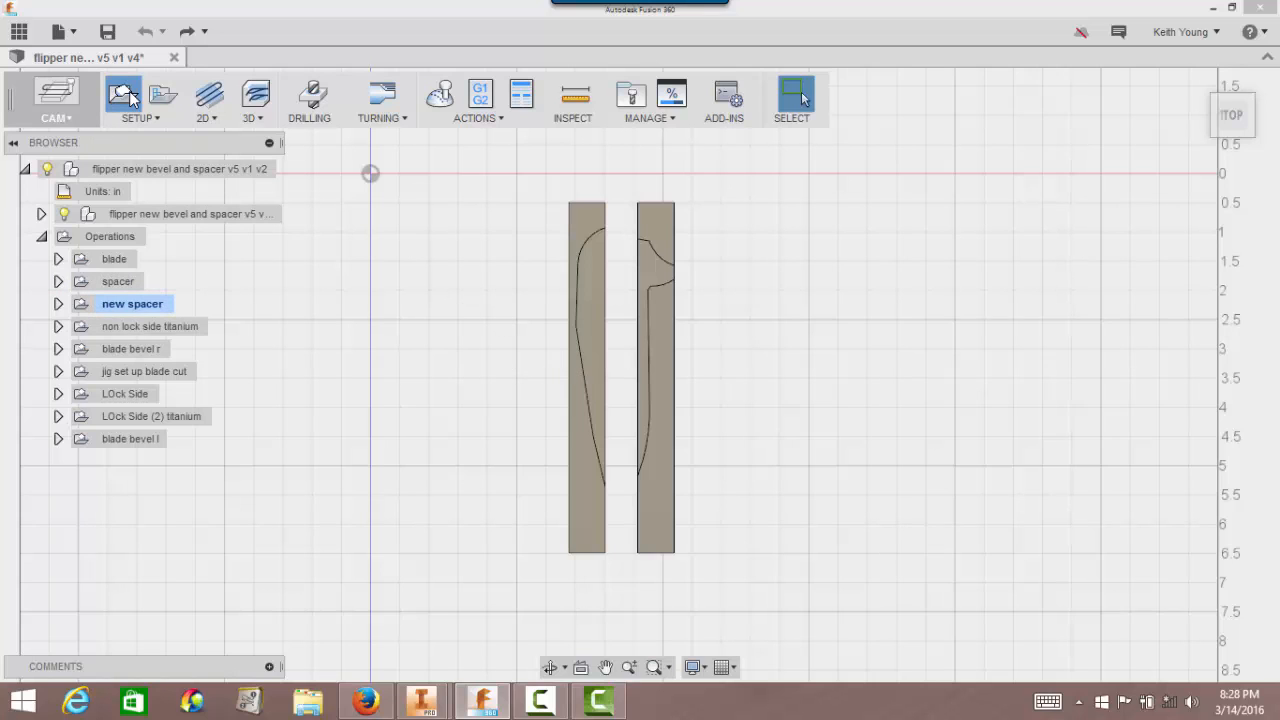
# Create Setup12 with the two jaw bodies as its model and a stock box around them.
pyautogui.click(140, 100)
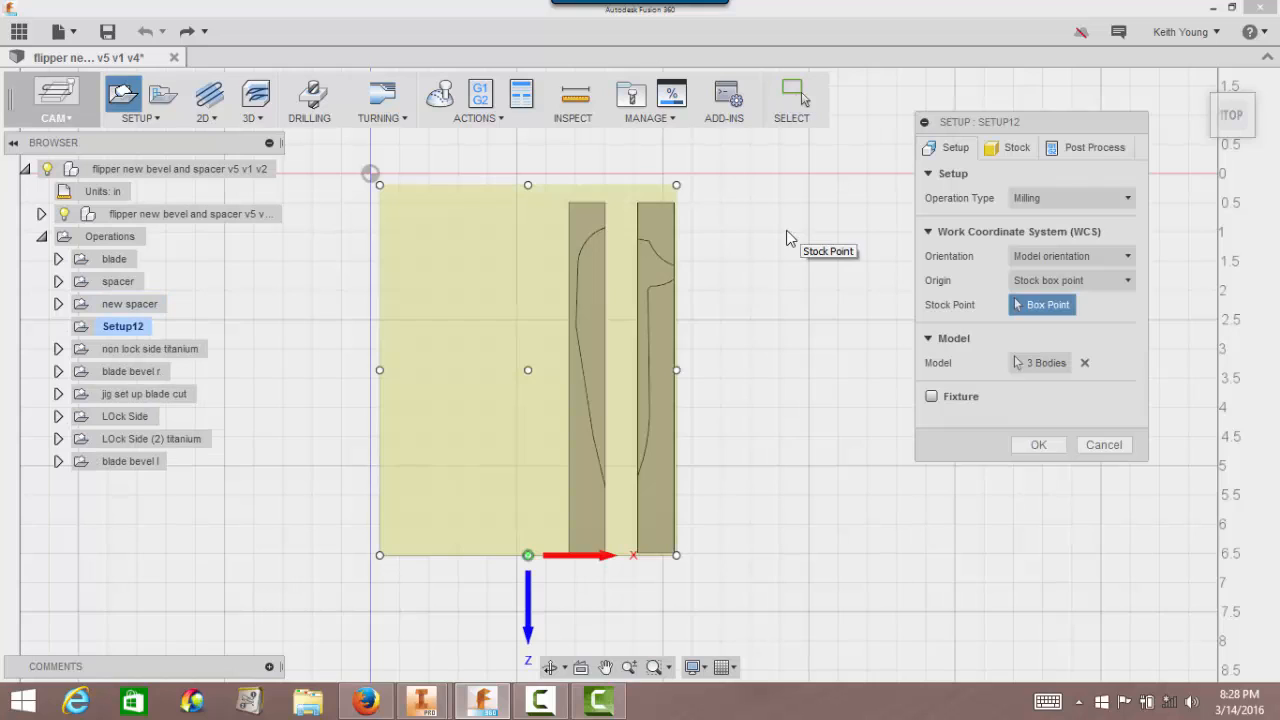
pyautogui.moveTo(796, 288)
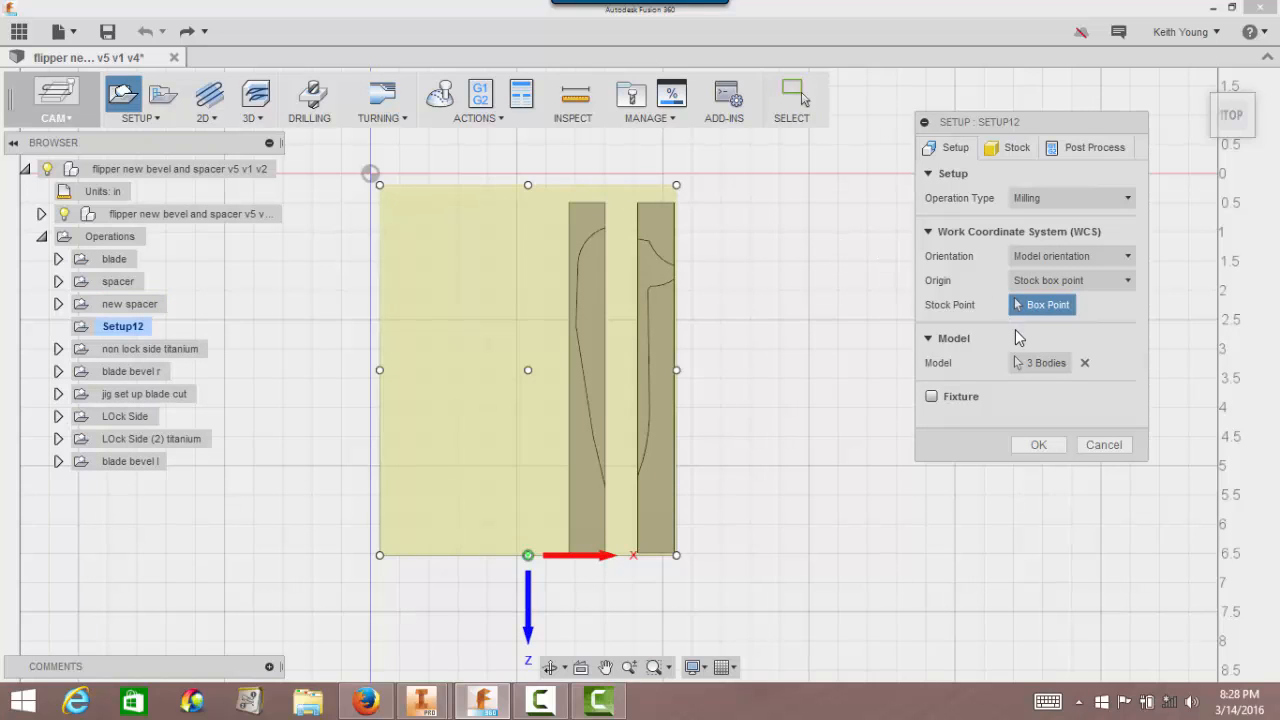
pyautogui.moveTo(1040, 362)
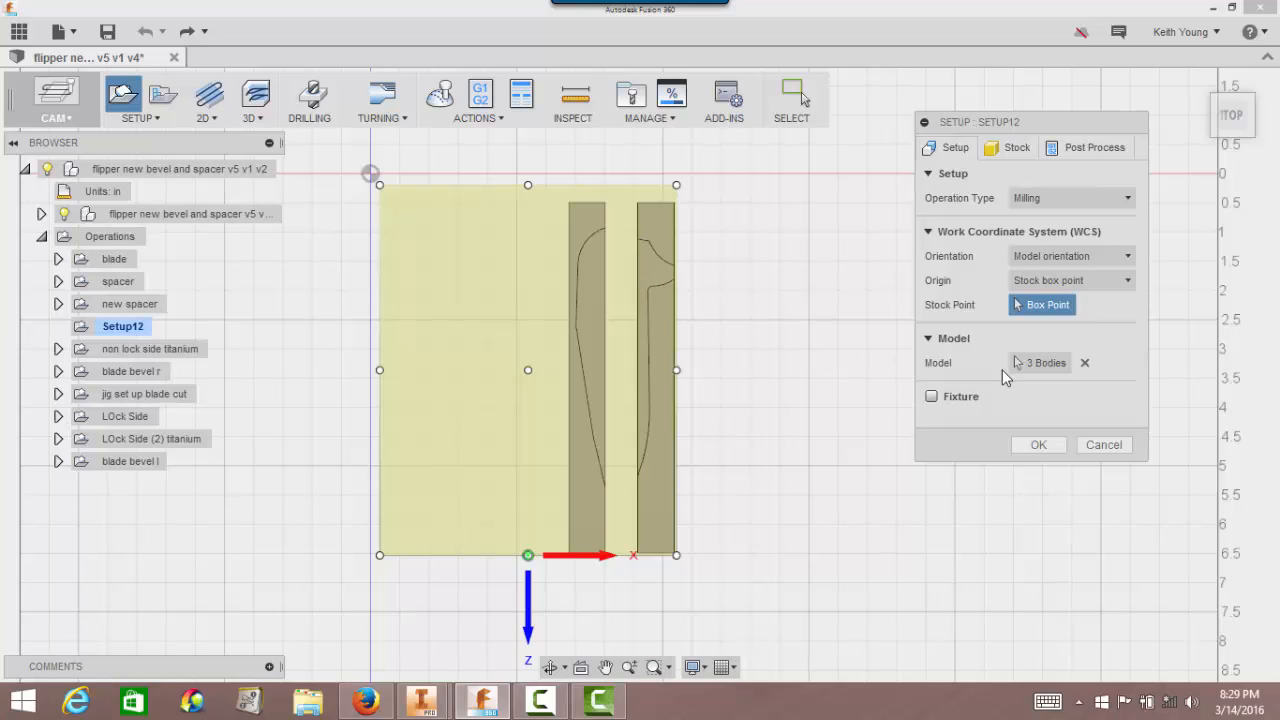
pyautogui.moveTo(790, 348)
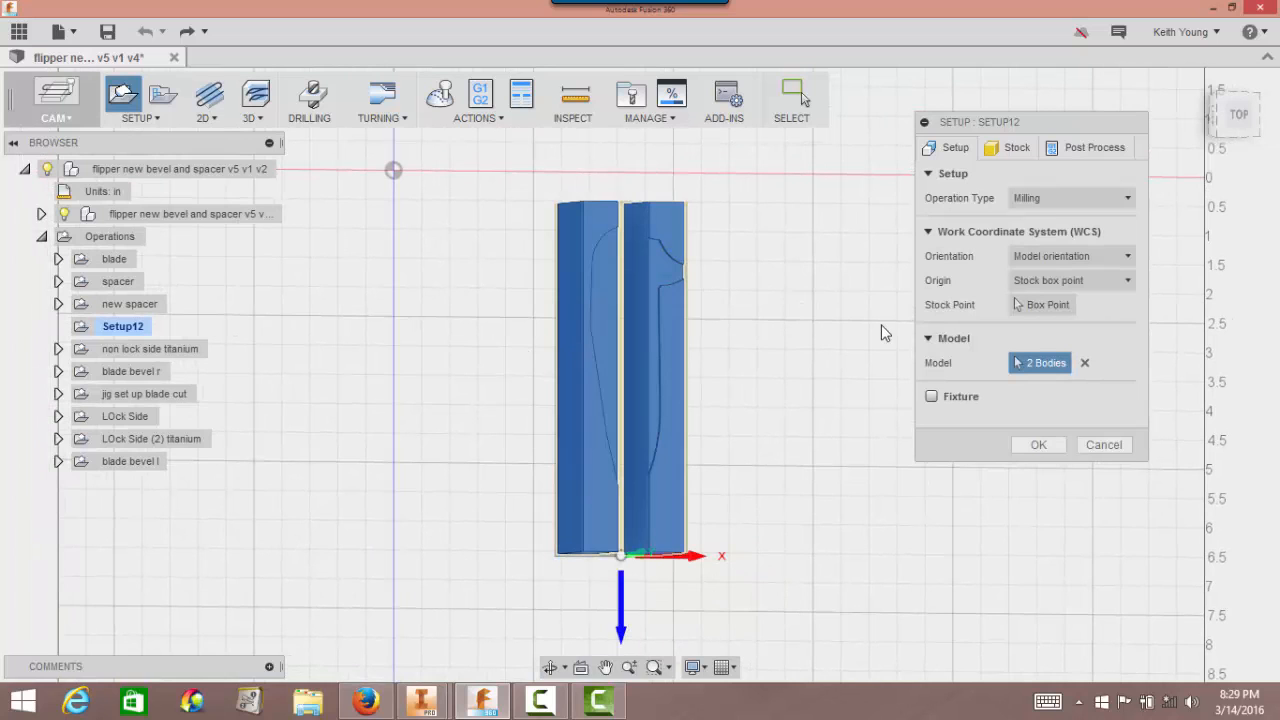
pyautogui.moveTo(836, 354)
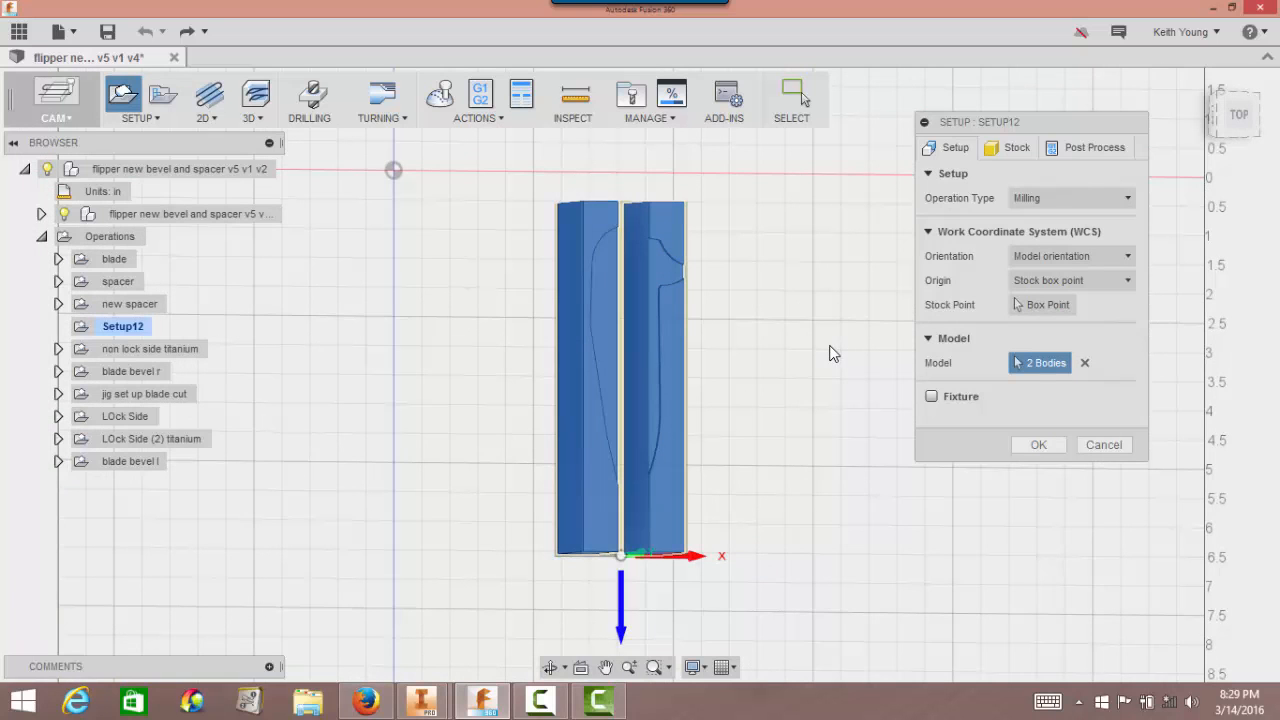
pyautogui.moveTo(796, 308)
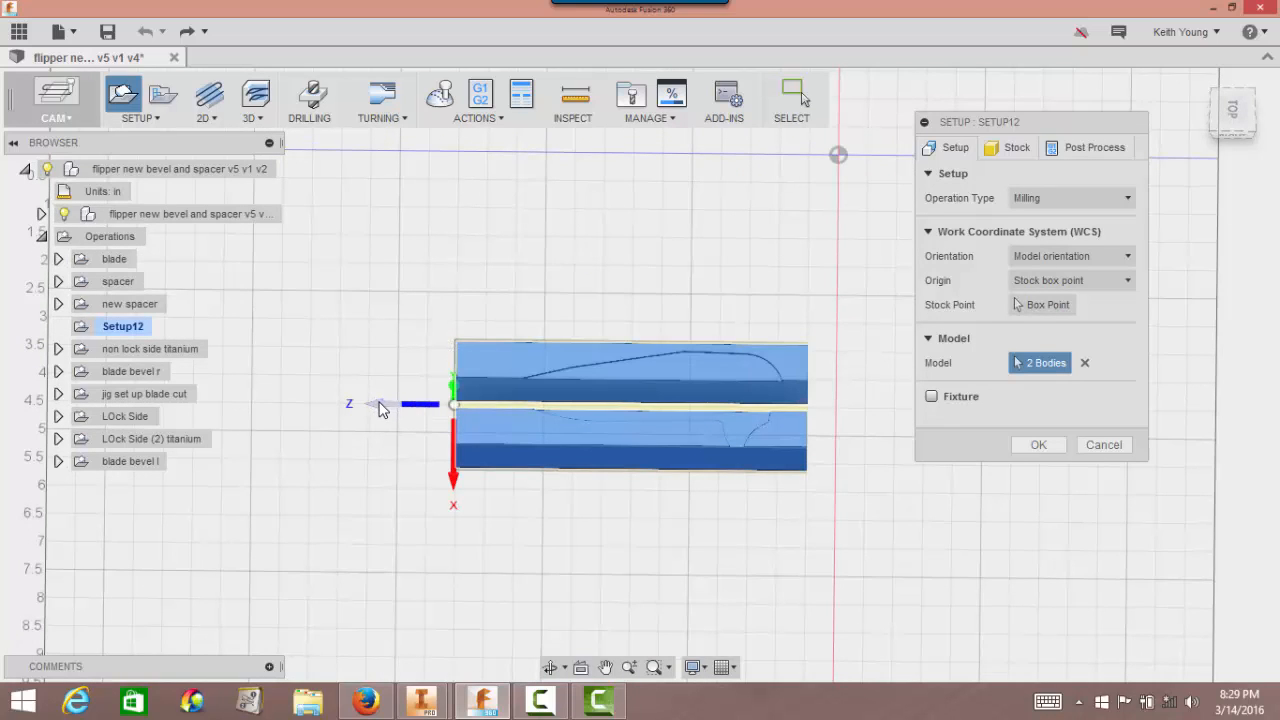
# Set orientation to 'Select Z axis/plane & X axis' from a jaw face and edge, origin at a selected point.
pyautogui.click(1070, 256)
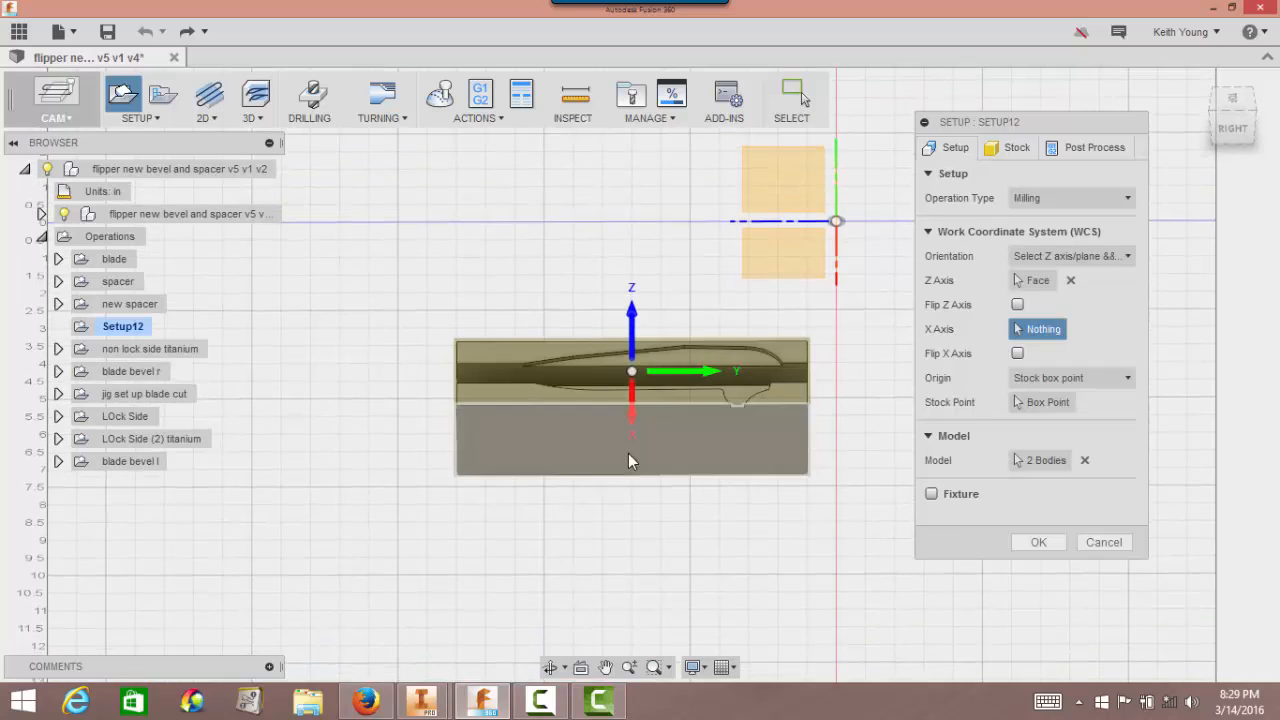
pyautogui.moveTo(790, 468)
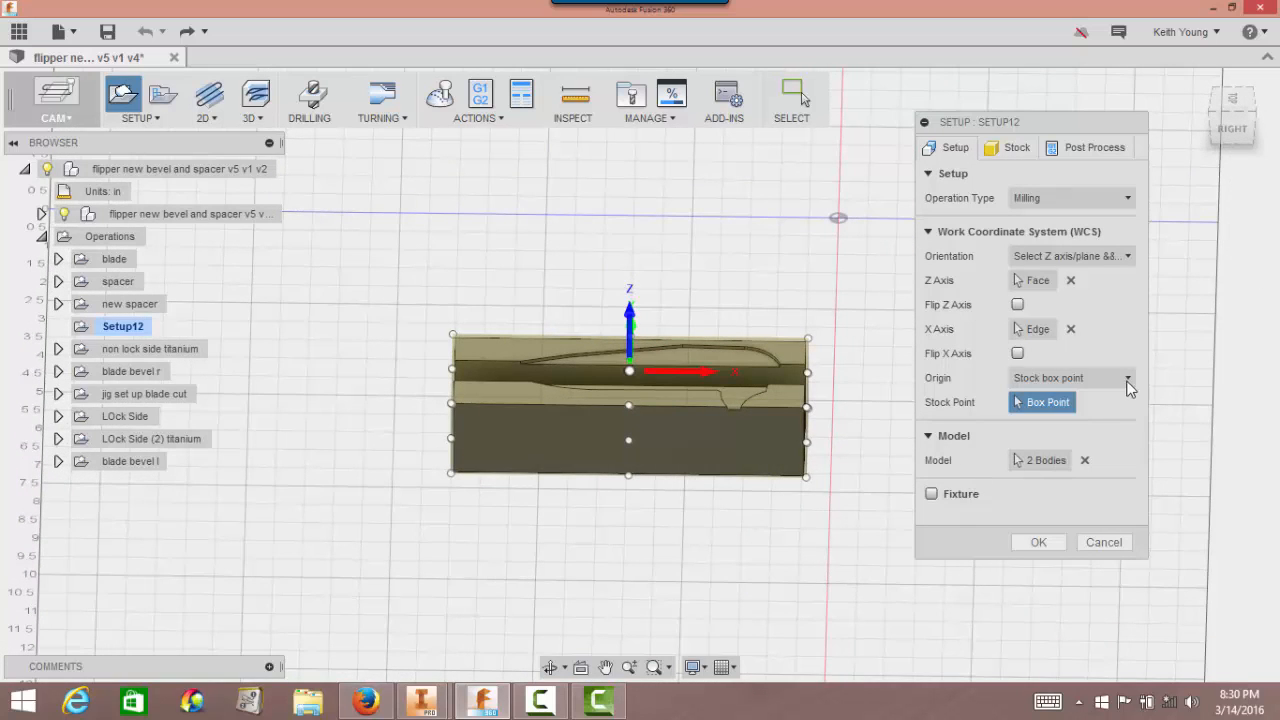
pyautogui.click(1128, 378)
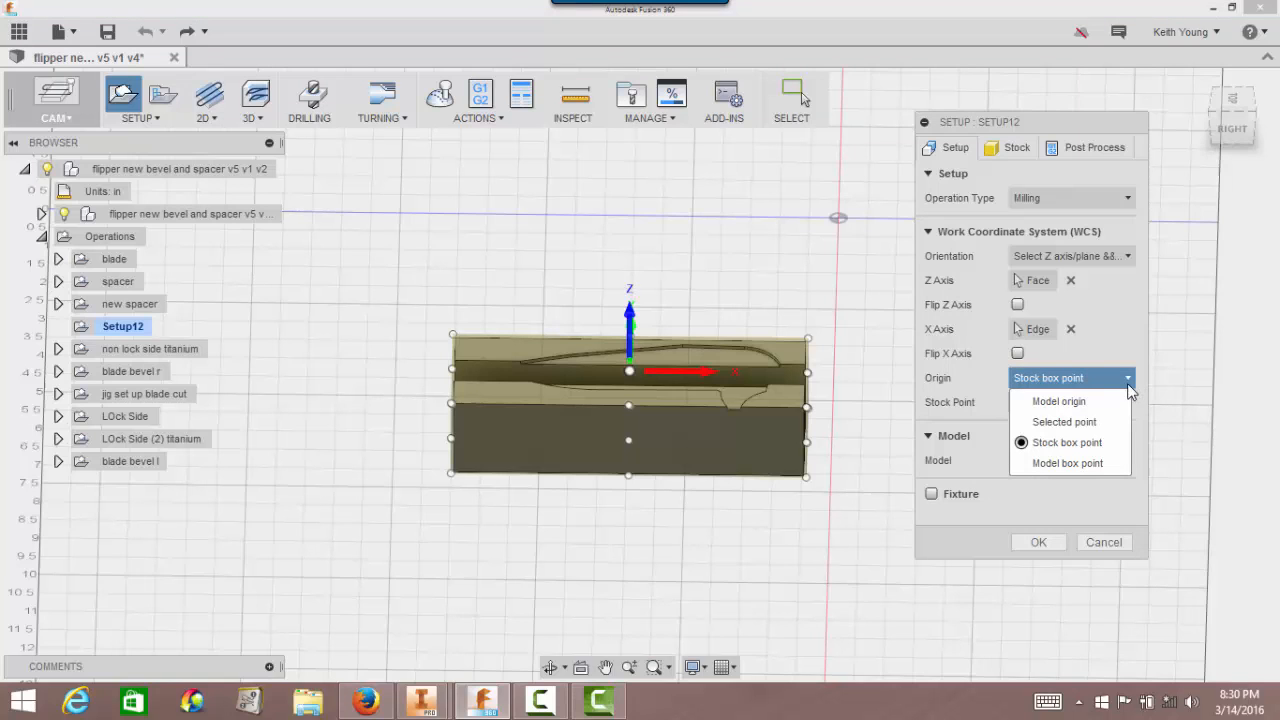
pyautogui.click(1064, 420)
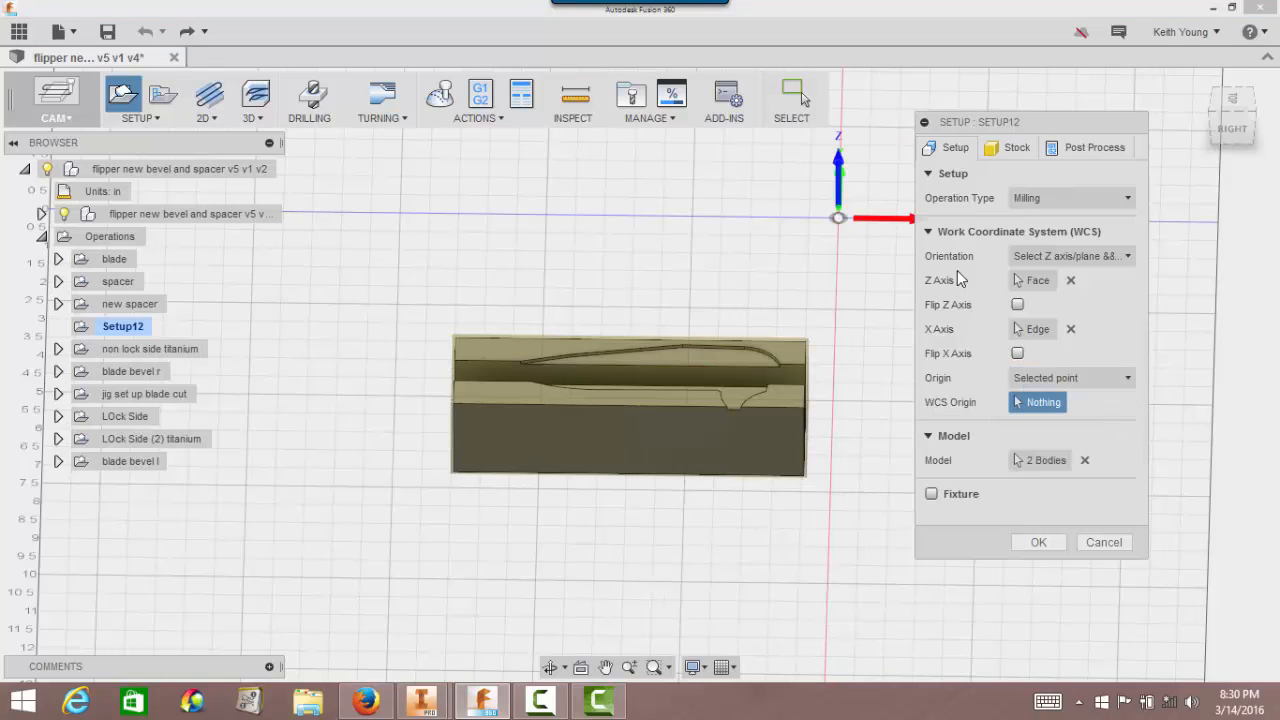
pyautogui.moveTo(838, 220)
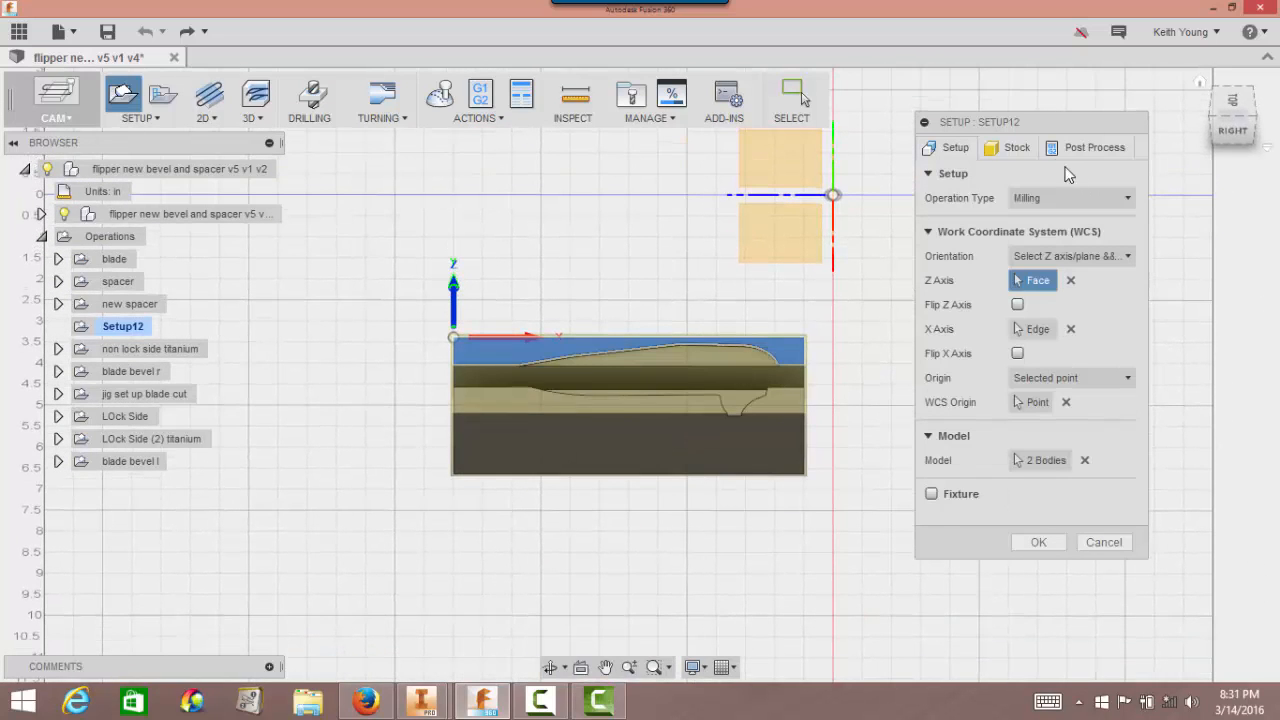
# Set the stock offset mode to 'No additional stock' and accept Setup12.
pyautogui.click(1016, 148)
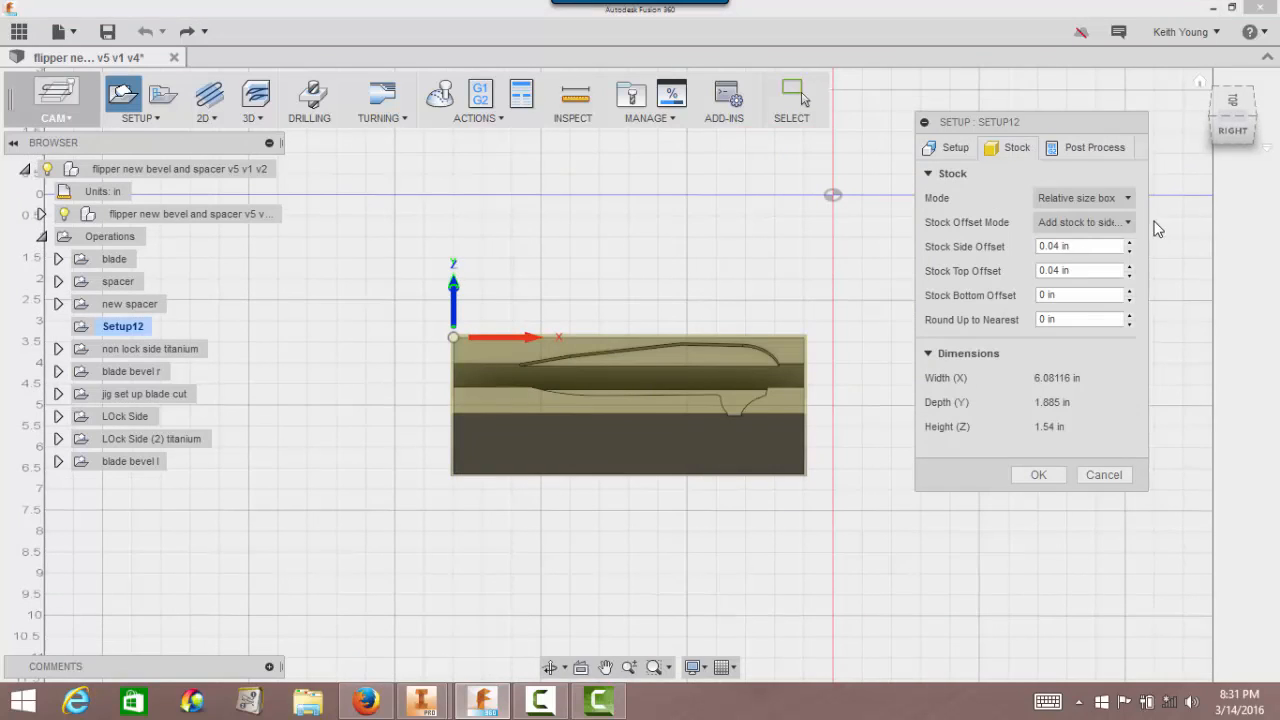
pyautogui.click(1084, 222)
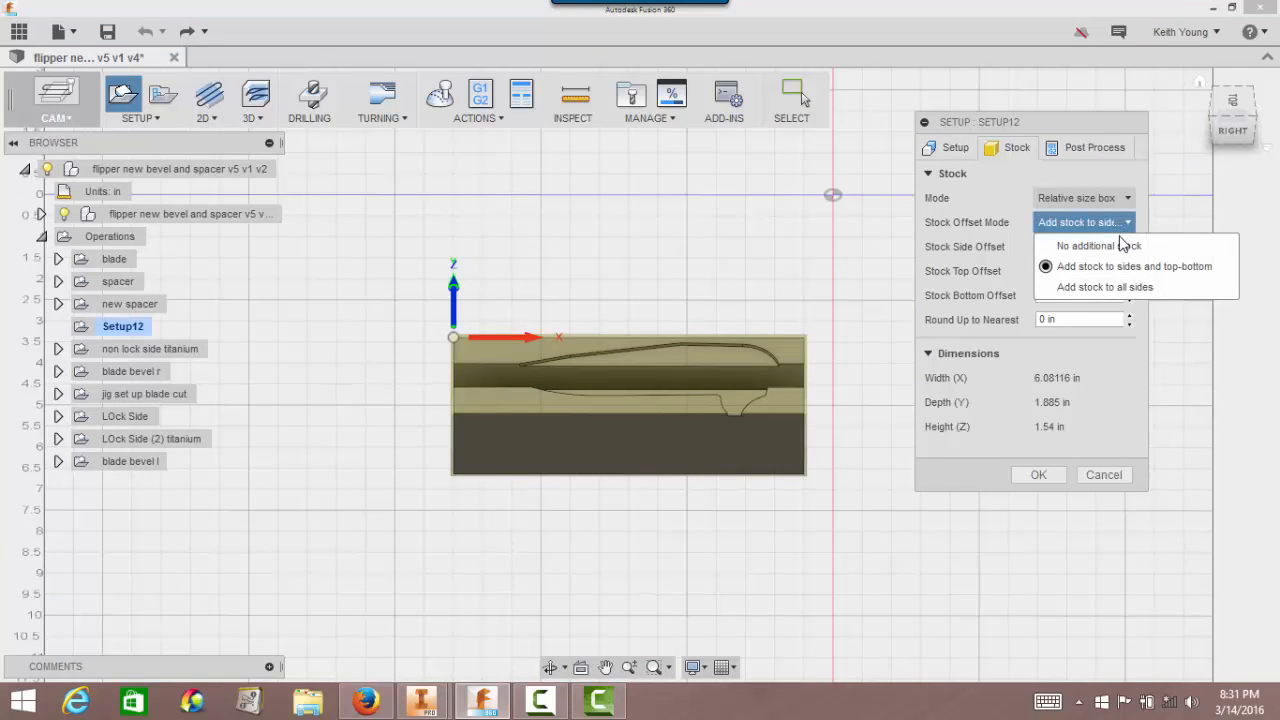
pyautogui.click(1098, 244)
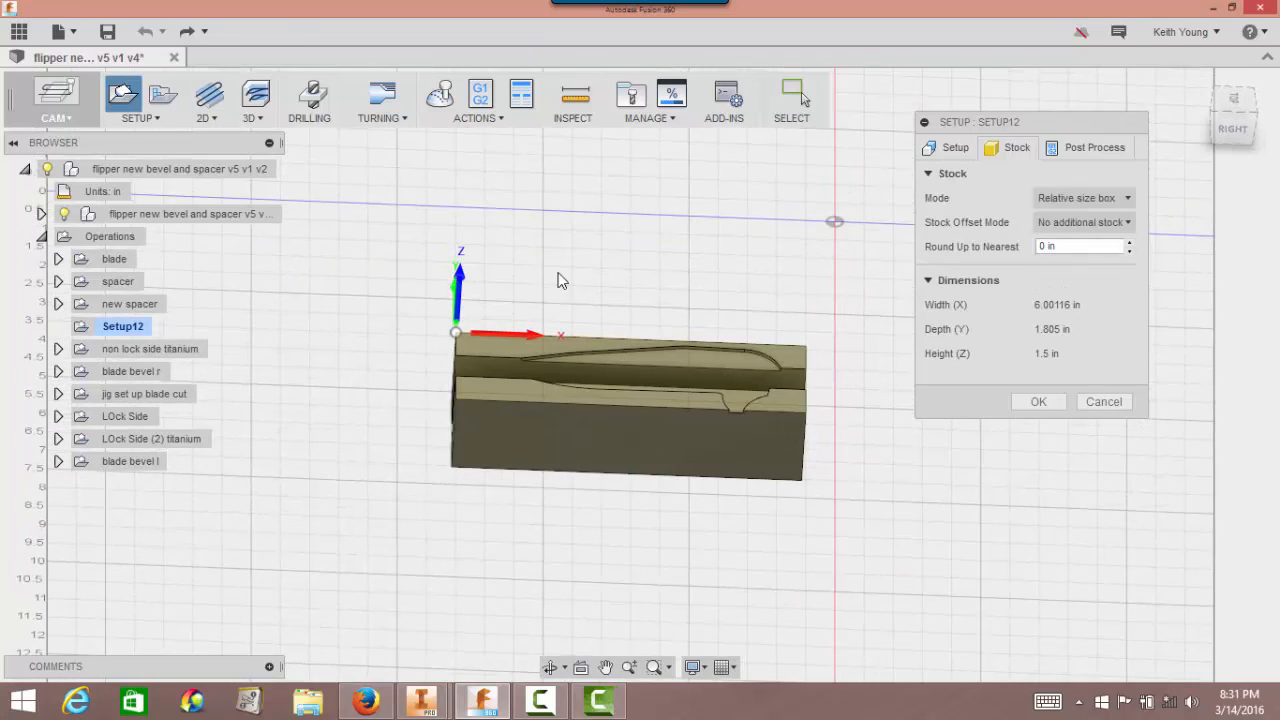
pyautogui.moveTo(560, 280); pyautogui.dragTo(608, 278)
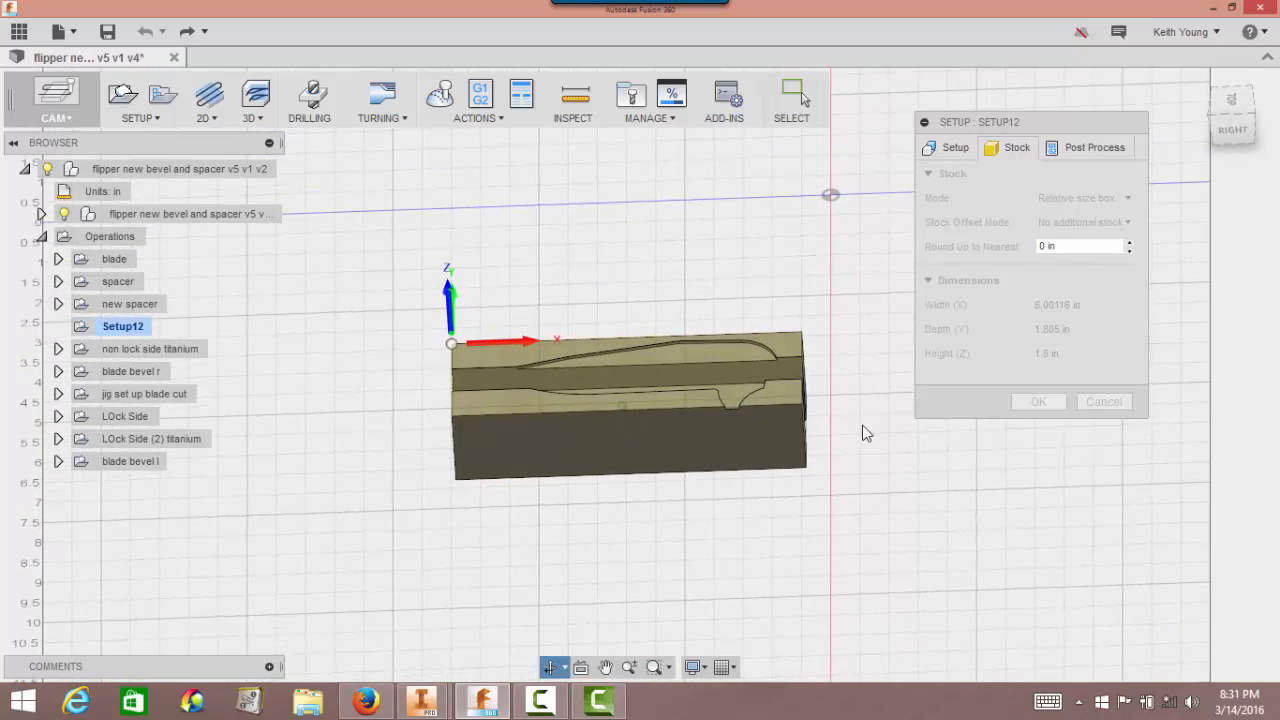
pyautogui.click(1036, 400)
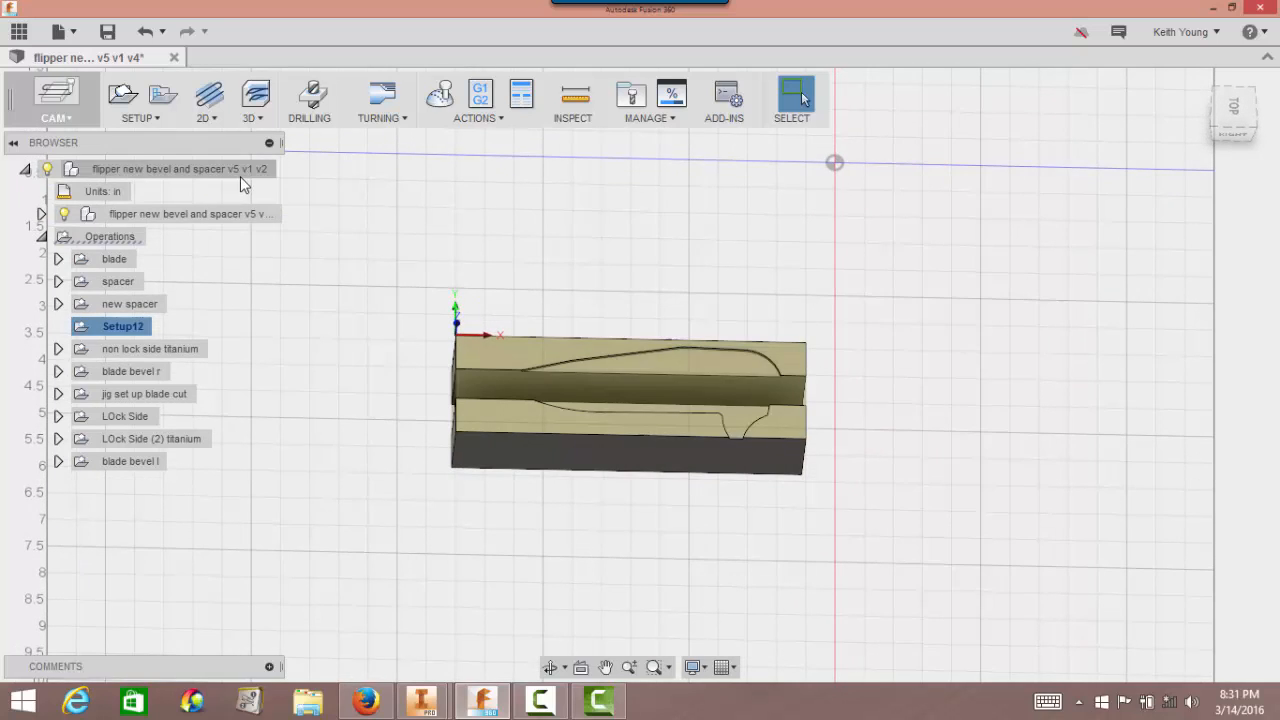
pyautogui.moveTo(256, 96)
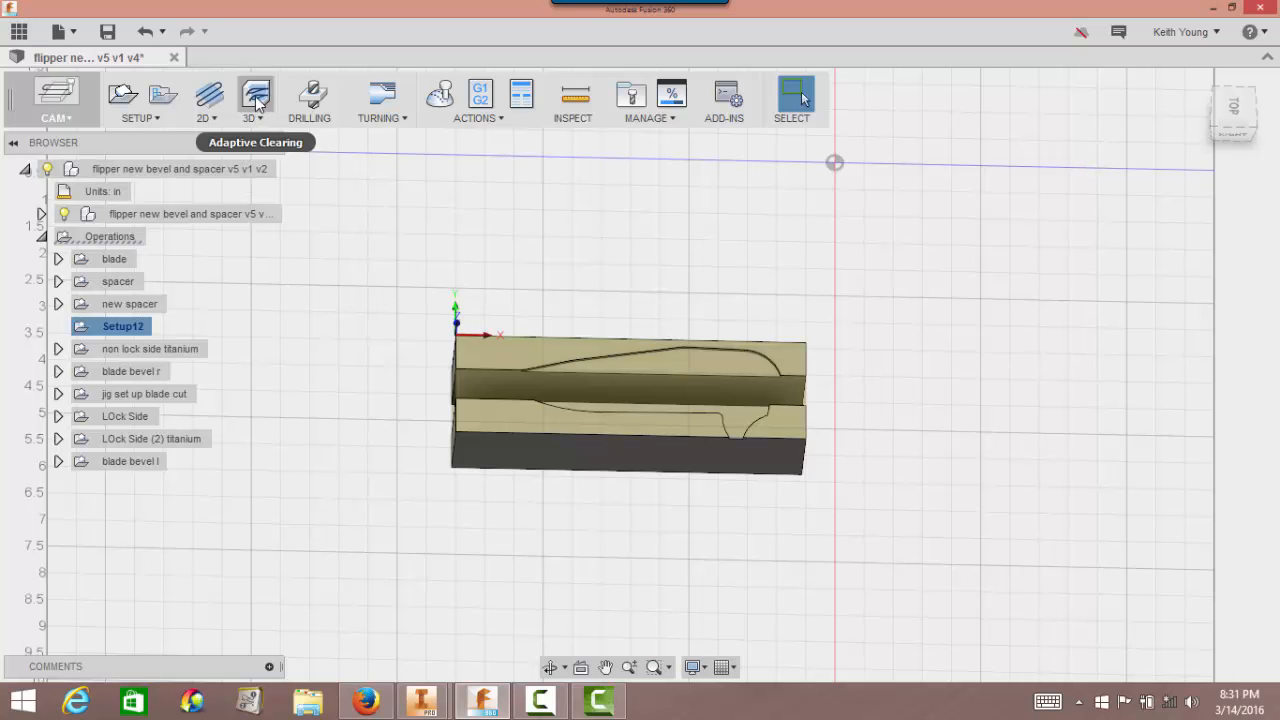
# Start a 3D Adaptive Clearing operation with tool #14 using the blade outline as stock contour.
pyautogui.click(256, 94)
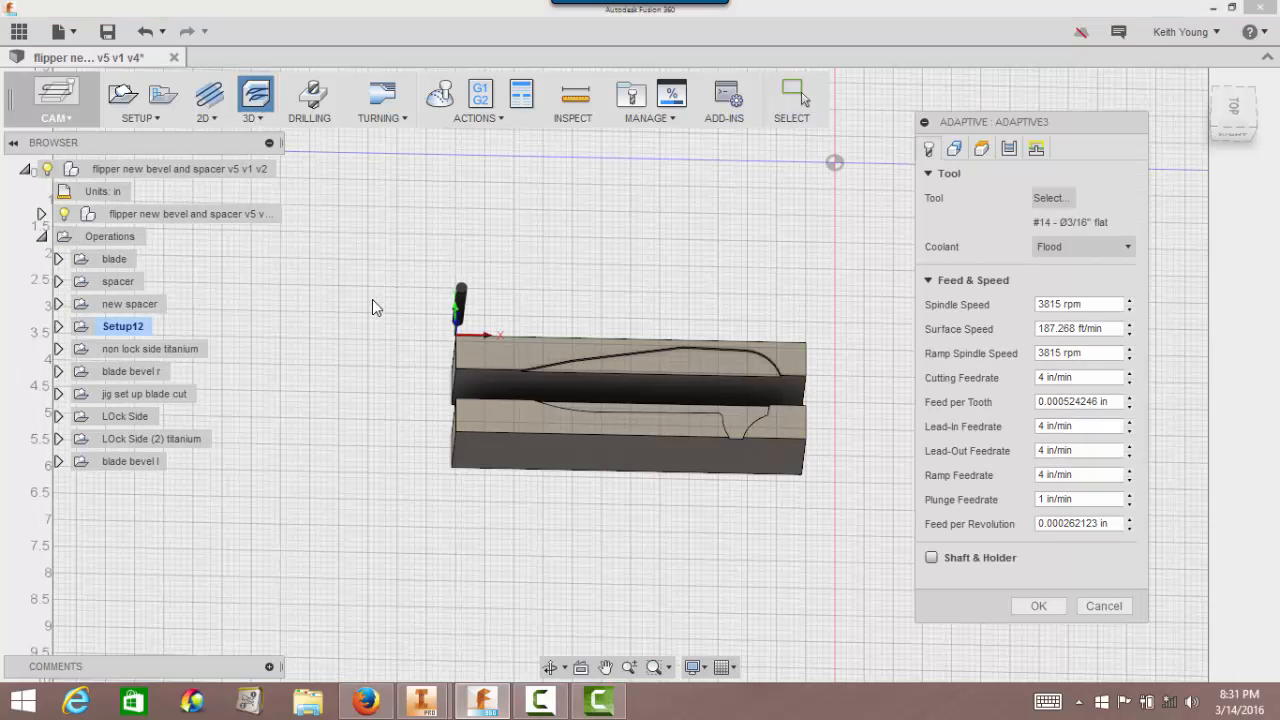
pyautogui.moveTo(798, 304)
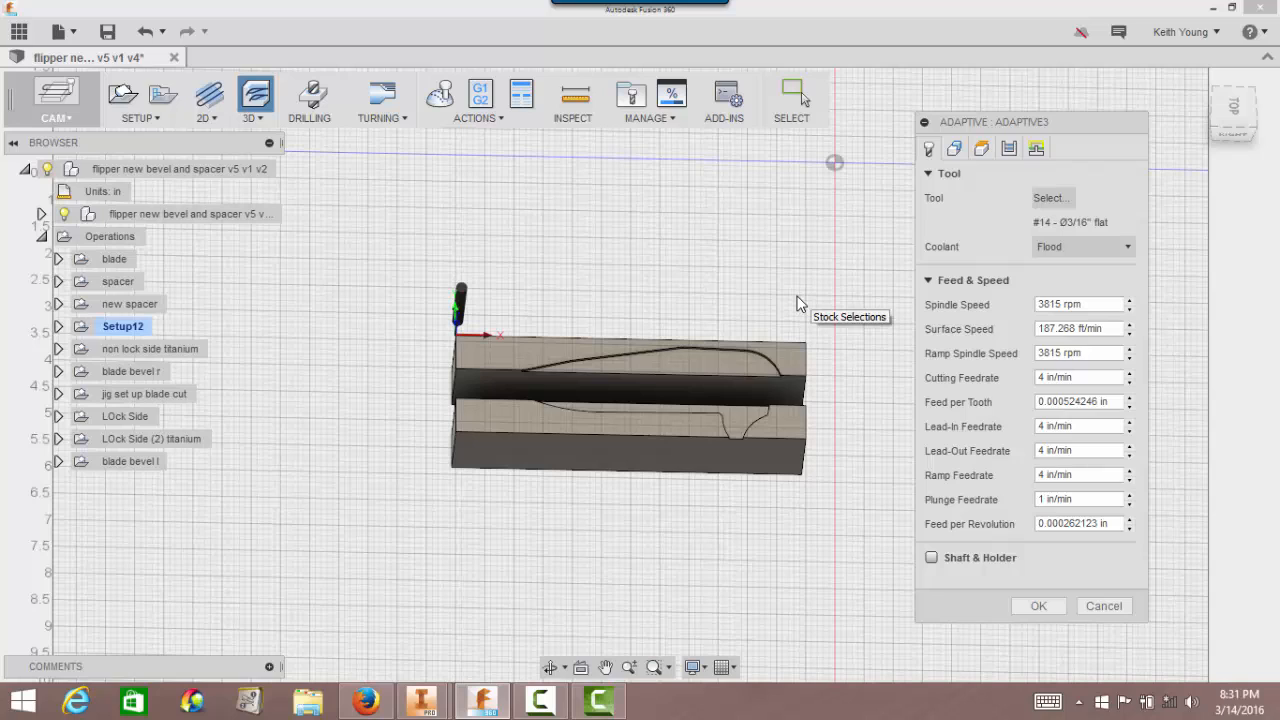
pyautogui.moveTo(1050, 236)
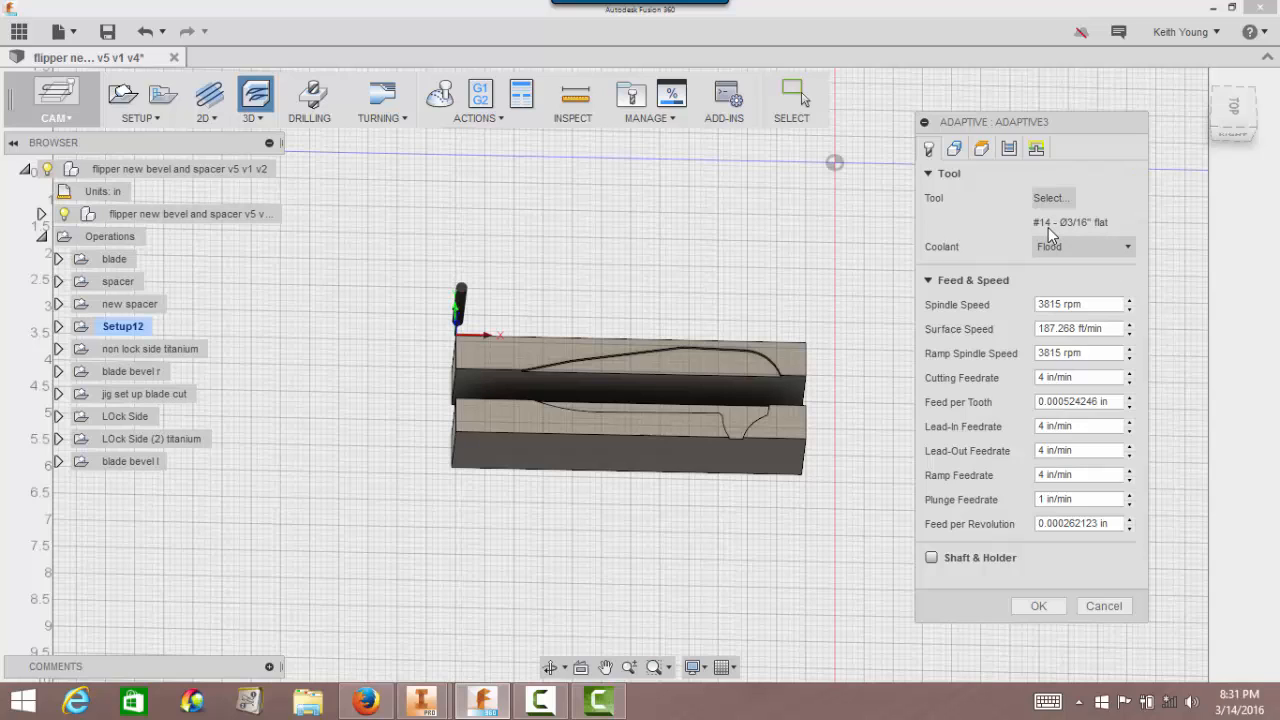
pyautogui.moveTo(800, 240)
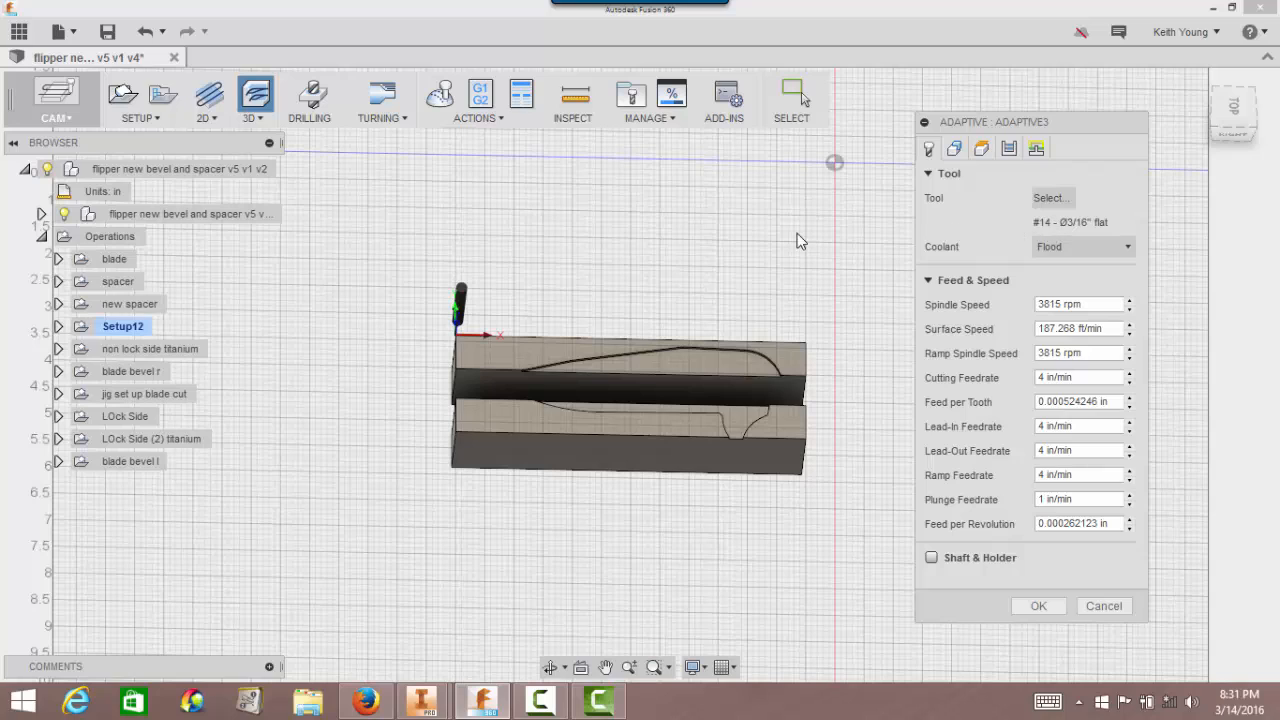
pyautogui.moveTo(800, 240)
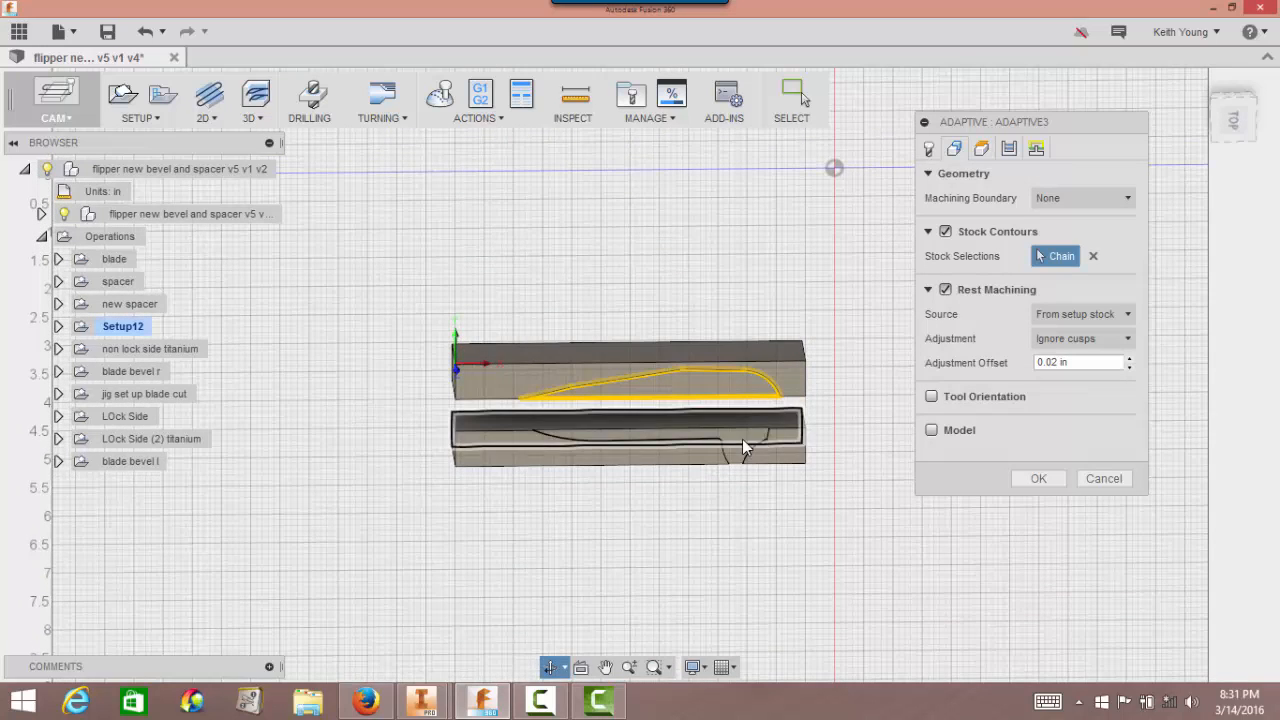
# Review the heights, then turn off Stock to Leave in the passes settings.
pyautogui.click(740, 444)
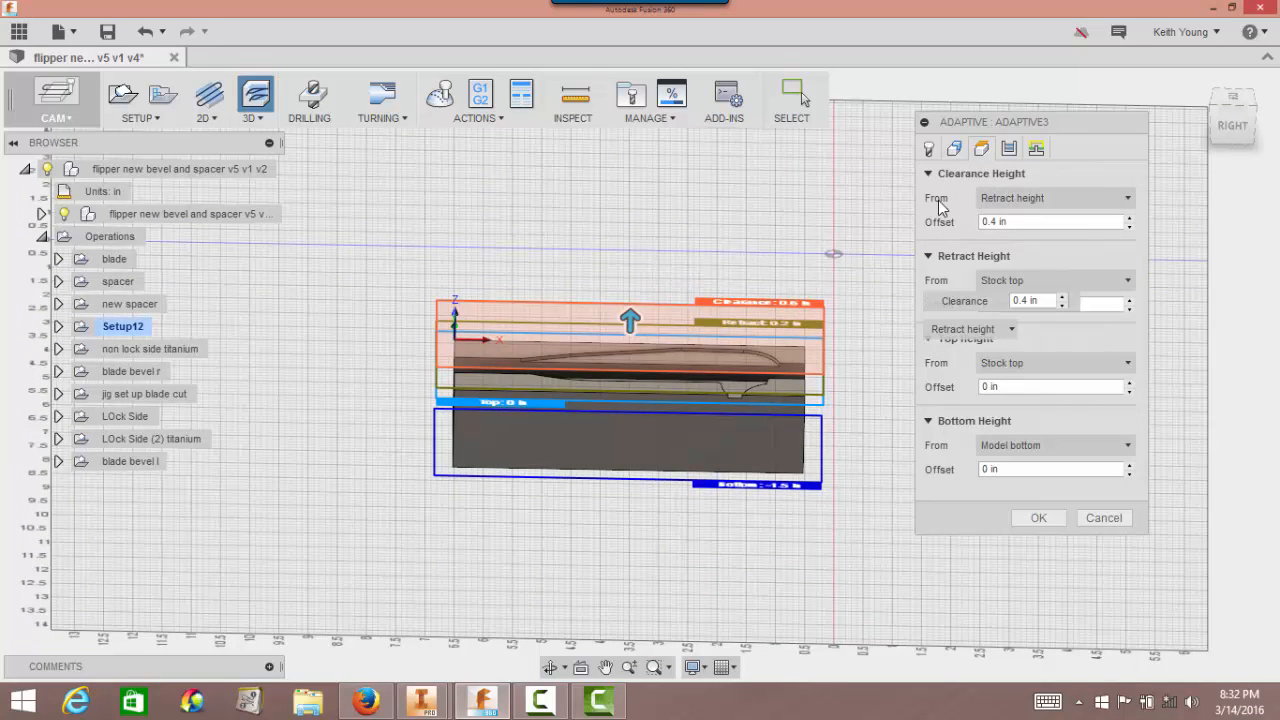
pyautogui.moveTo(852, 196)
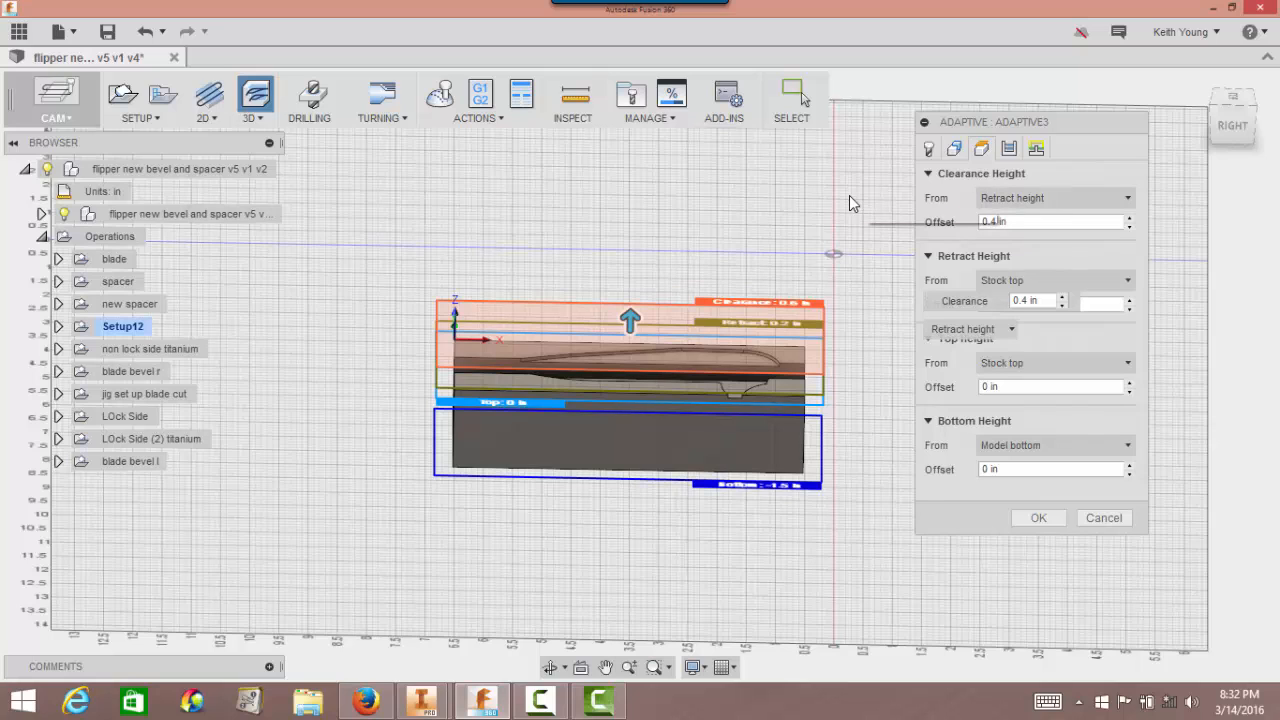
pyautogui.moveTo(1010, 148)
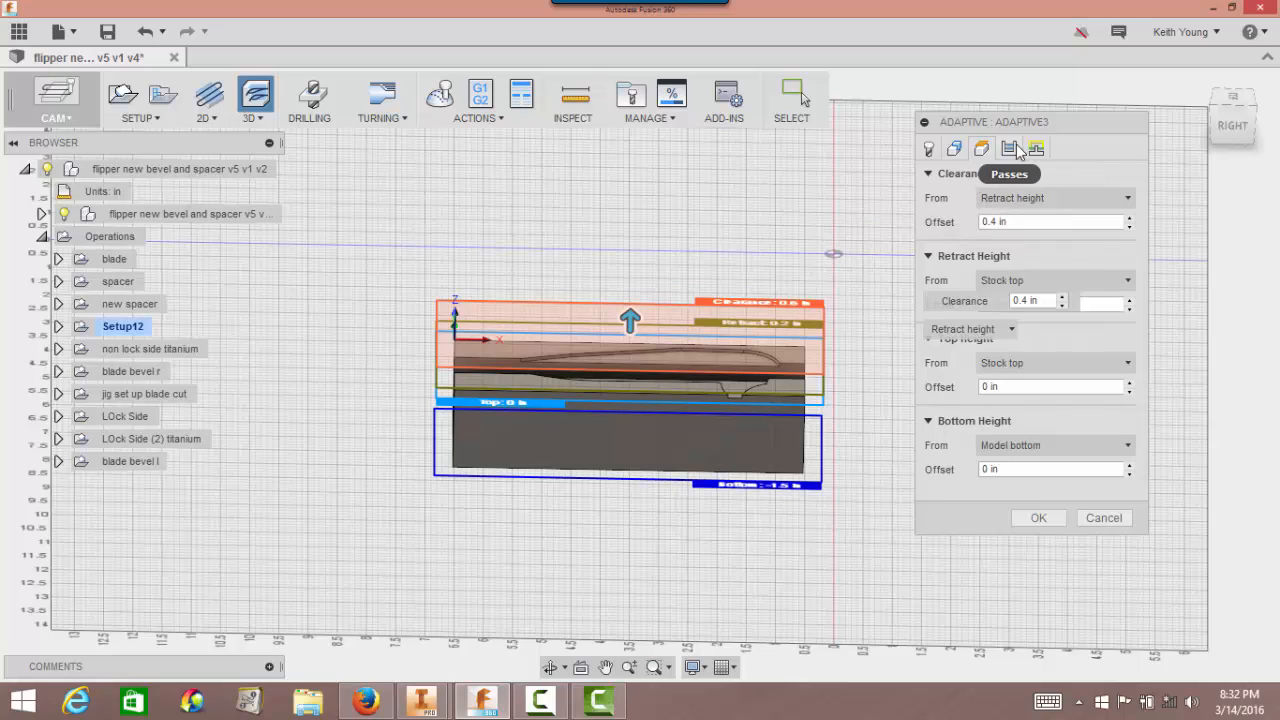
pyautogui.click(1010, 148)
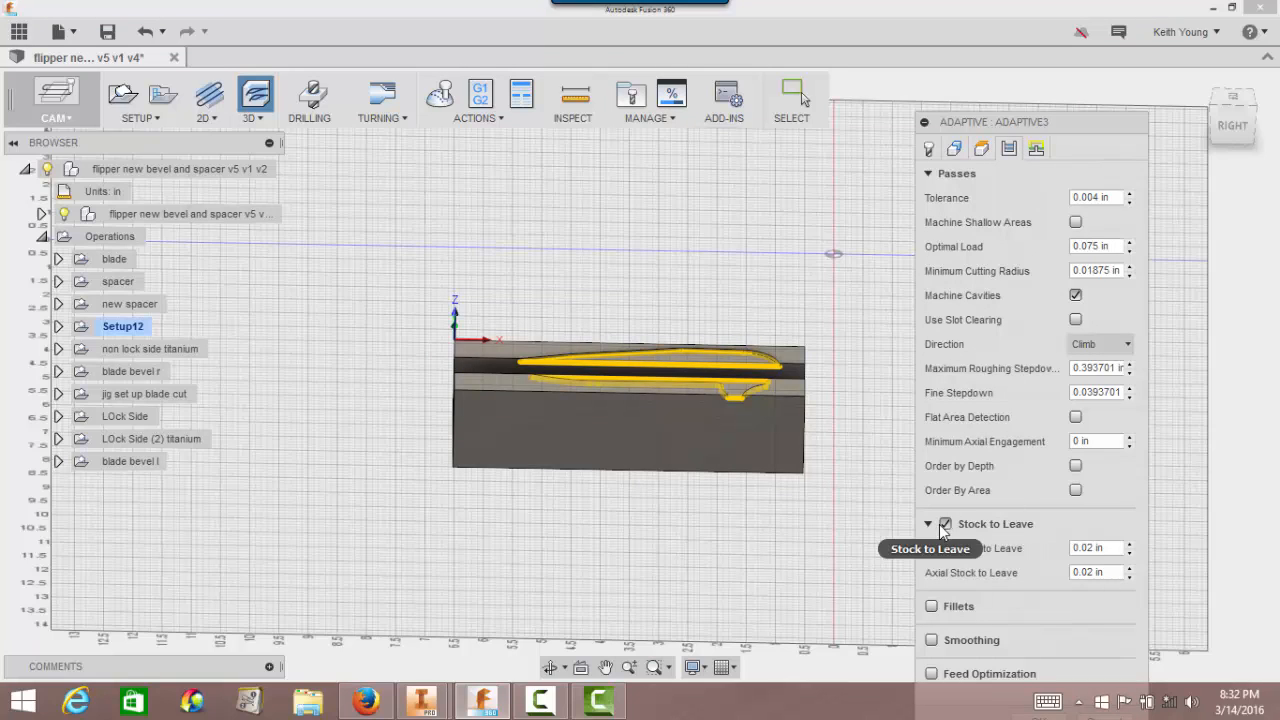
pyautogui.click(944, 524)
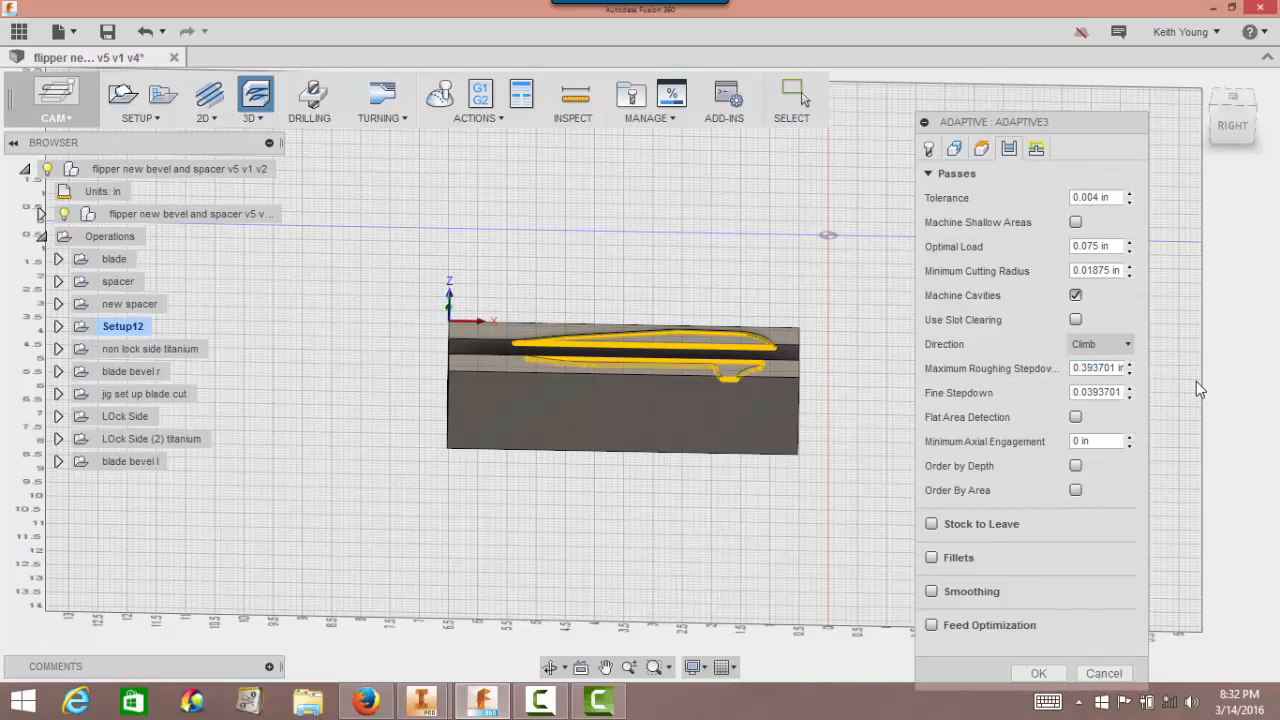
pyautogui.moveTo(1036, 148)
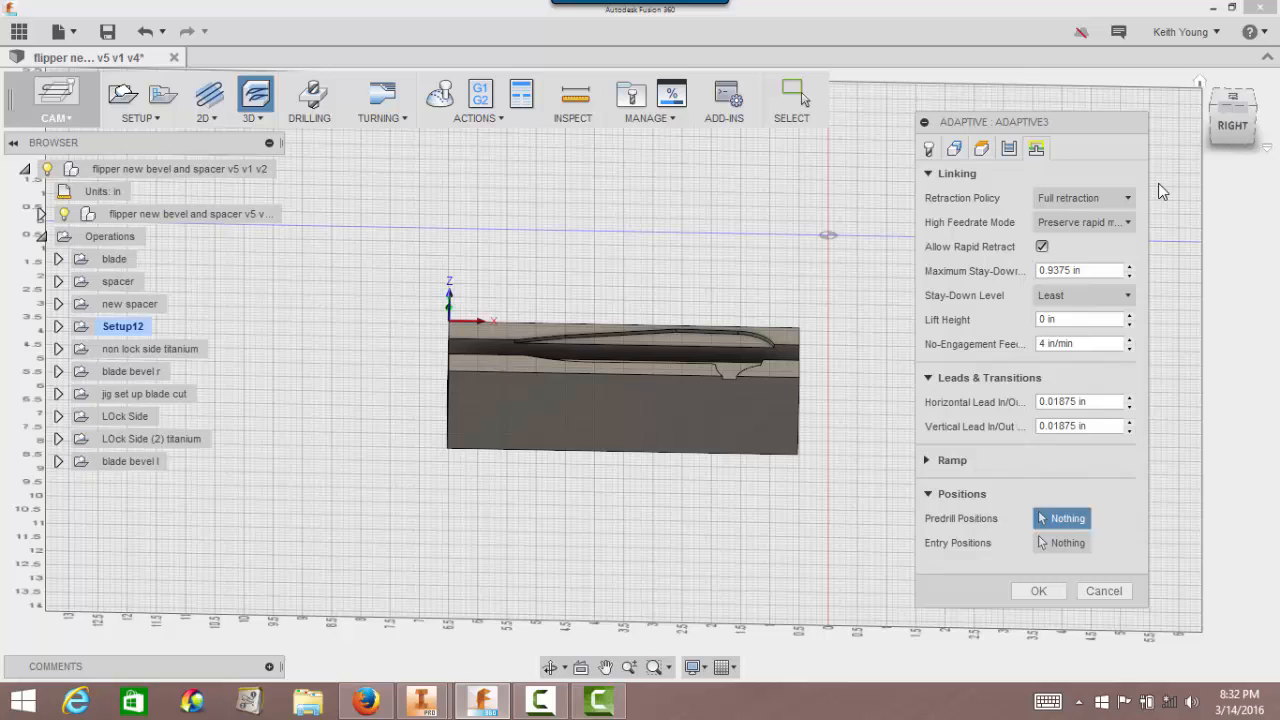
pyautogui.moveTo(1210, 332)
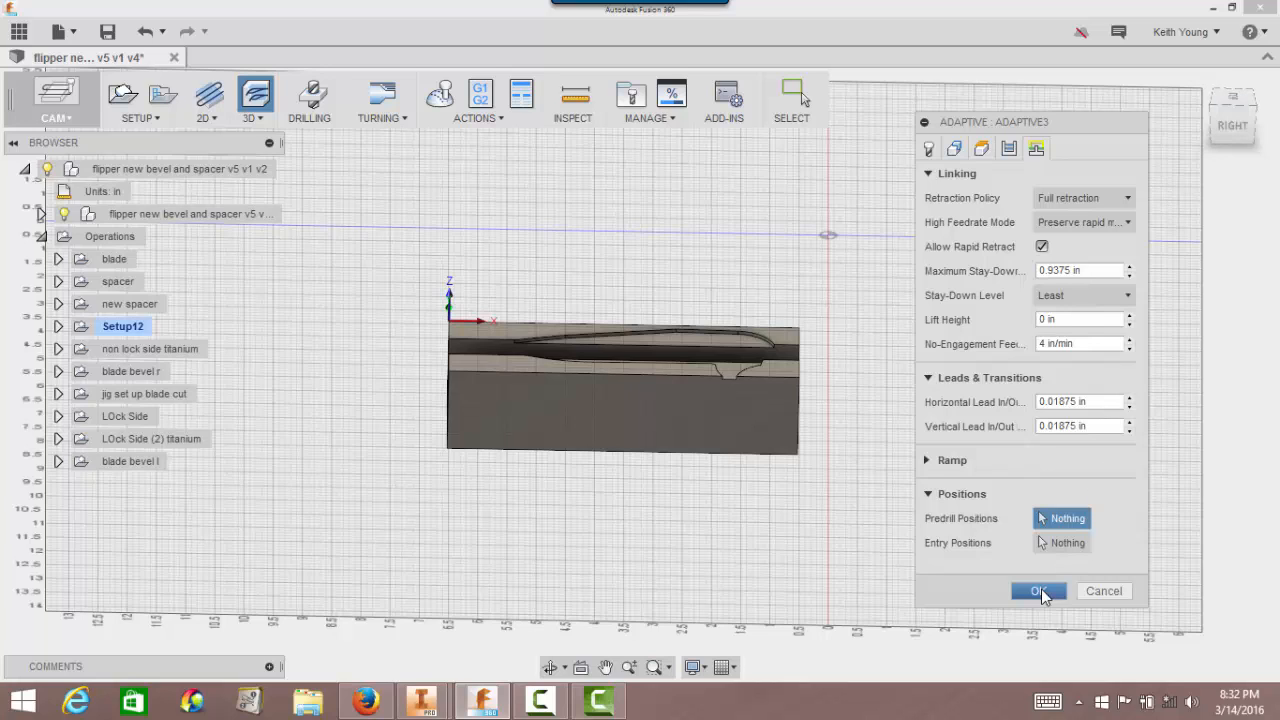
# Generate Adaptive3 under Setup12, show its toolpath, and reopen it to adjust settings.
pyautogui.click(1038, 590)
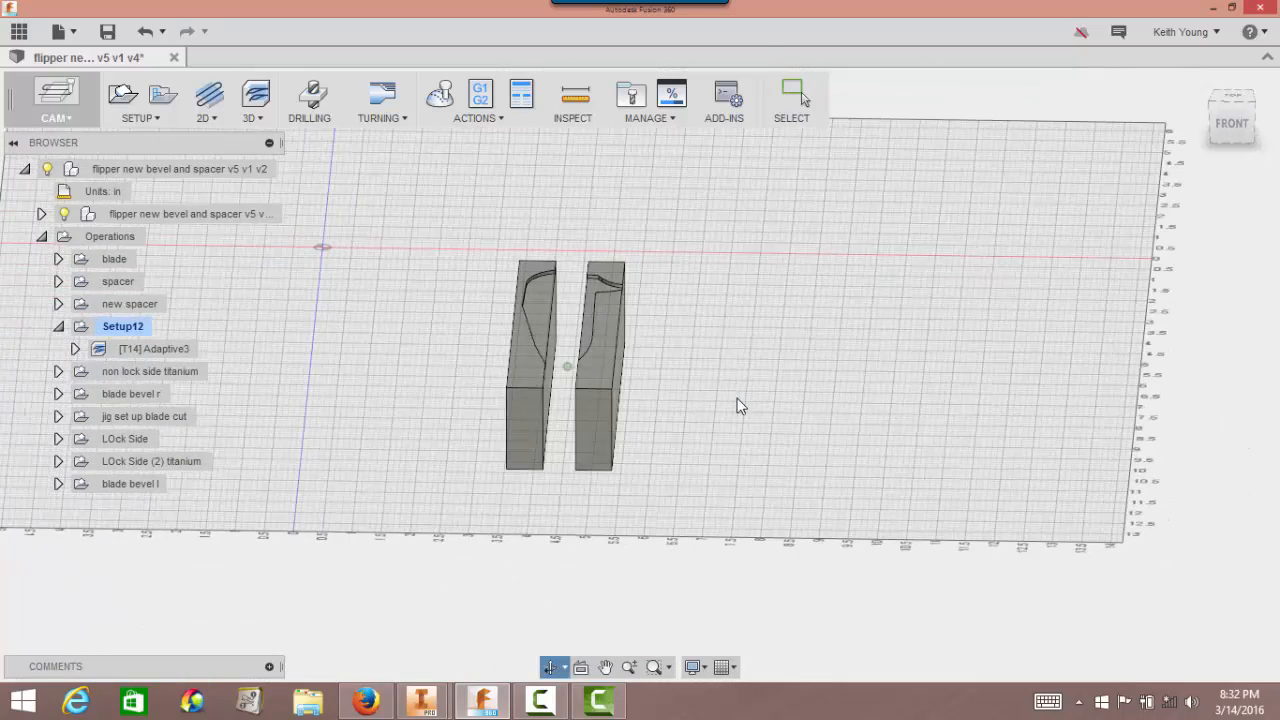
pyautogui.click(156, 348)
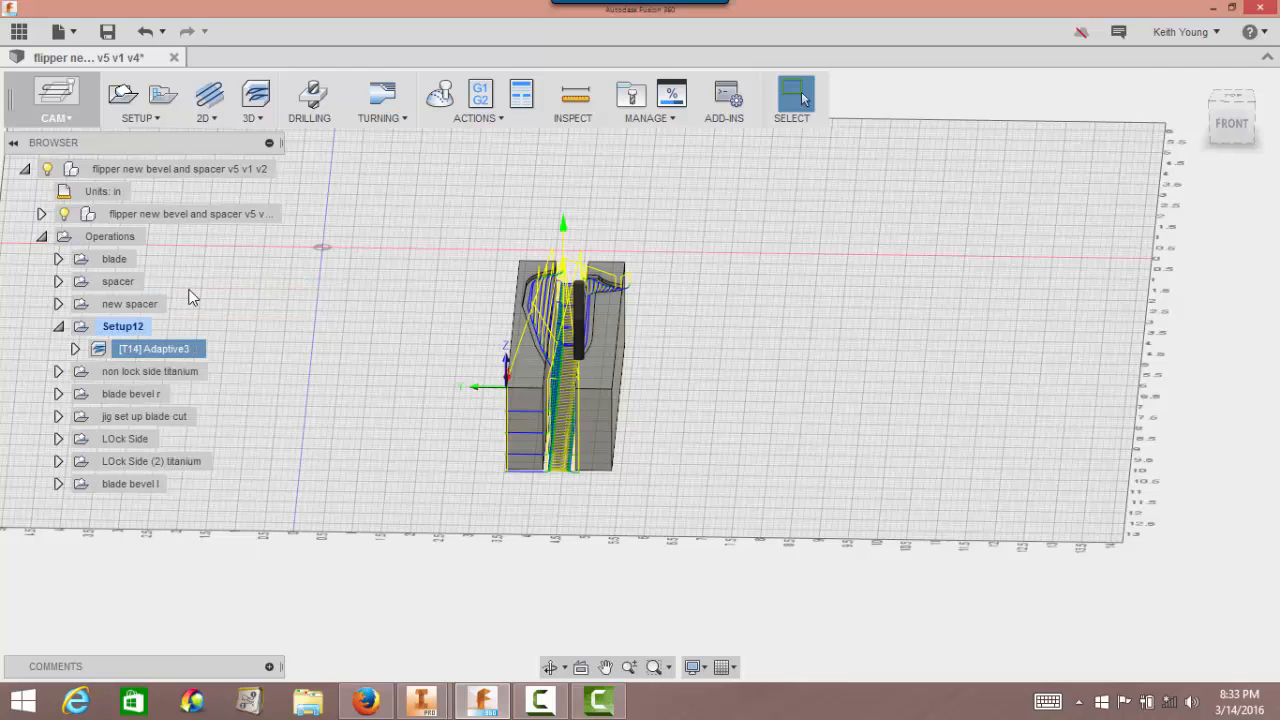
pyautogui.doubleClick(154, 348)
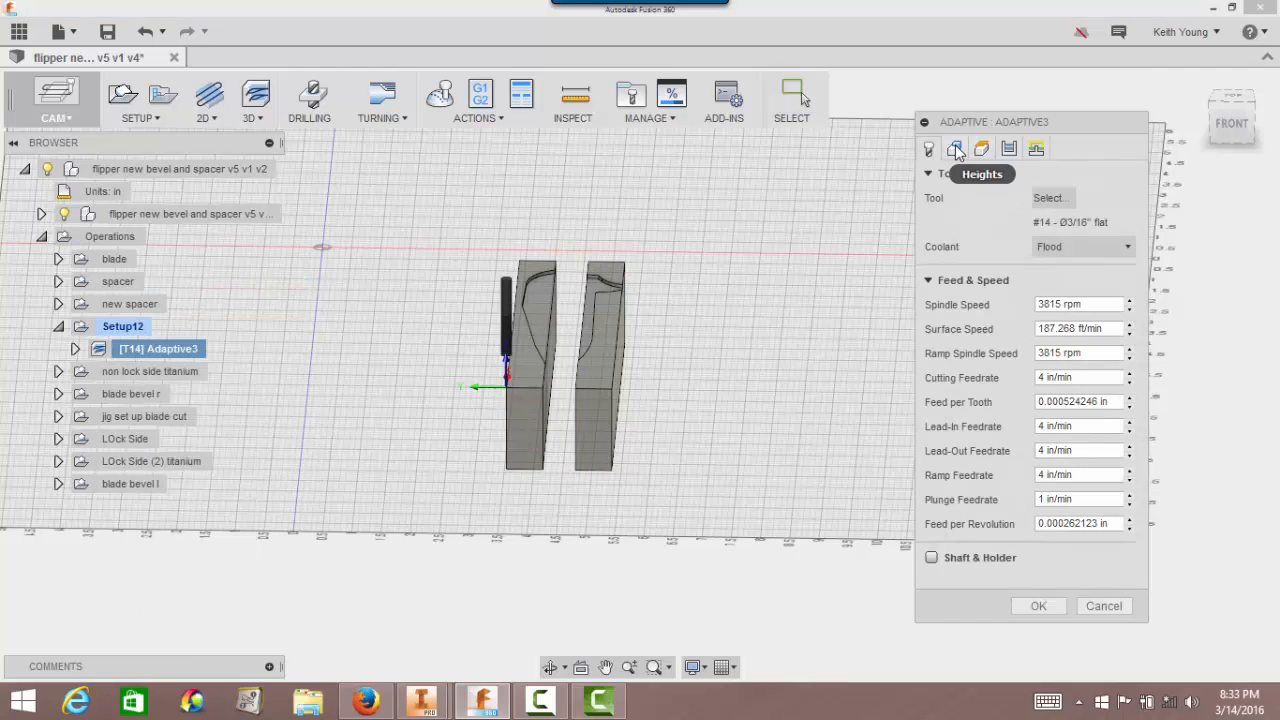
pyautogui.click(956, 148)
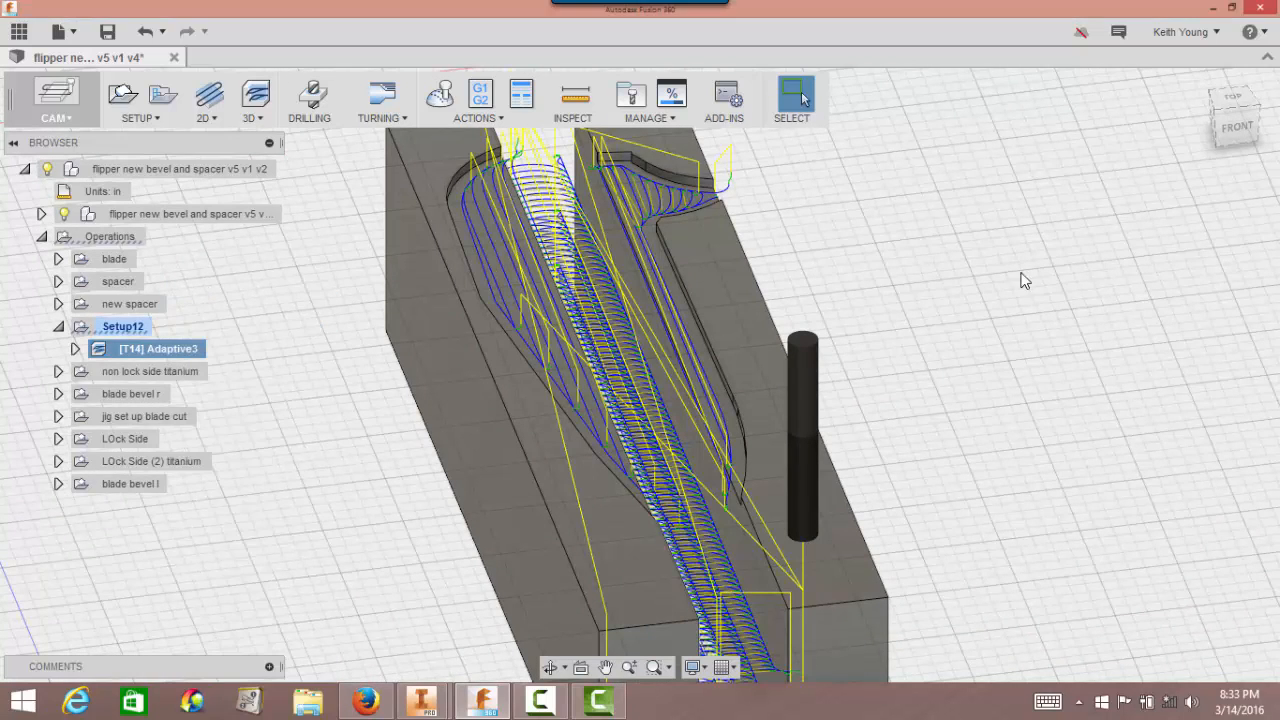
# Turn off Rest Machining in Adaptive3's geometry and regenerate the toolpath over both jaws.
pyautogui.doubleClick(158, 348)
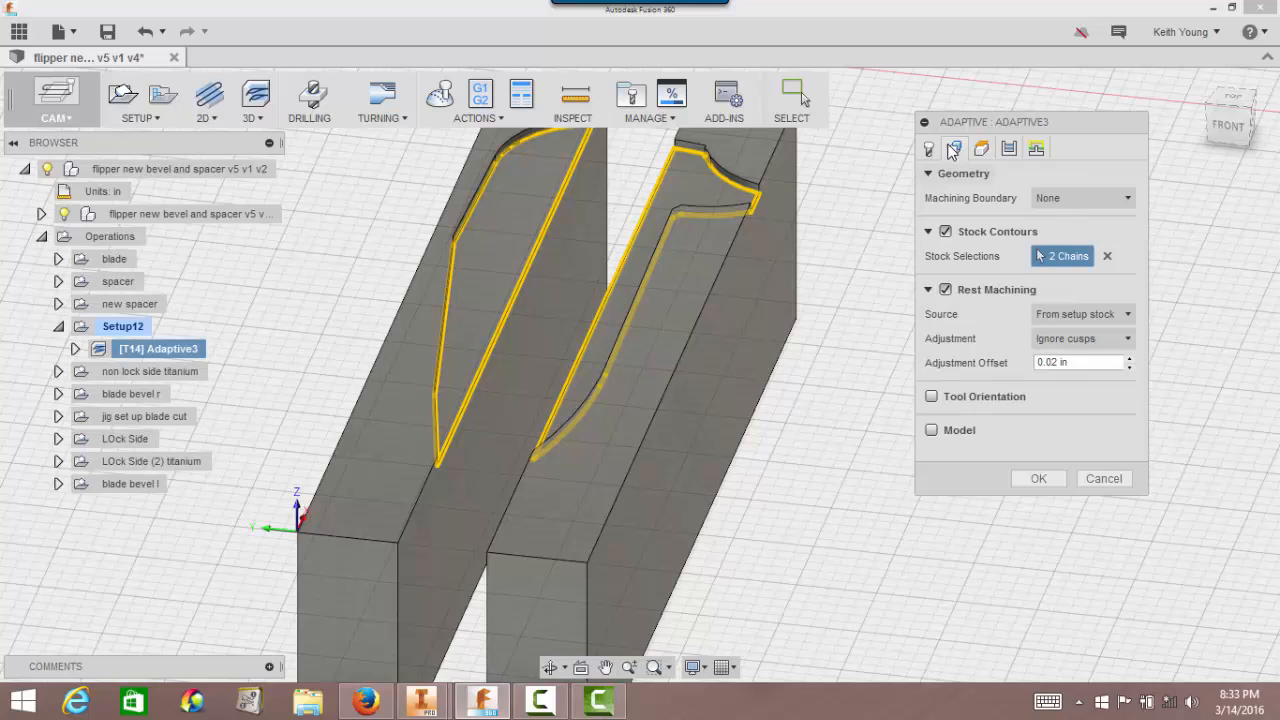
pyautogui.moveTo(956, 198)
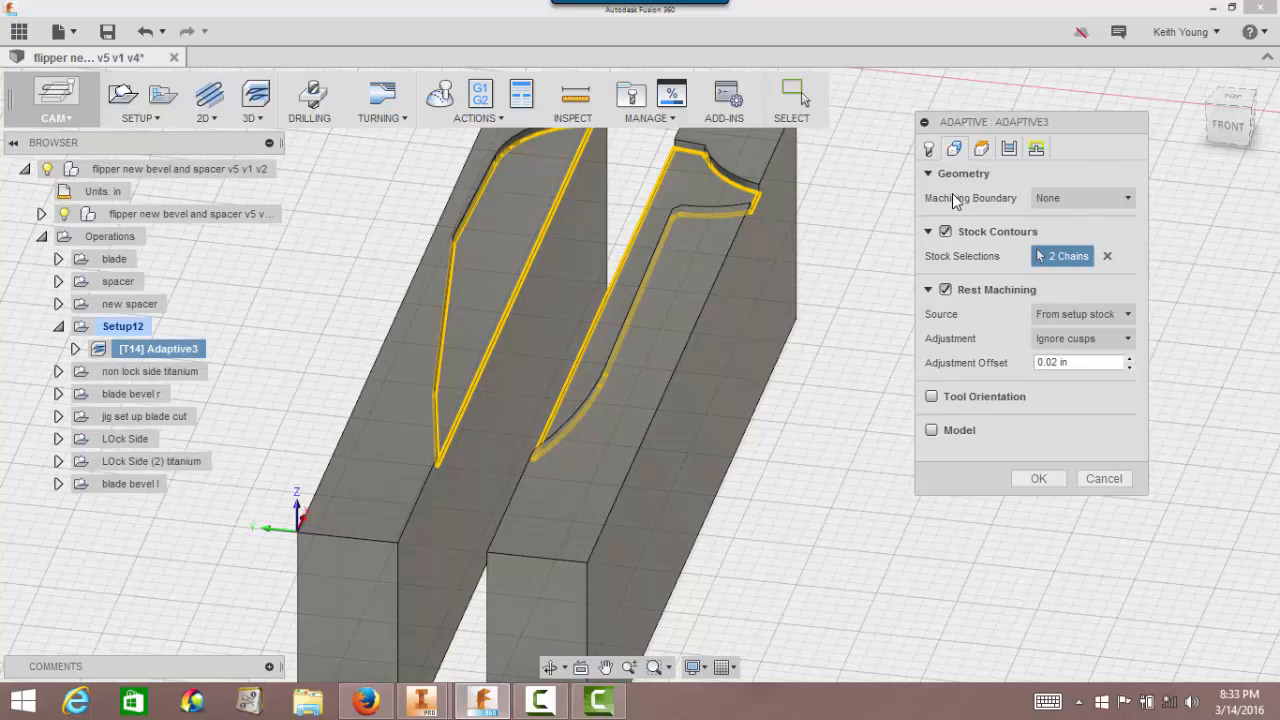
pyautogui.click(930, 288)
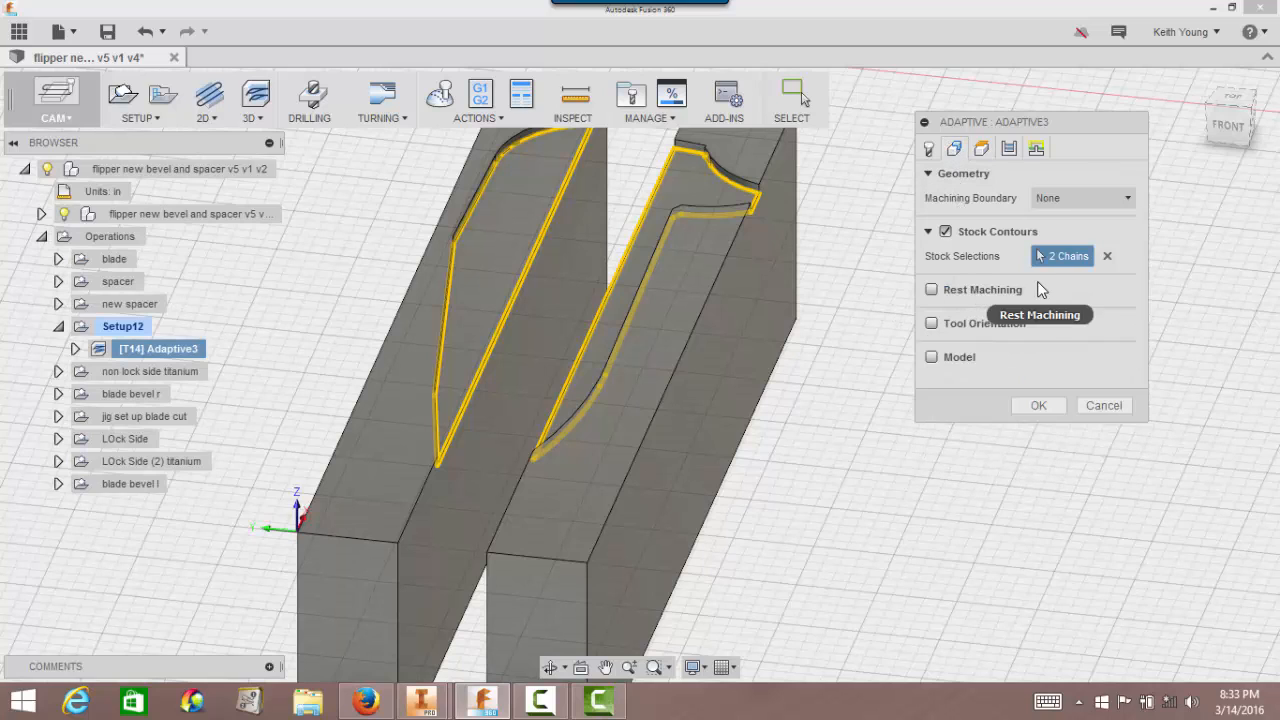
pyautogui.moveTo(1152, 332)
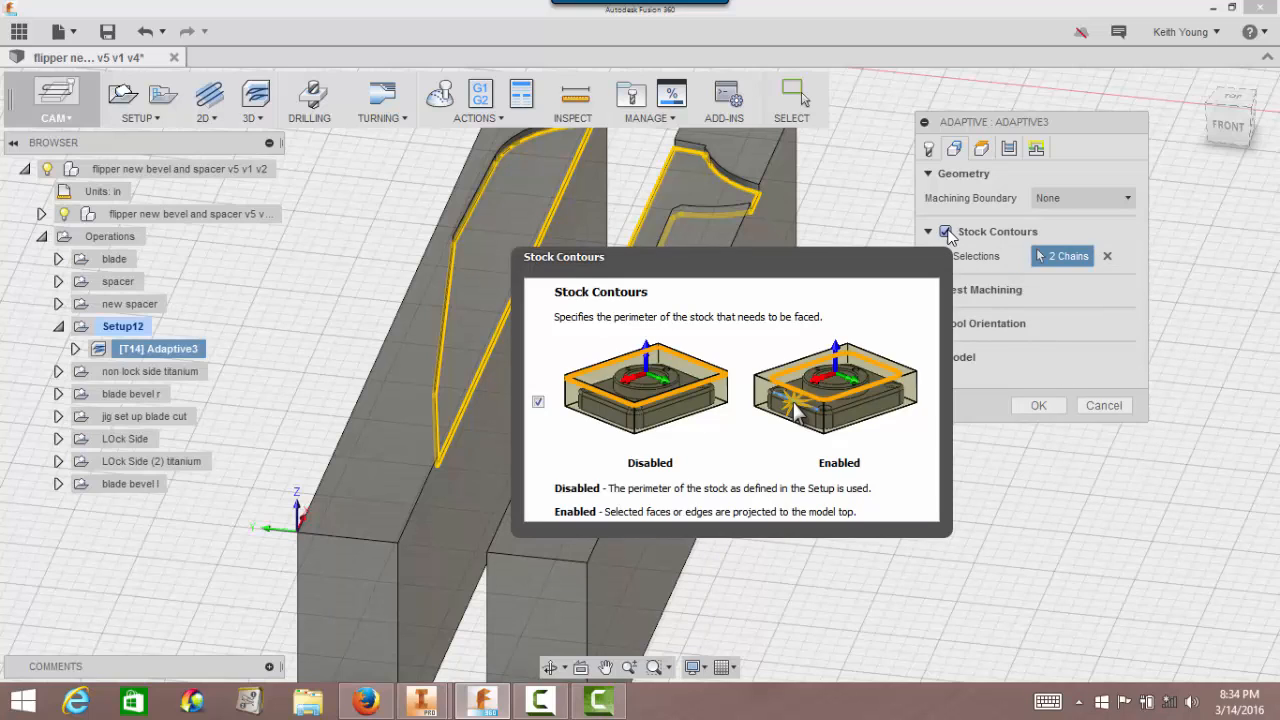
pyautogui.click(932, 232)
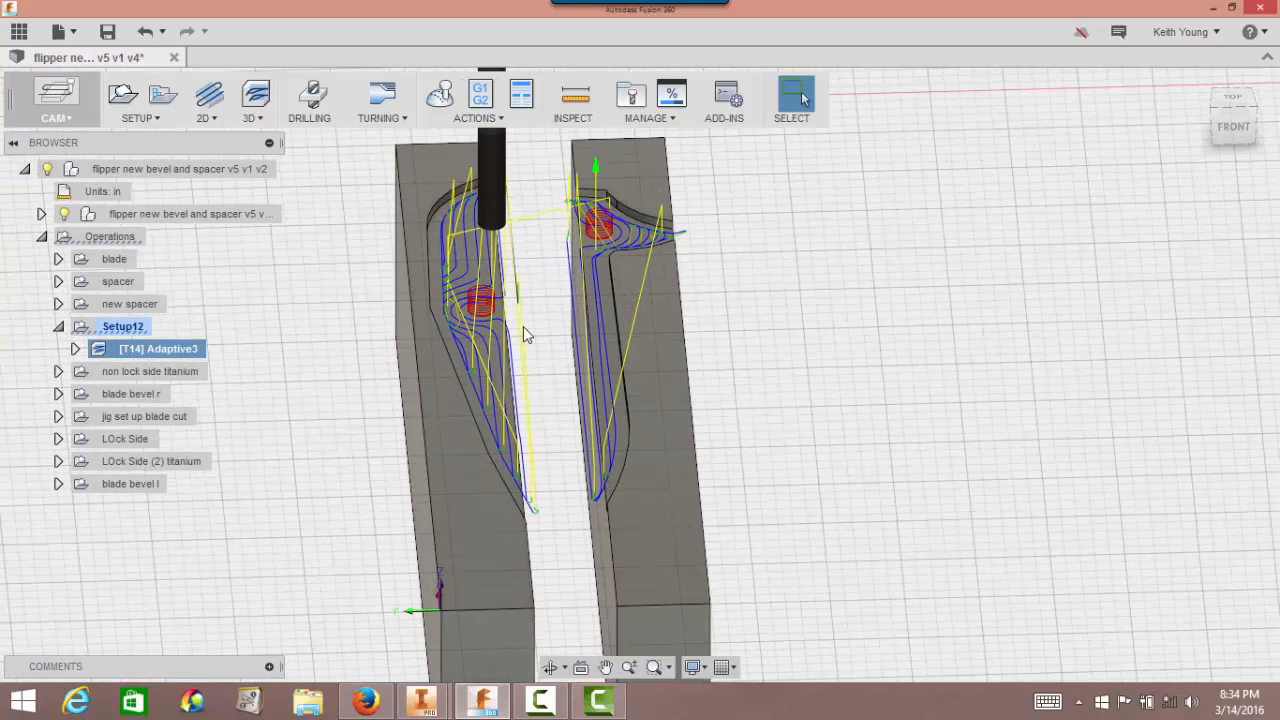
pyautogui.moveTo(482, 338)
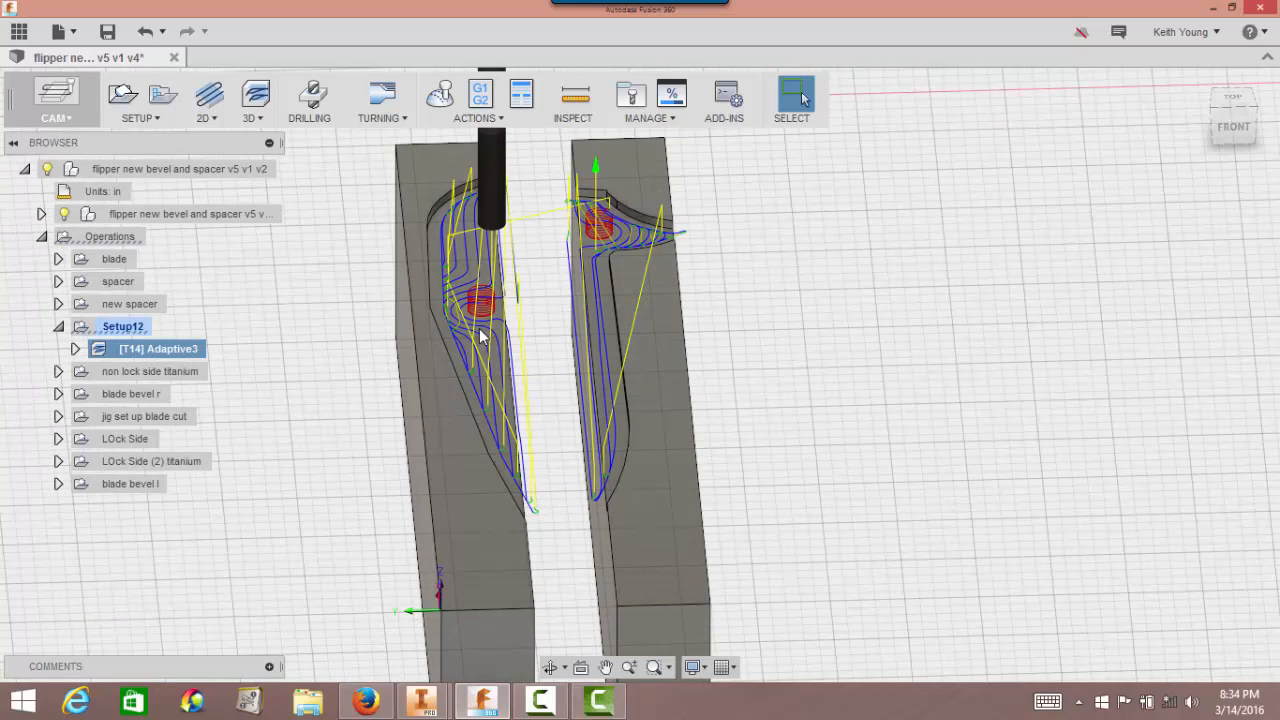
pyautogui.moveTo(440, 96)
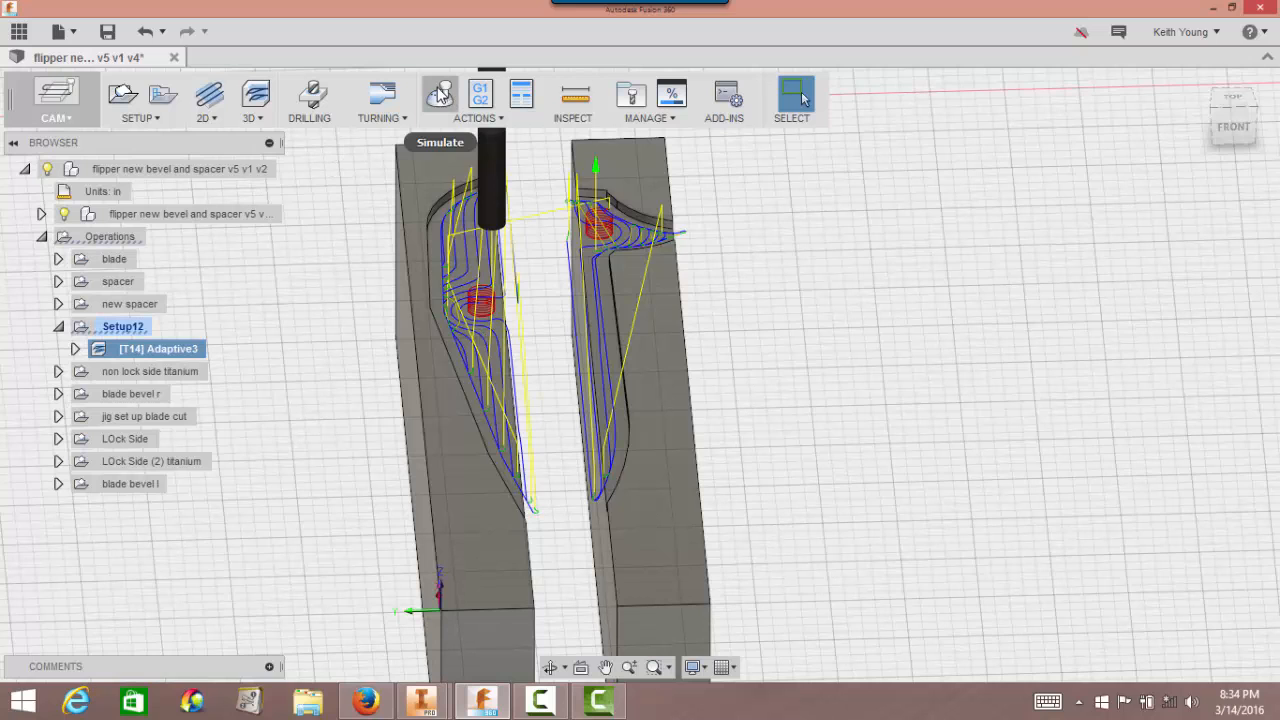
# Simulate the Adaptive3 toolpath with transparent stock, then close the simulation.
pyautogui.click(440, 96)
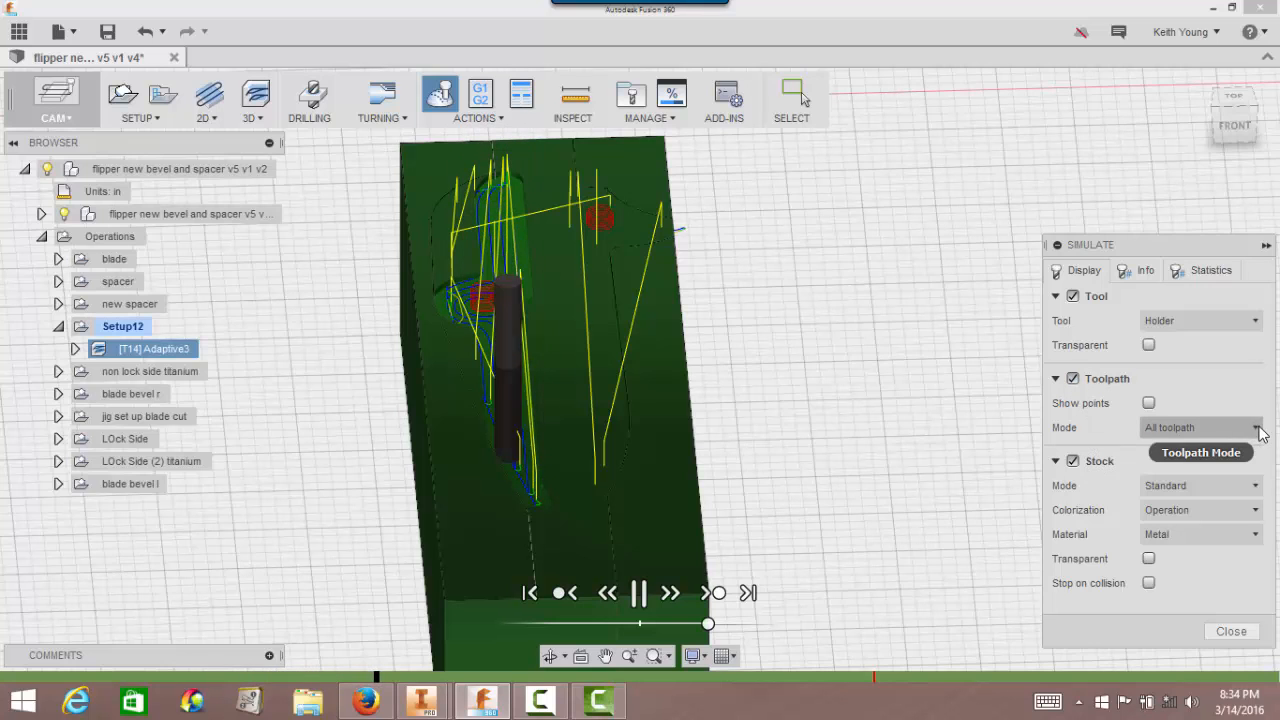
pyautogui.click(1200, 428)
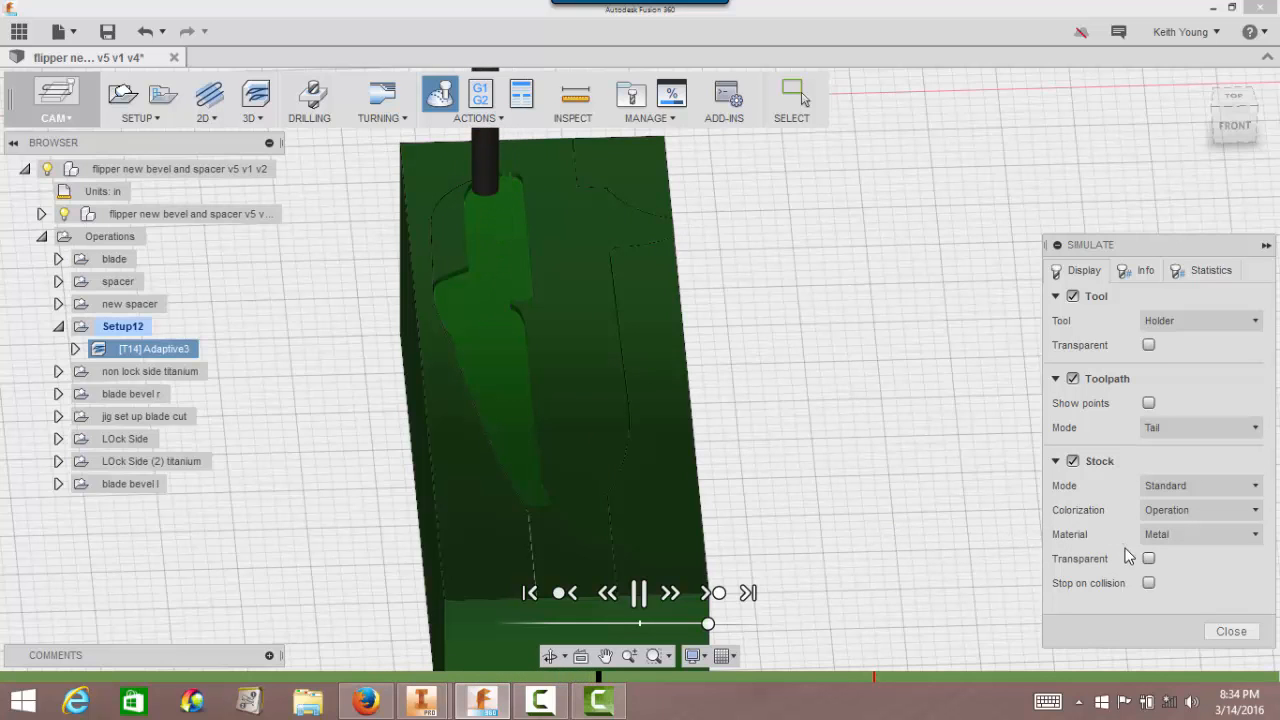
pyautogui.click(1148, 558)
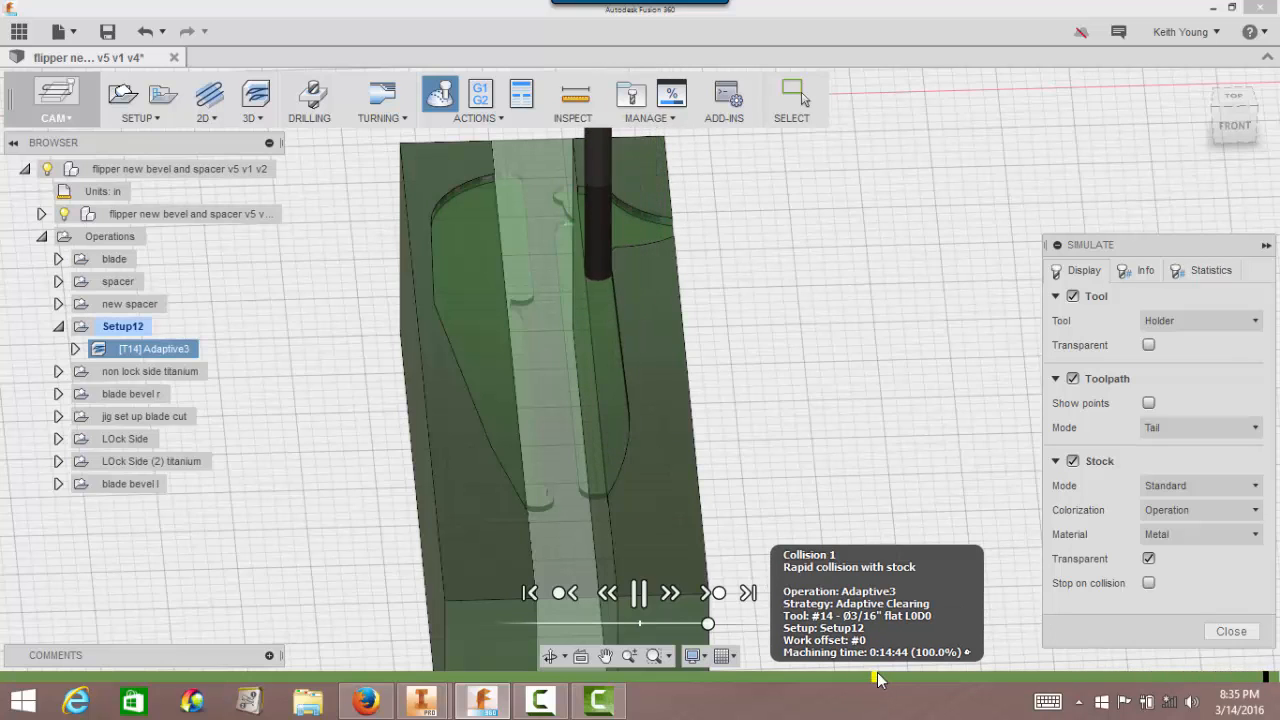
pyautogui.click(638, 592)
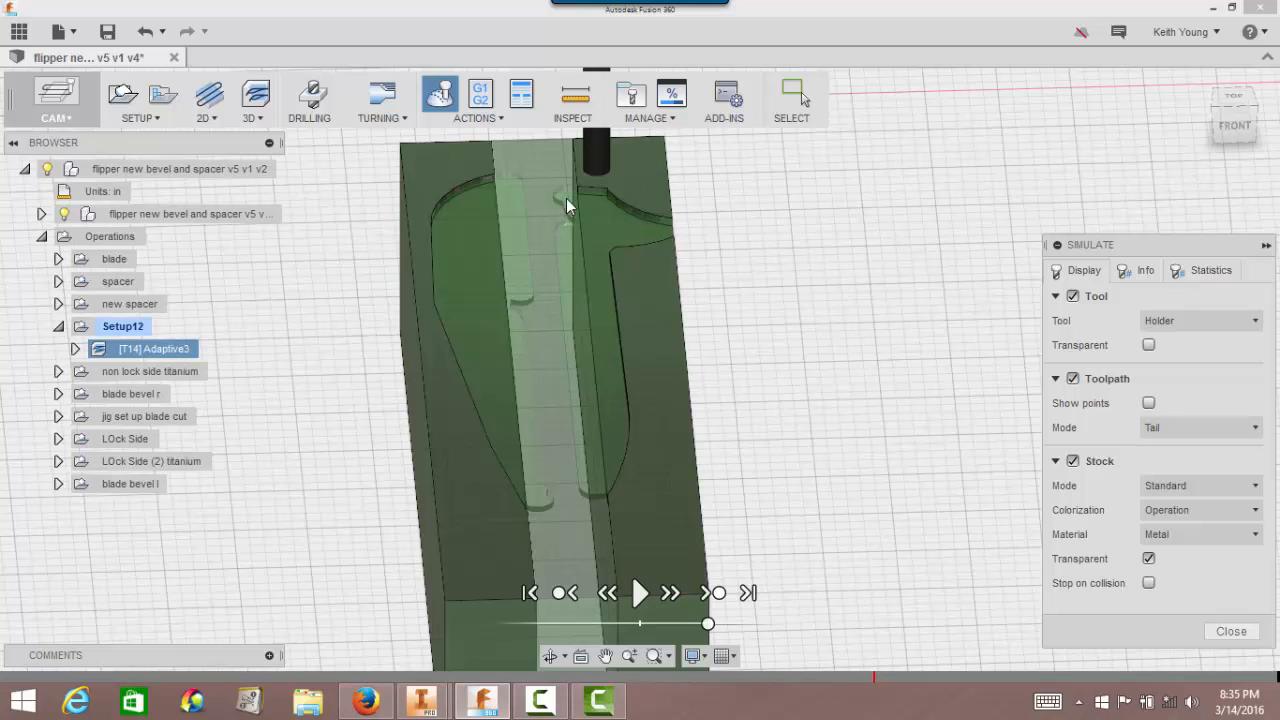
pyautogui.moveTo(564, 206)
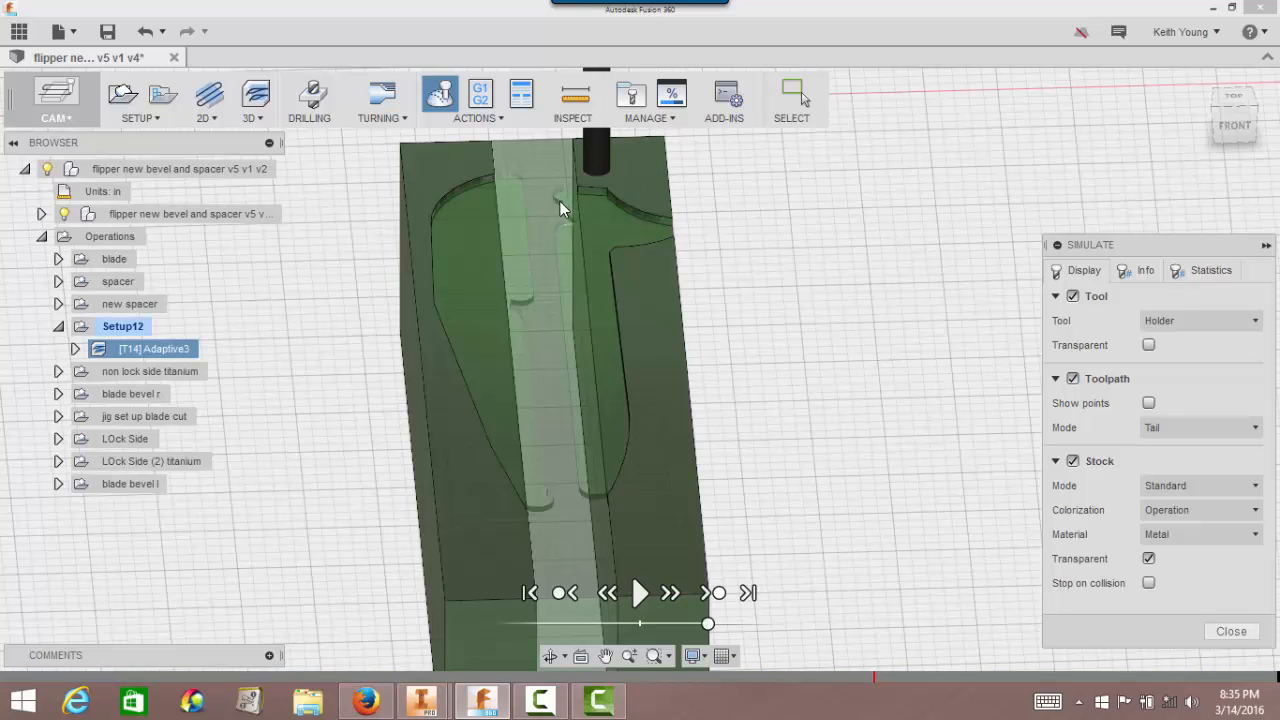
pyautogui.moveTo(576, 204)
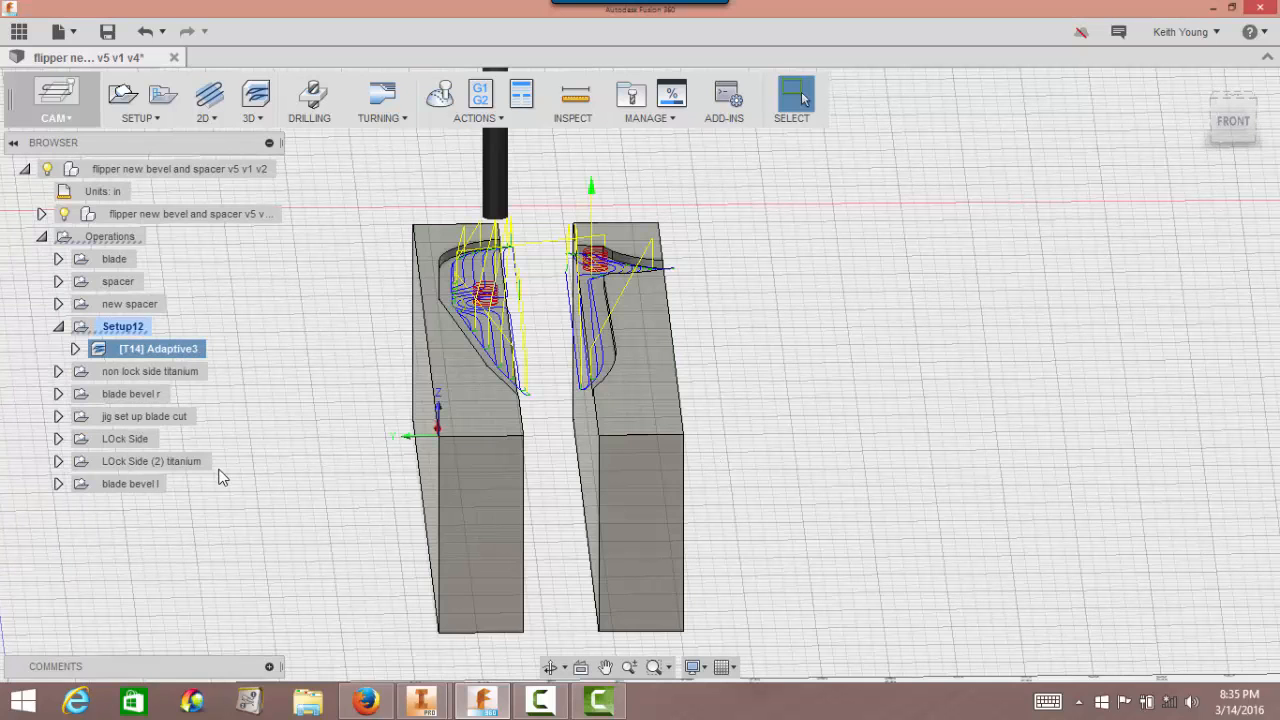
pyautogui.moveTo(304, 420)
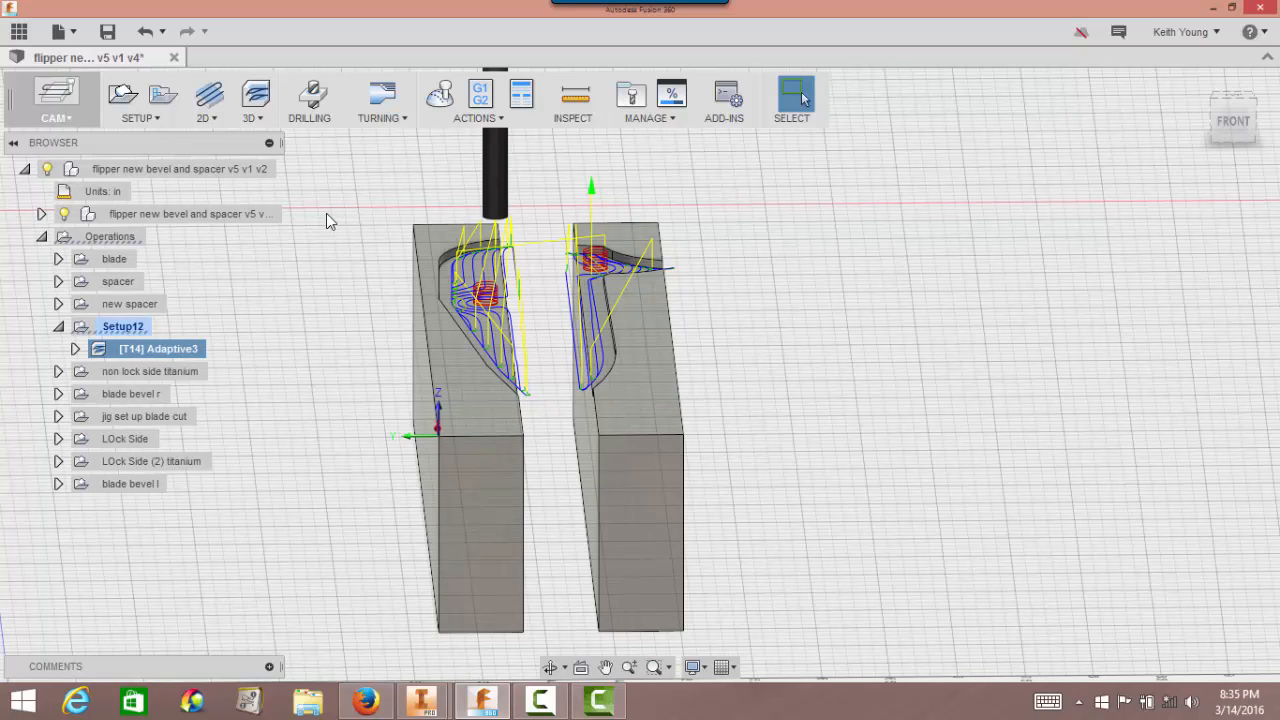
pyautogui.moveTo(480, 96)
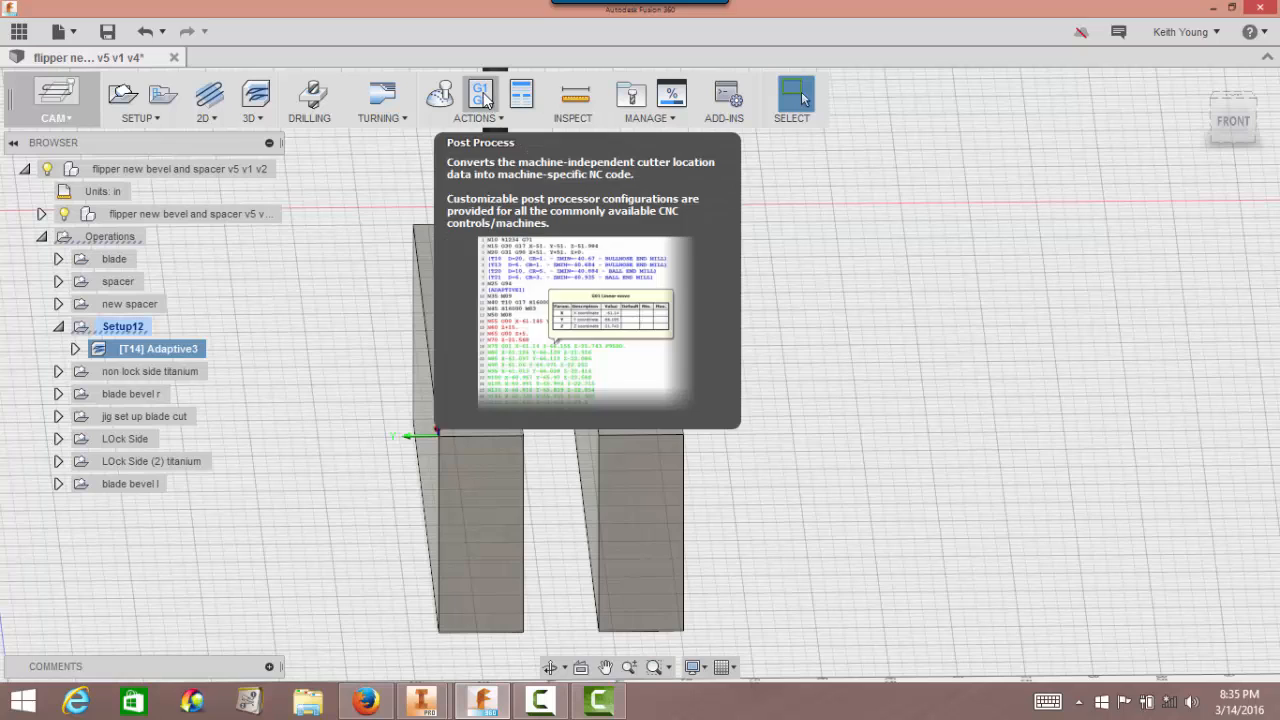
# Post process with the default folder and emc.cps, program name and comment 'Soft Jaw v1'.
pyautogui.click(480, 96)
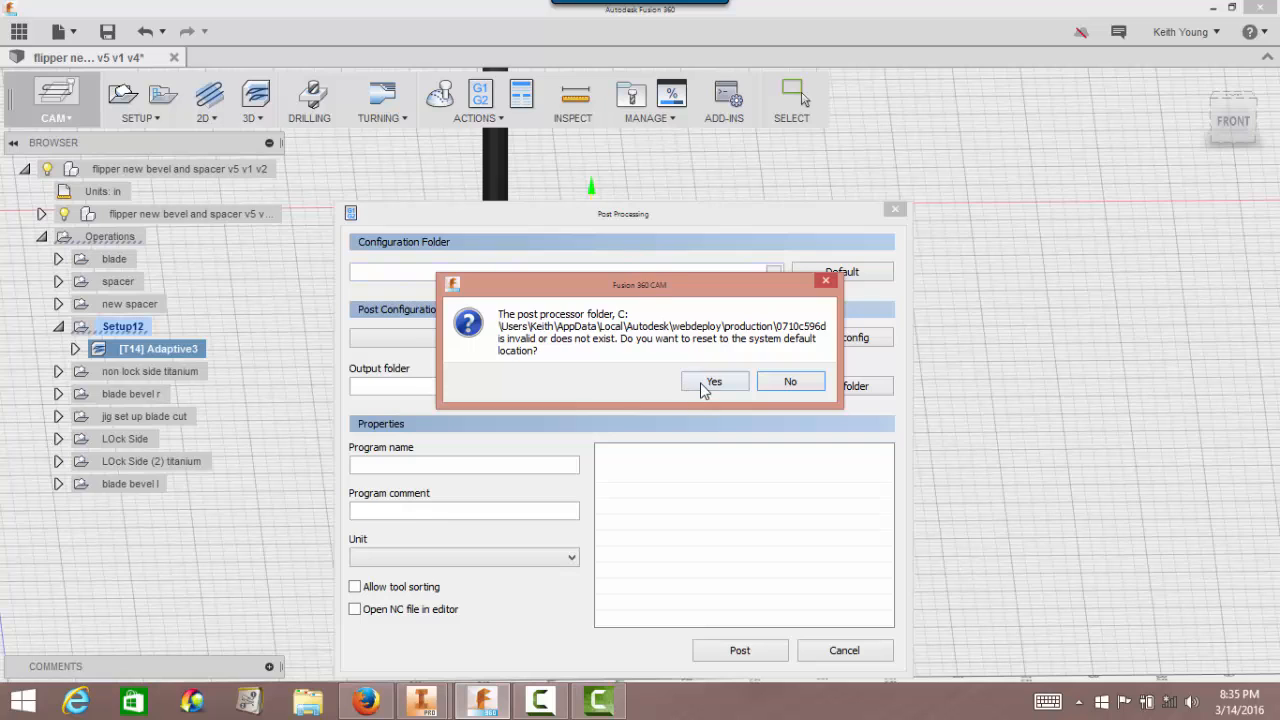
pyautogui.click(714, 380)
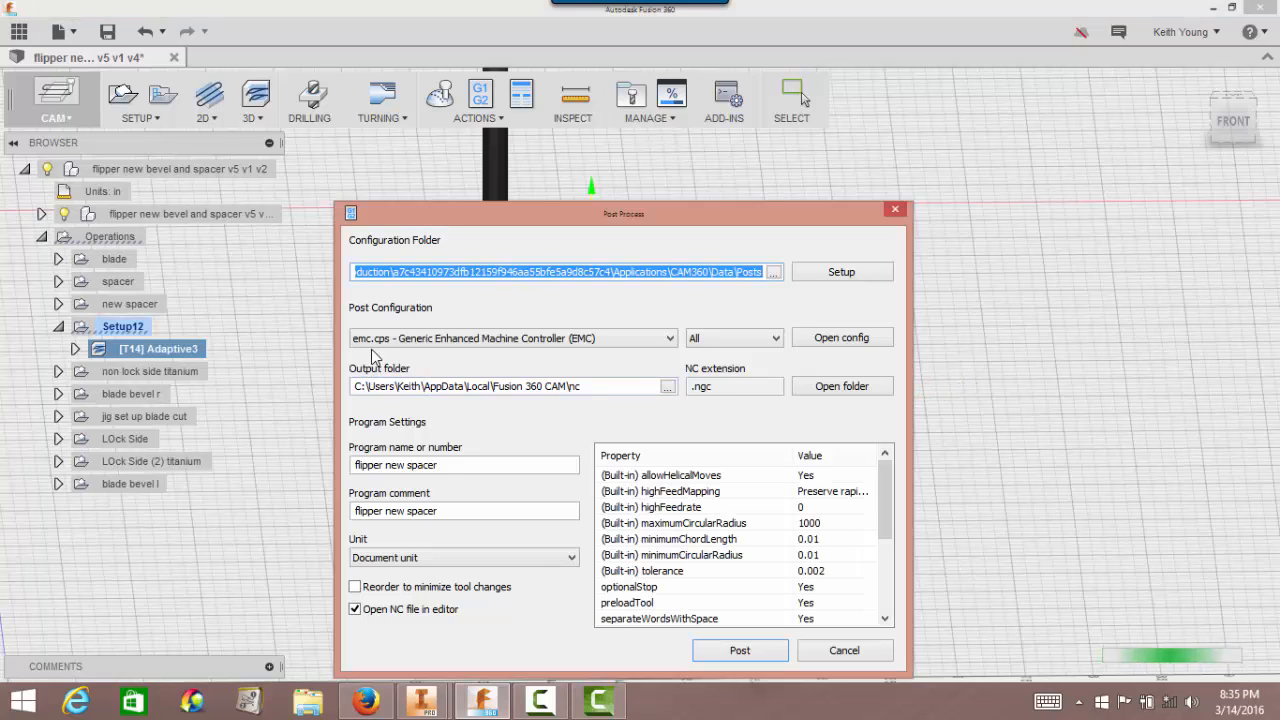
pyautogui.moveTo(412, 356)
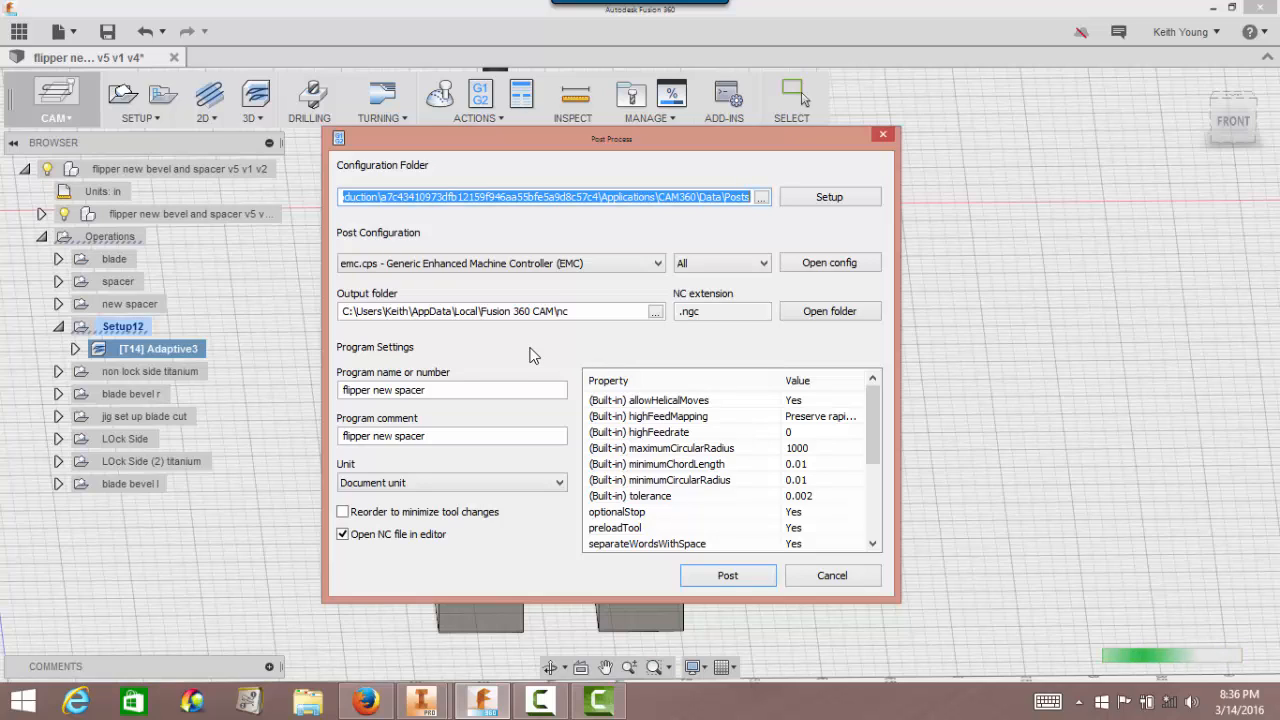
pyautogui.moveTo(490, 356)
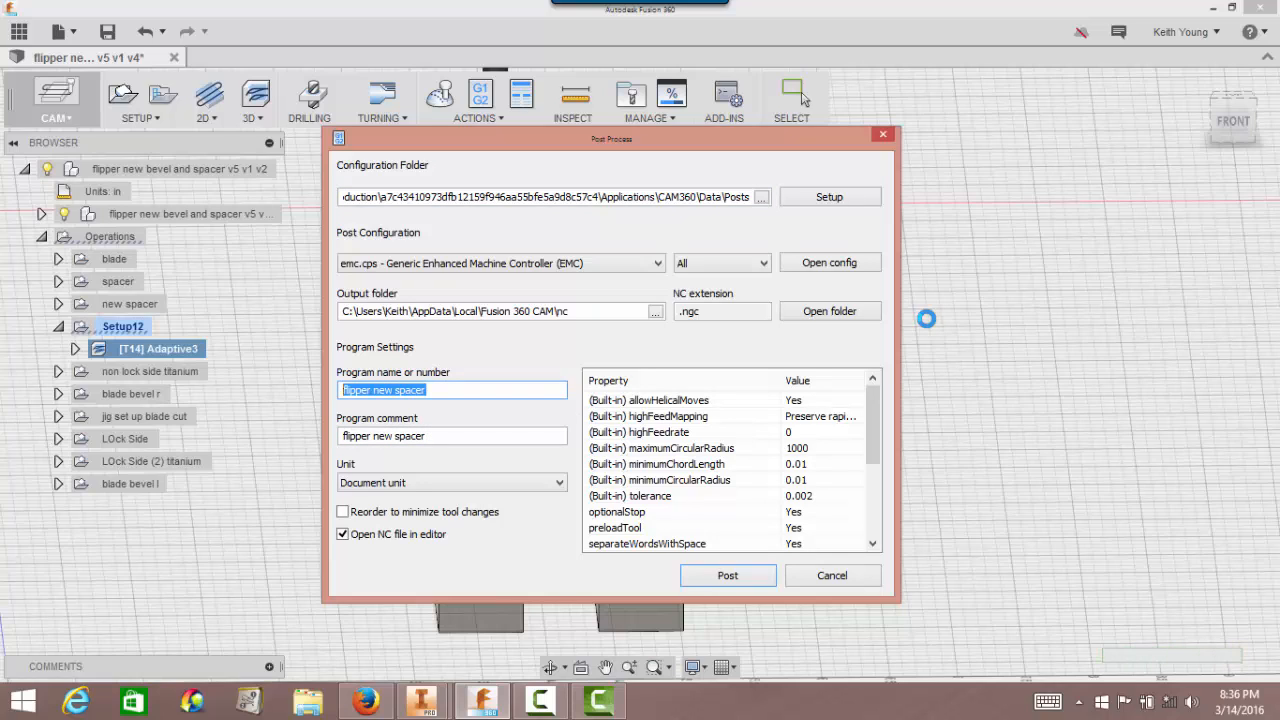
pyautogui.write('Soft Jaw')
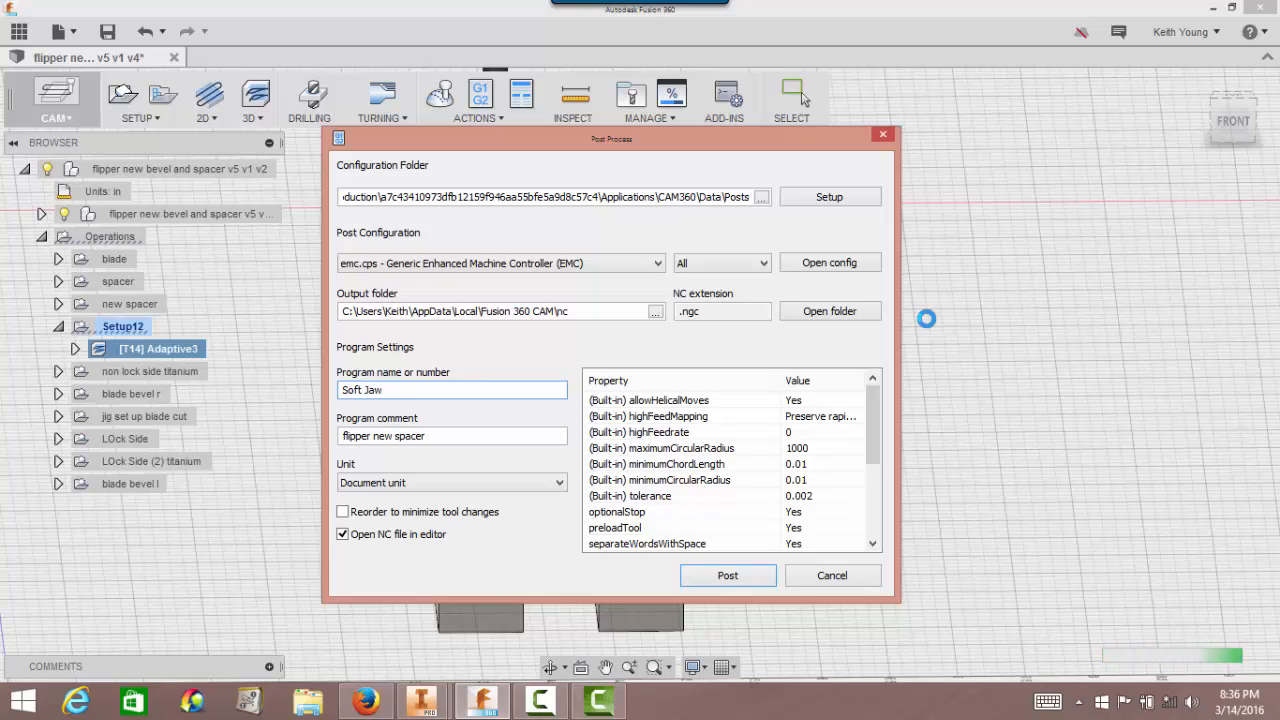
pyautogui.write('v1')
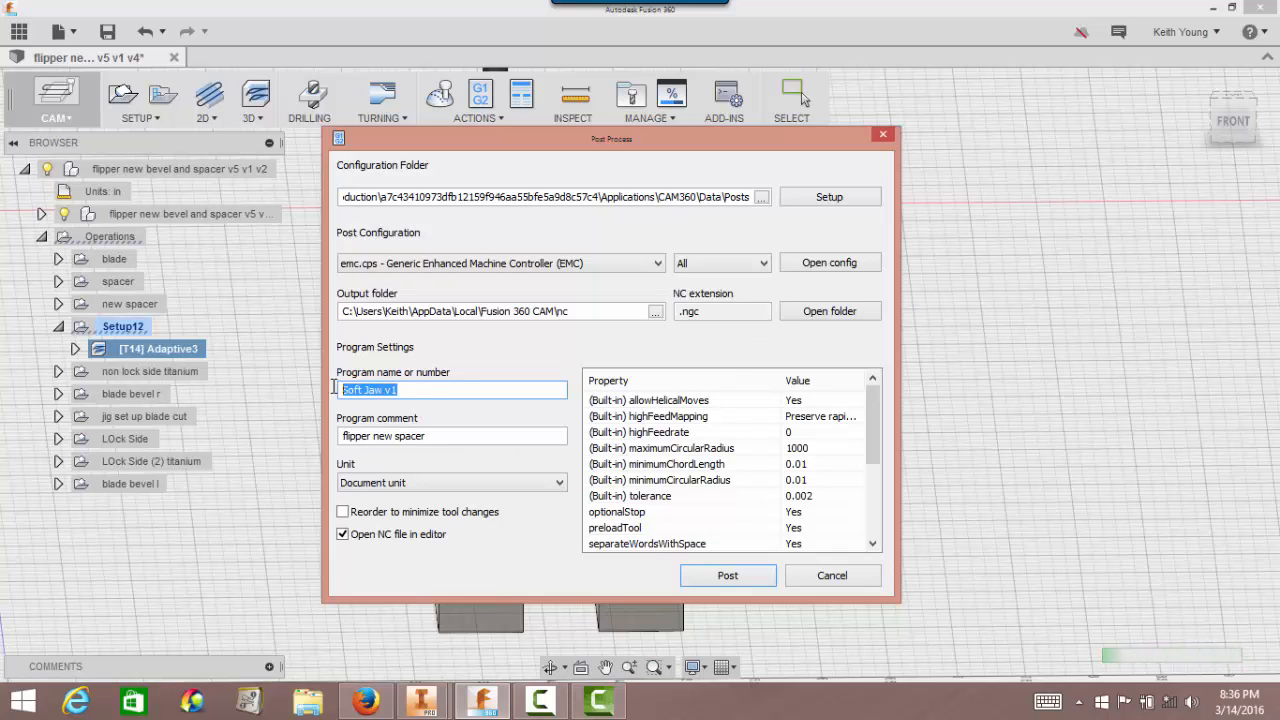
pyautogui.moveTo(448, 436)
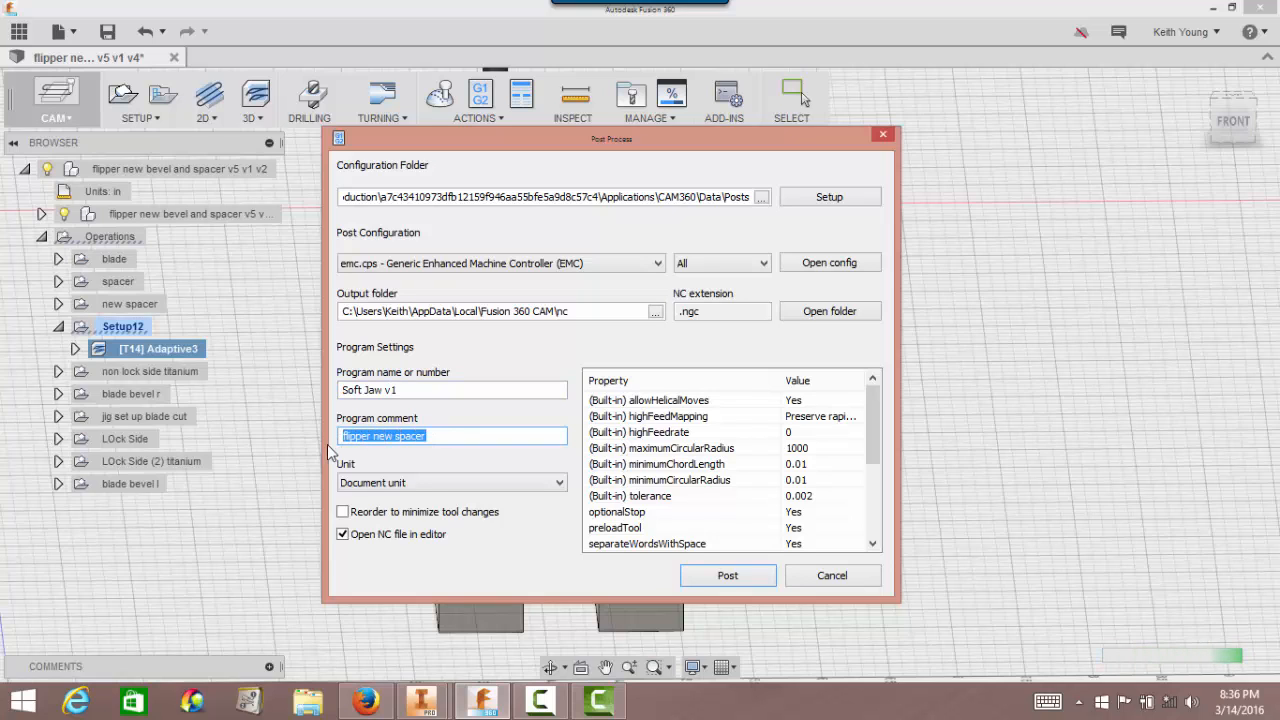
pyautogui.write('Soft Jaw v1')
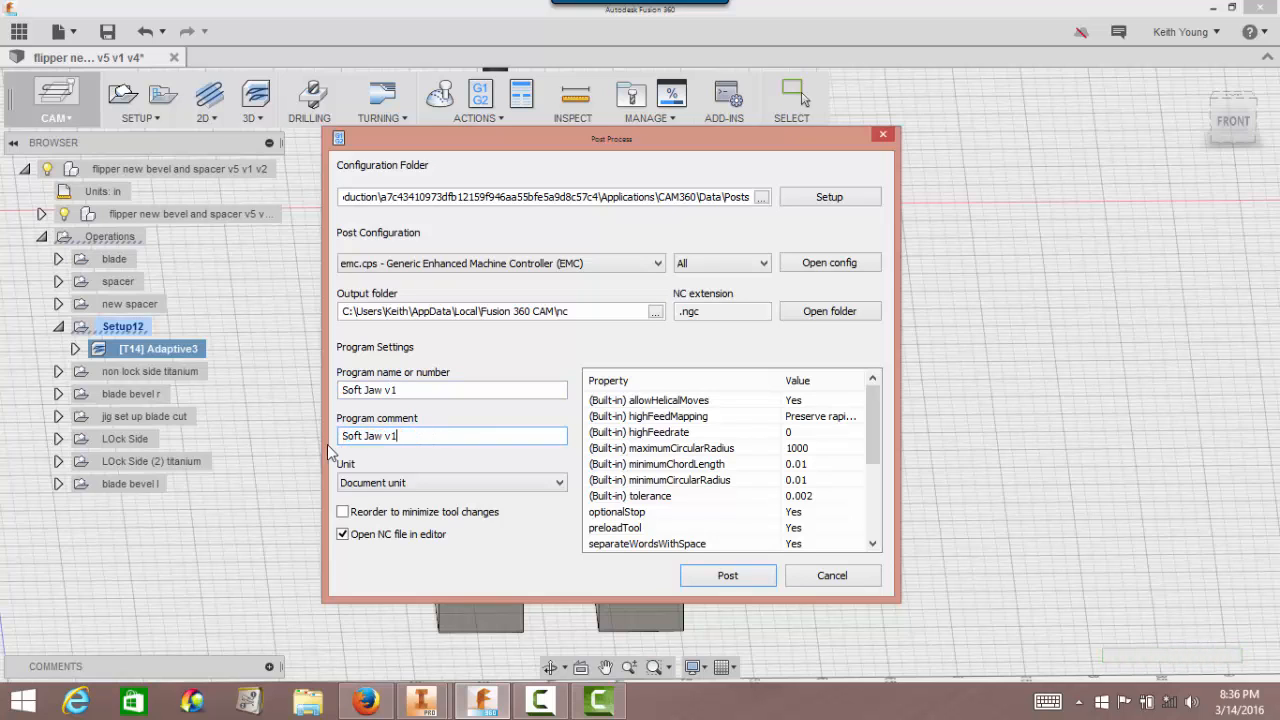
pyautogui.click(832, 576)
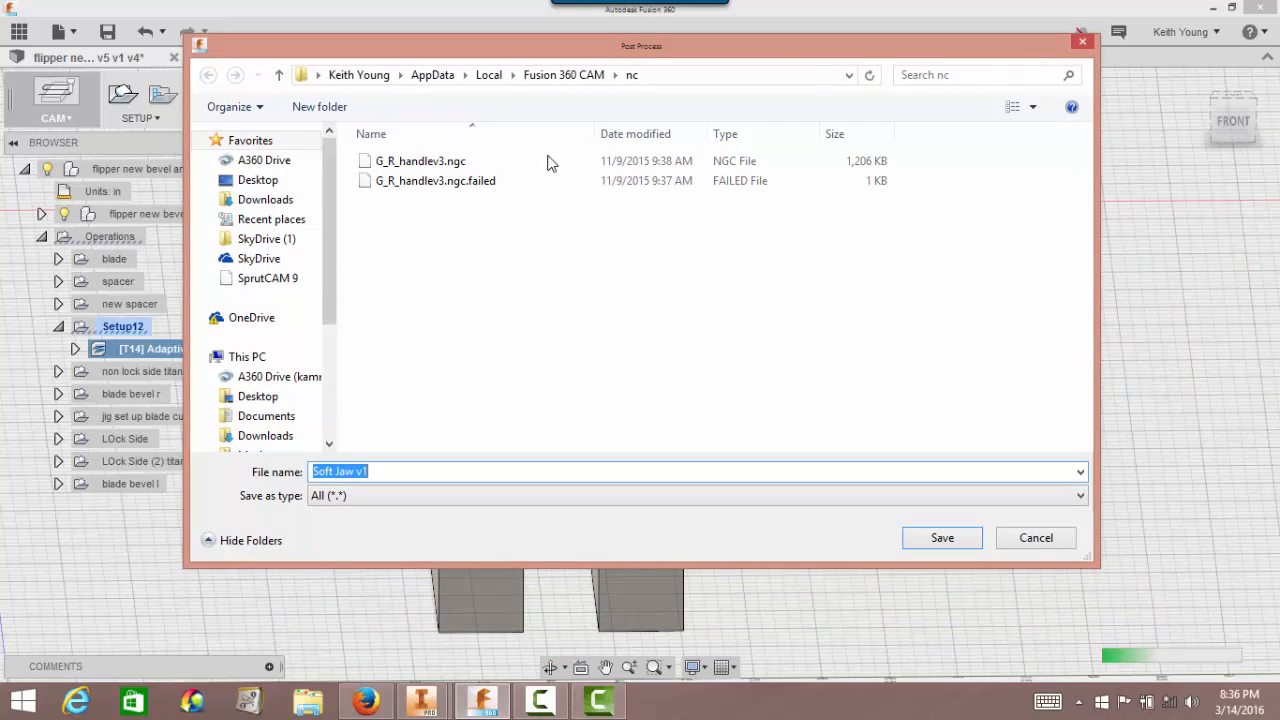
pyautogui.moveTo(516, 100)
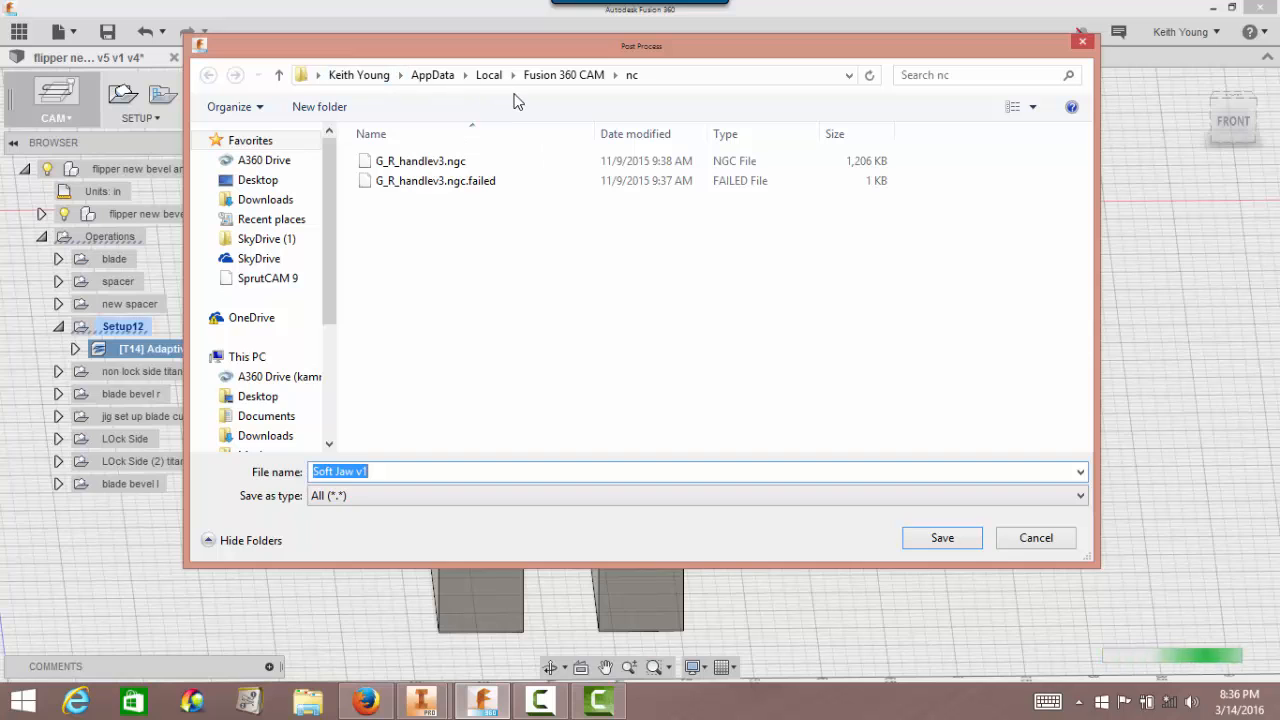
pyautogui.moveTo(324, 220)
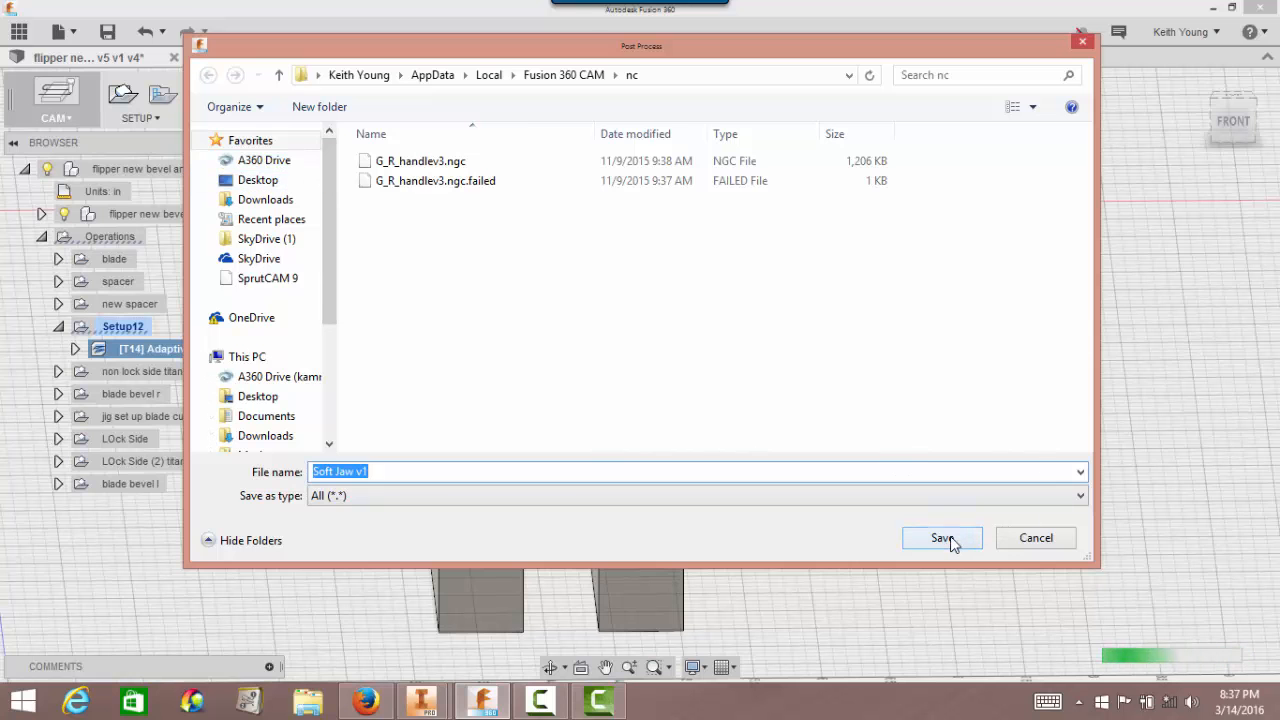
# Save the NC program as Soft Jaw v1 in the Fusion 360 CAM nc folder.
pyautogui.click(940, 538)
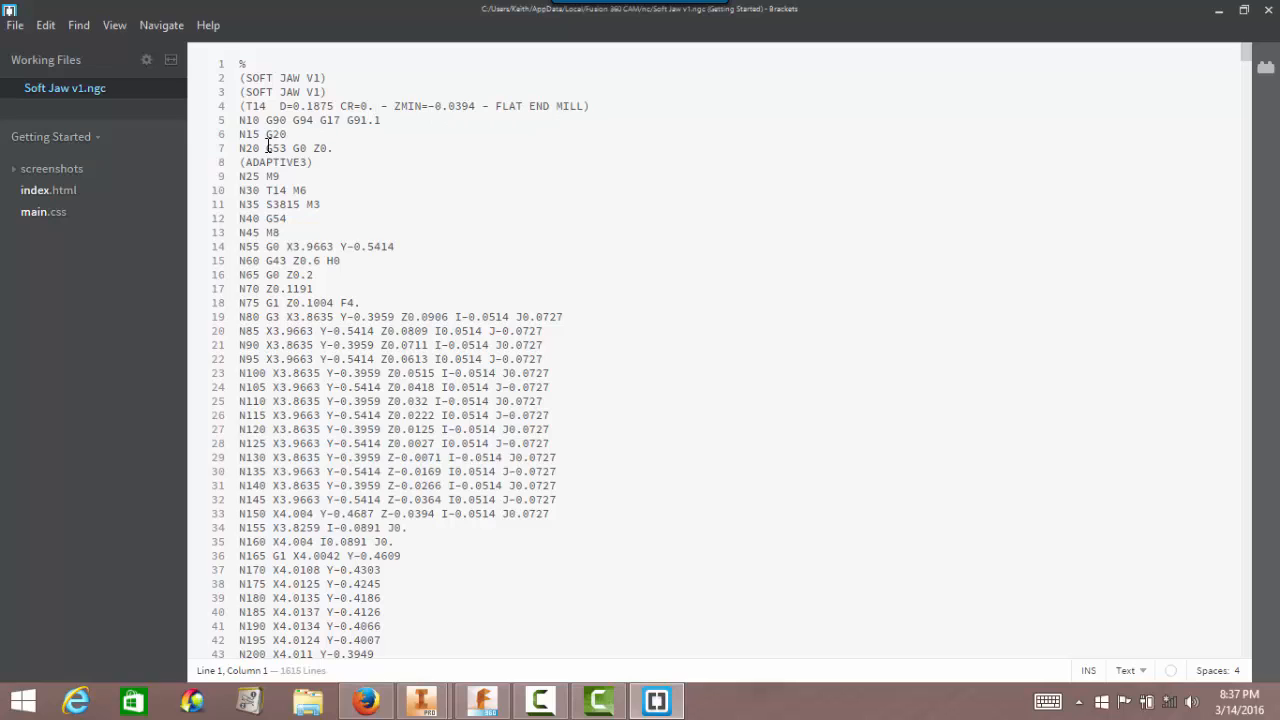
# Scroll through the Soft Jaw v1 G-code lines in Brackets.
pyautogui.scroll(-3)
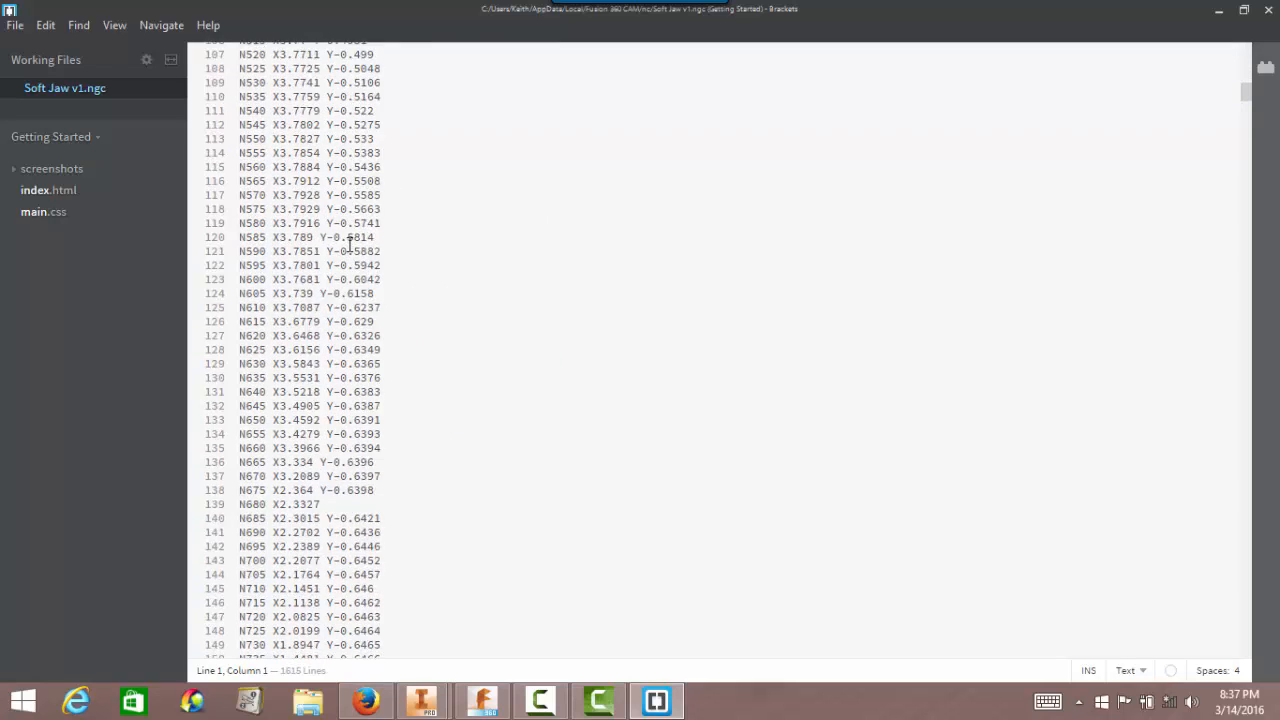
pyautogui.scroll(3)
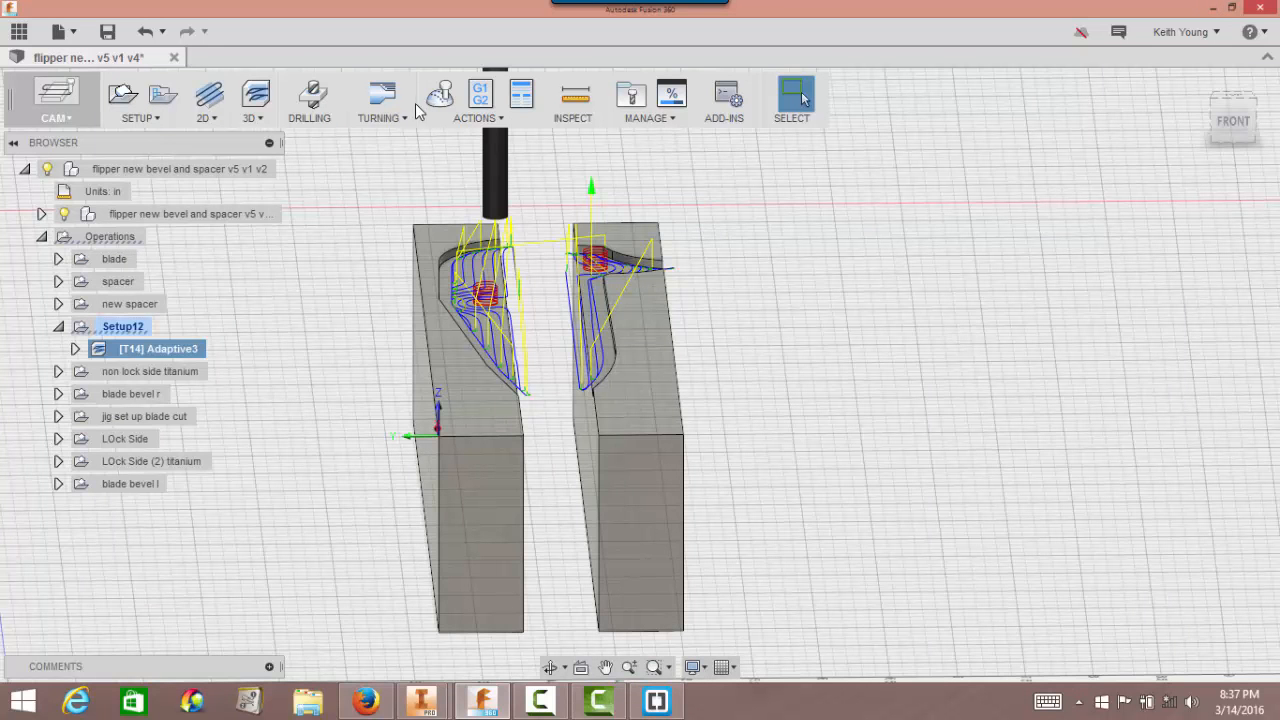
pyautogui.click(440, 94)
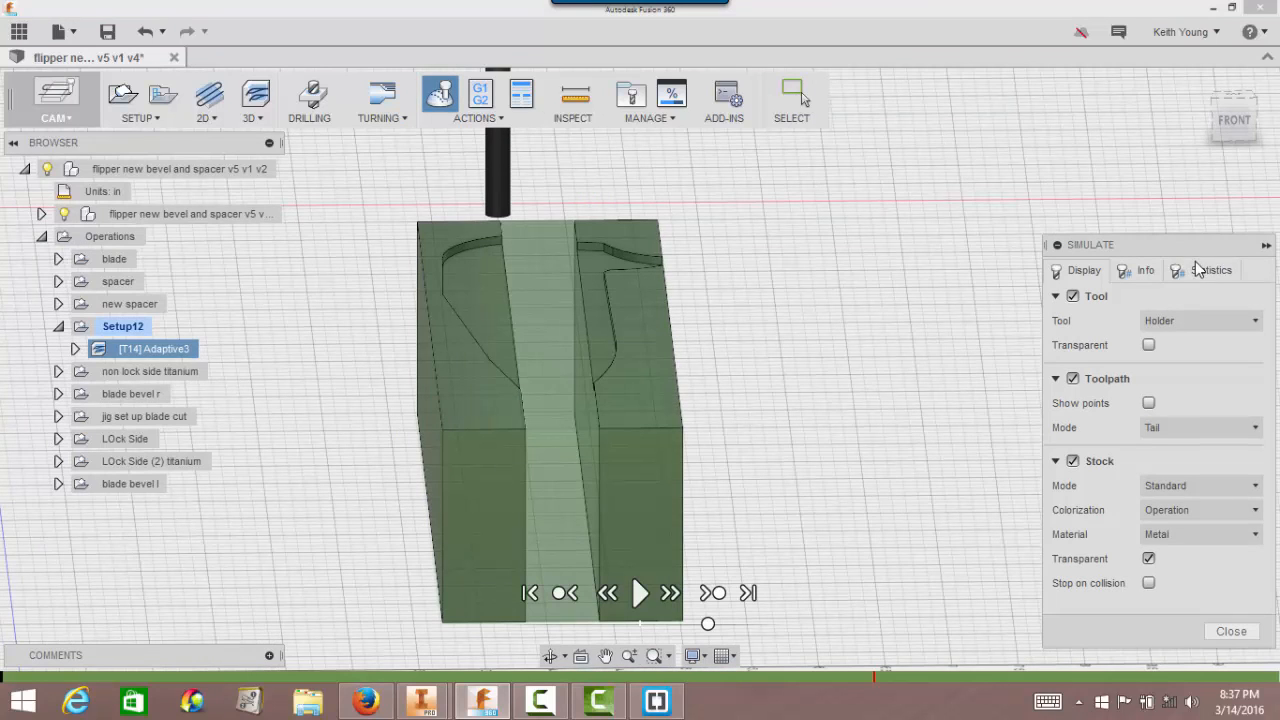
pyautogui.click(1212, 270)
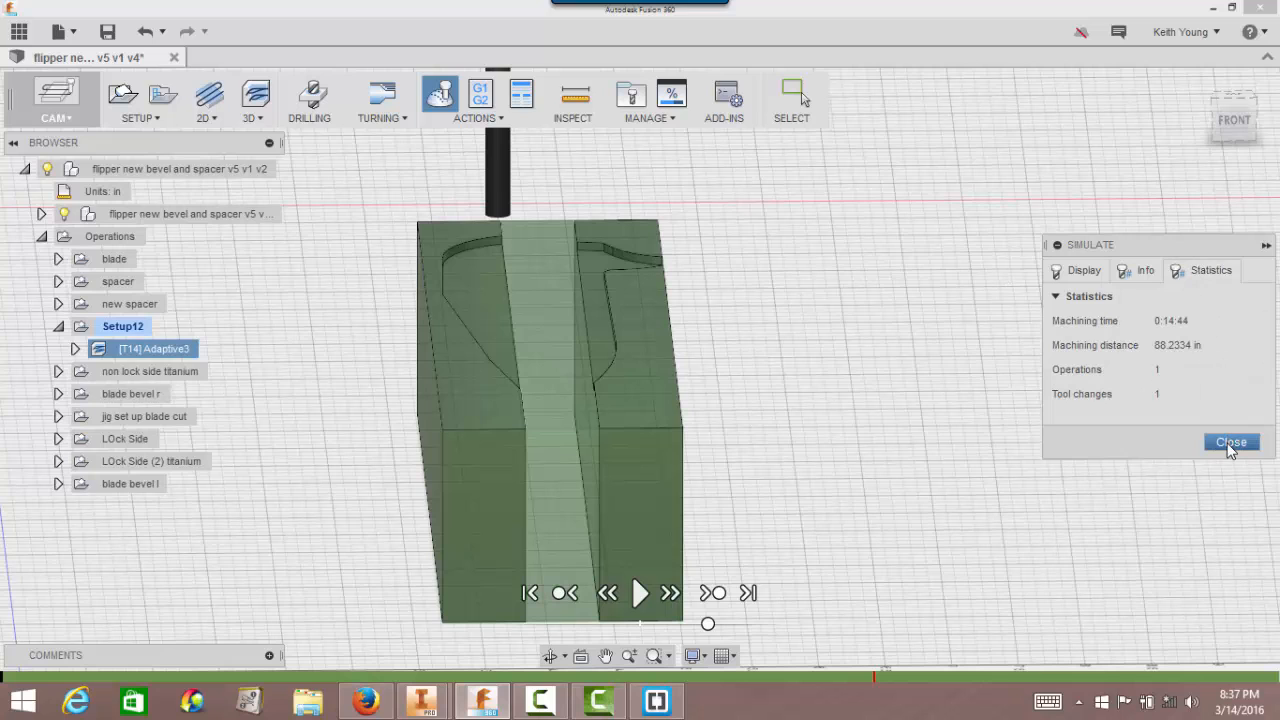
pyautogui.click(1232, 442)
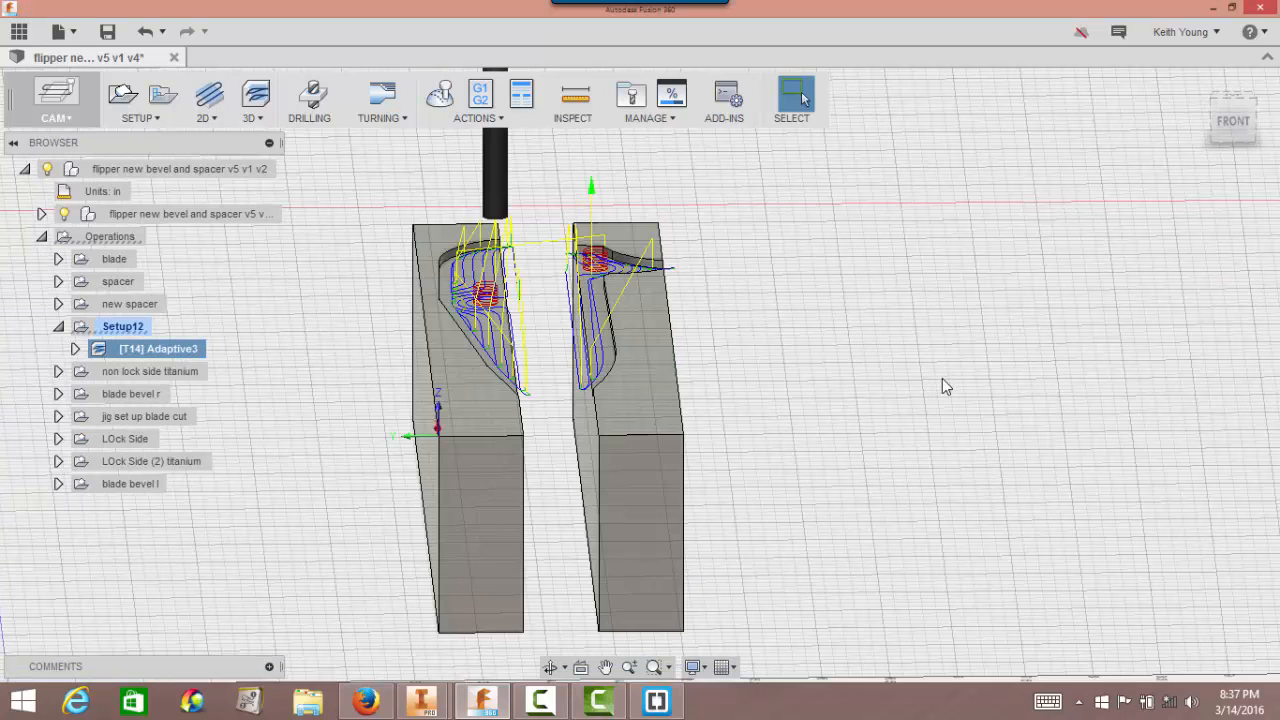
pyautogui.moveTo(850, 528)
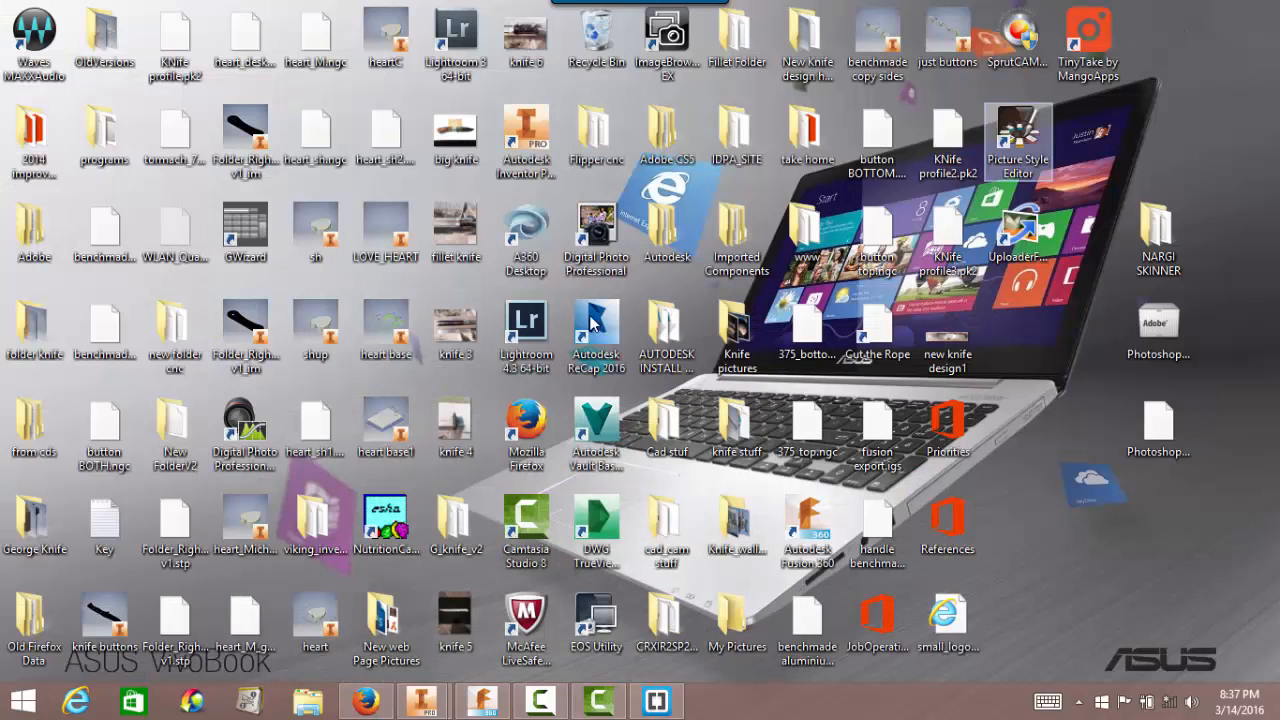
# Launch G-Wizard from the desktop onto its Feeds/Speeds calculator.
pyautogui.click(244, 230)
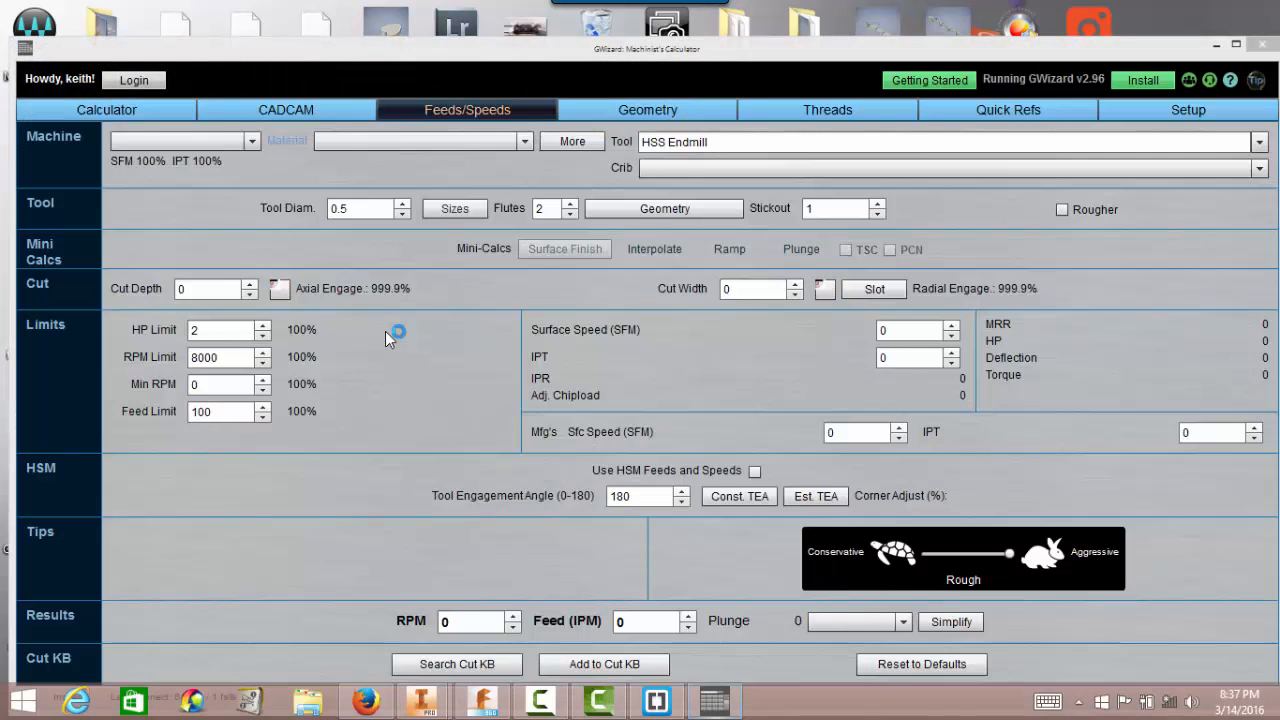
pyautogui.click(184, 140)
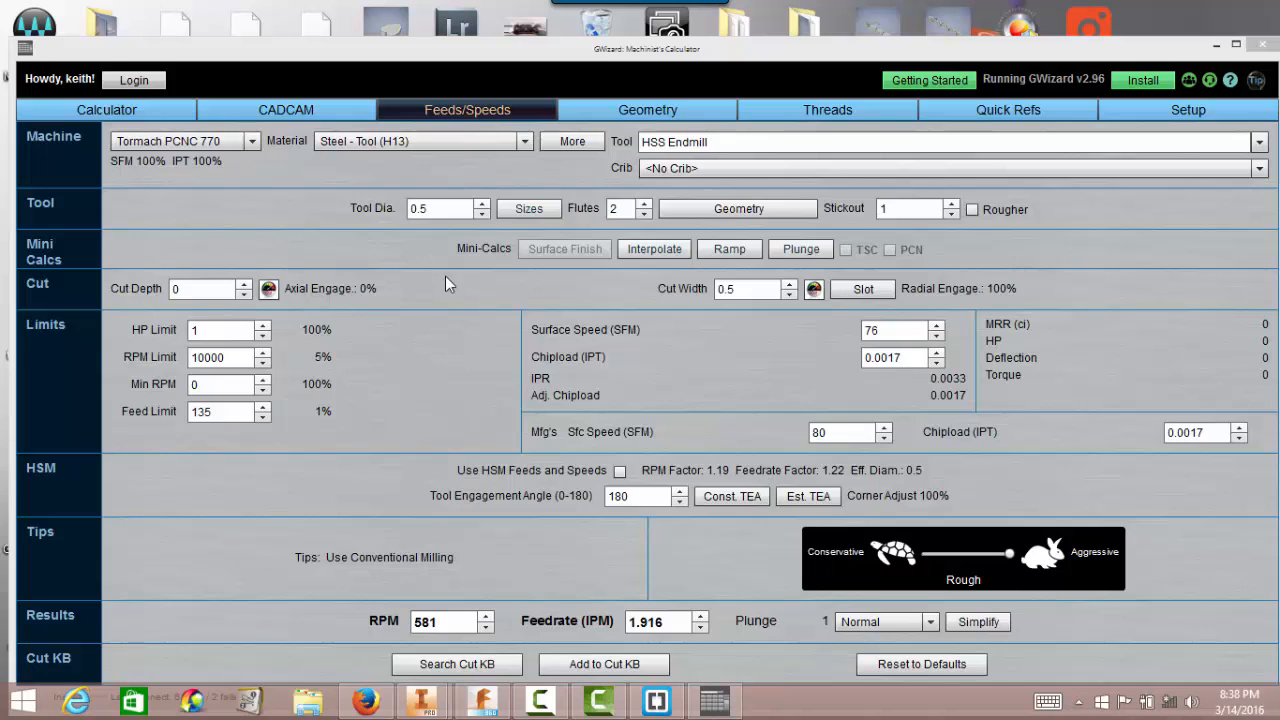
# Set material to wrought 6061 aluminum, tool diameter .1875 and cut depth .063.
pyautogui.click(524, 140)
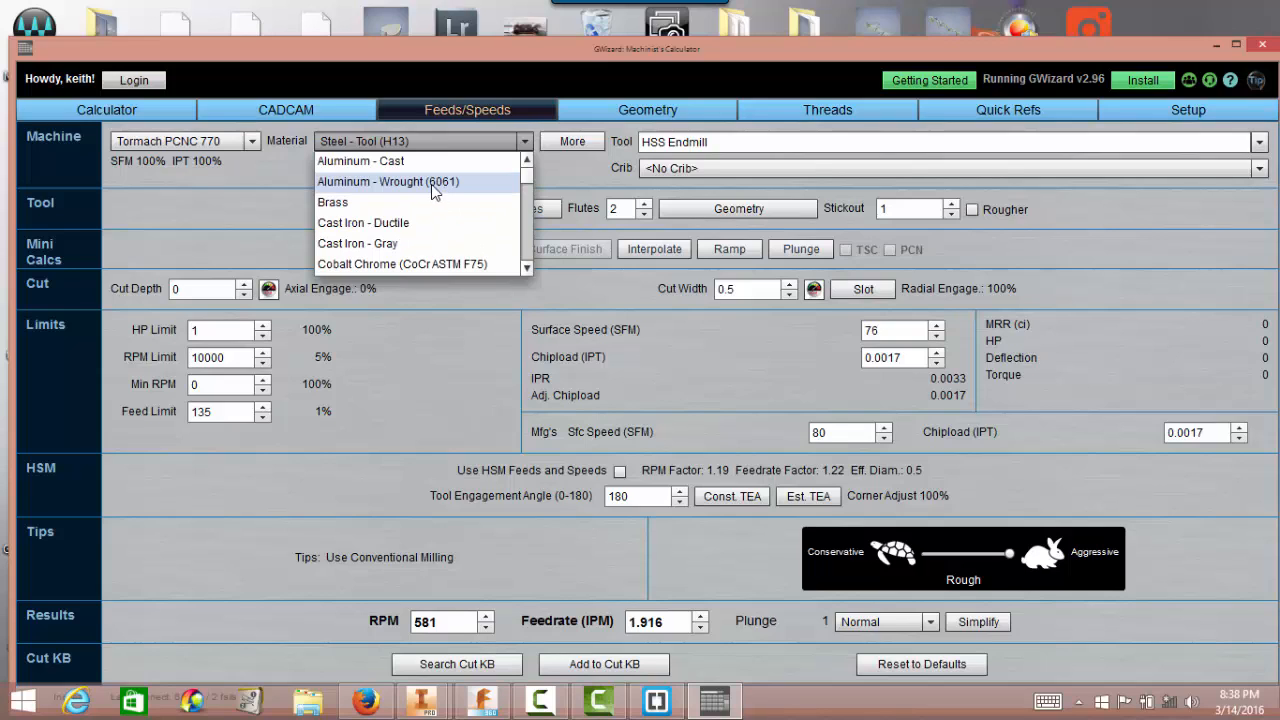
pyautogui.click(388, 180)
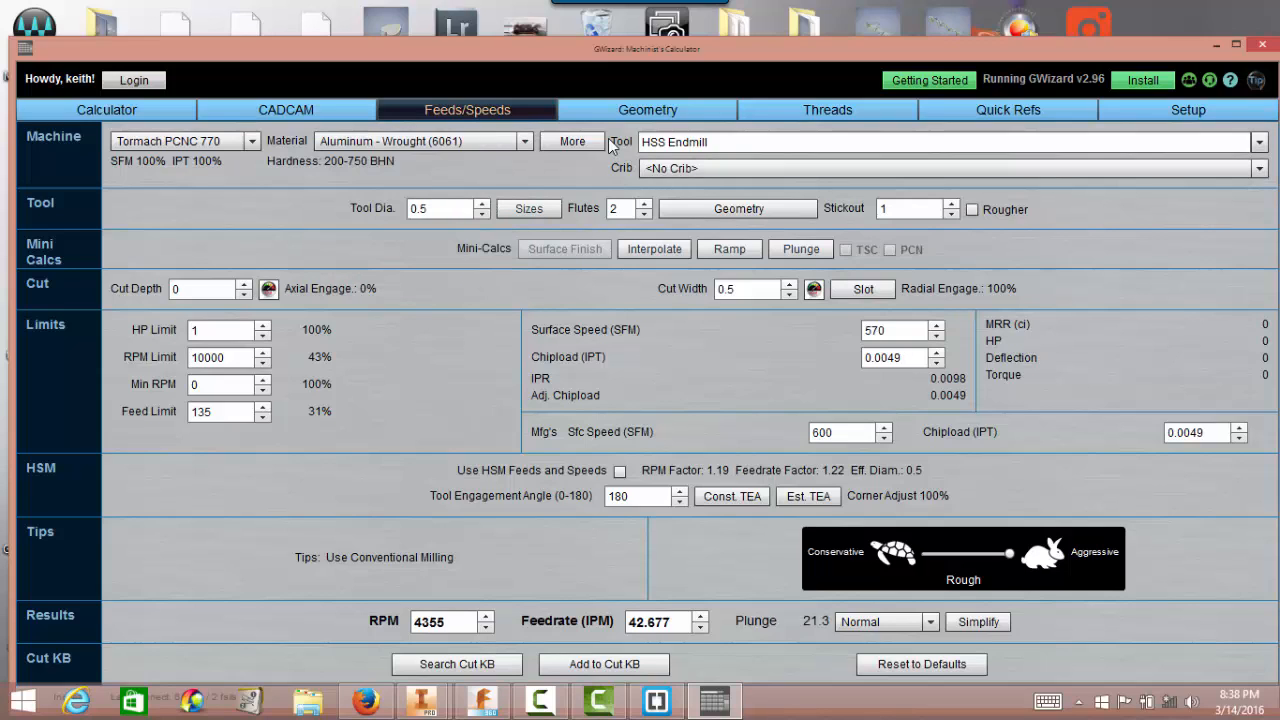
pyautogui.moveTo(638, 164)
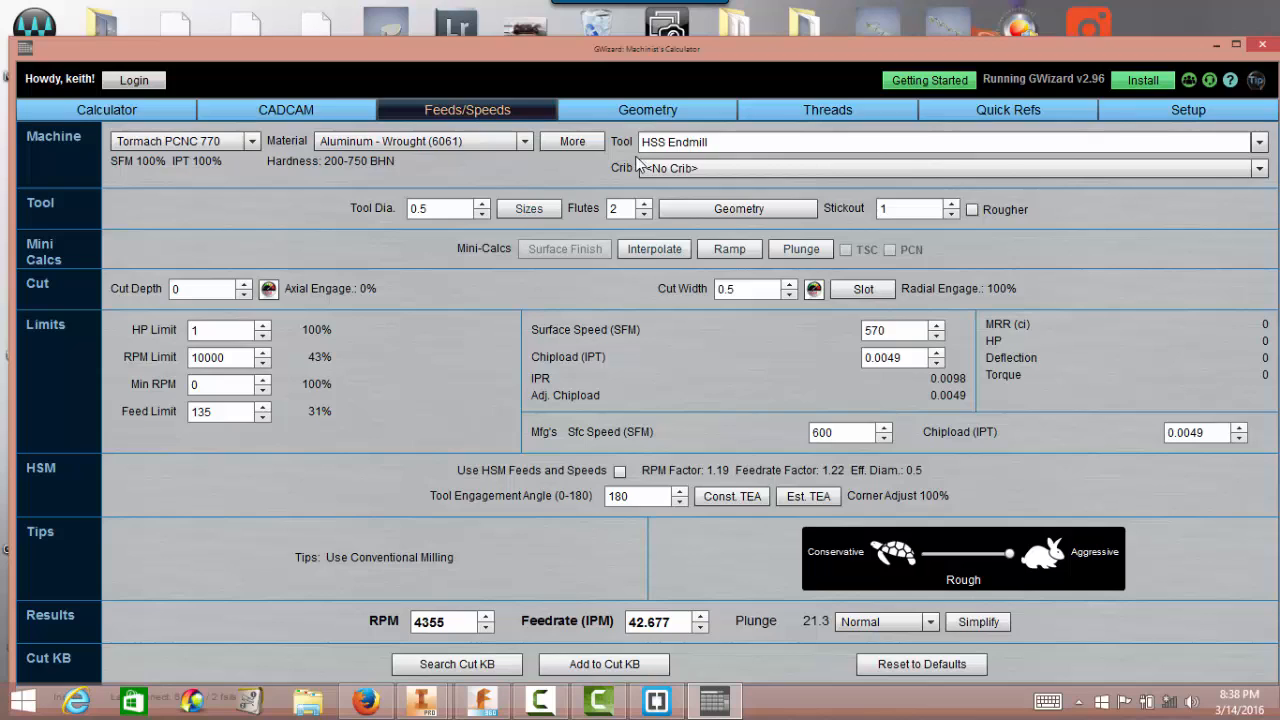
pyautogui.click(440, 208)
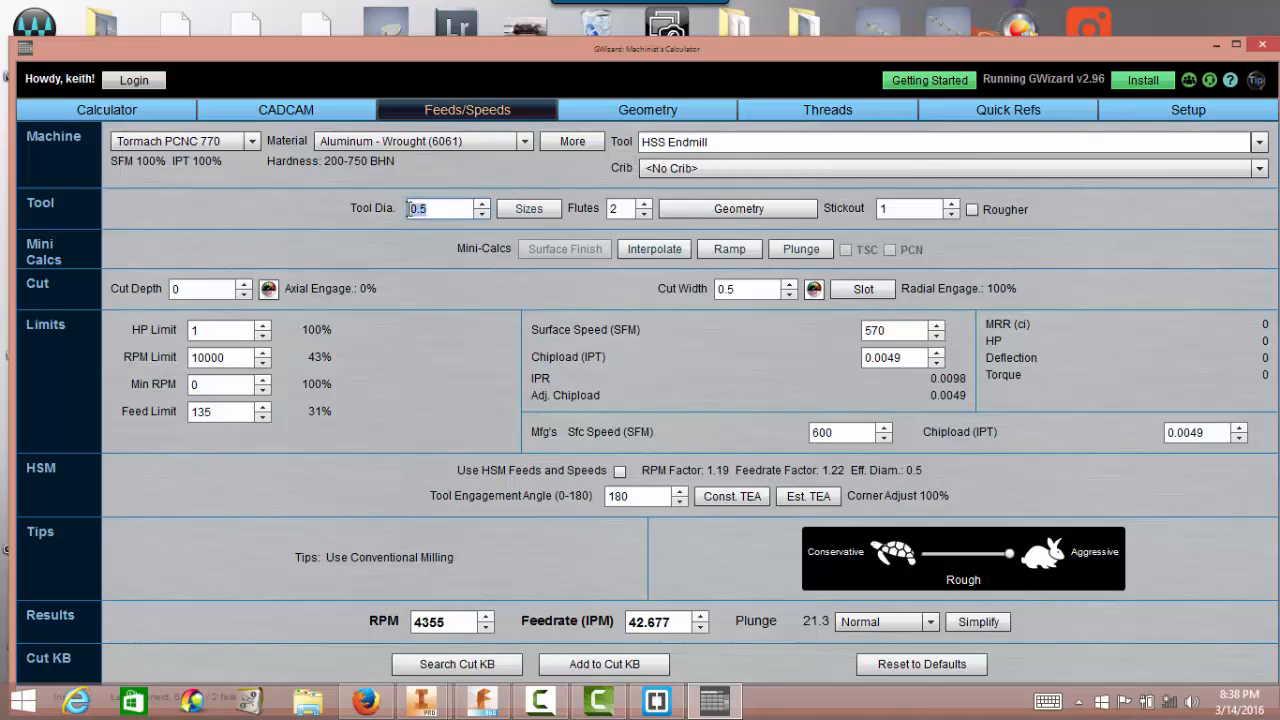
pyautogui.click(440, 208)
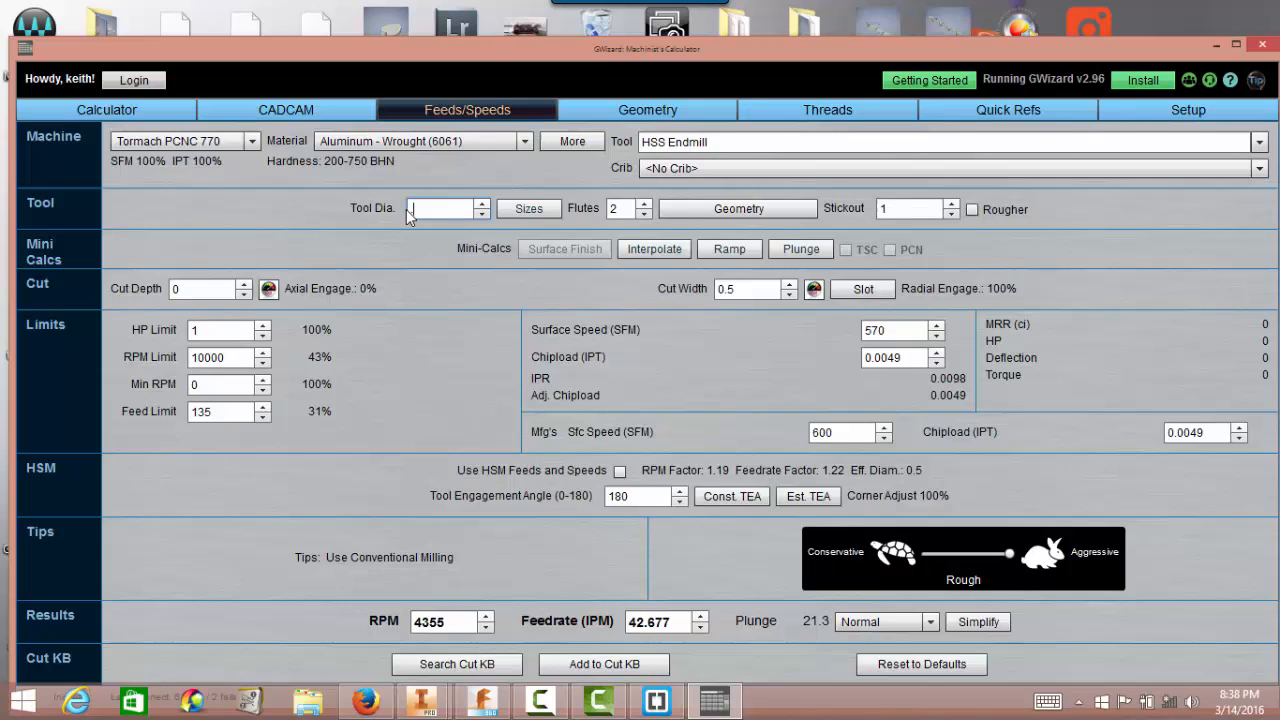
pyautogui.write('.1875')
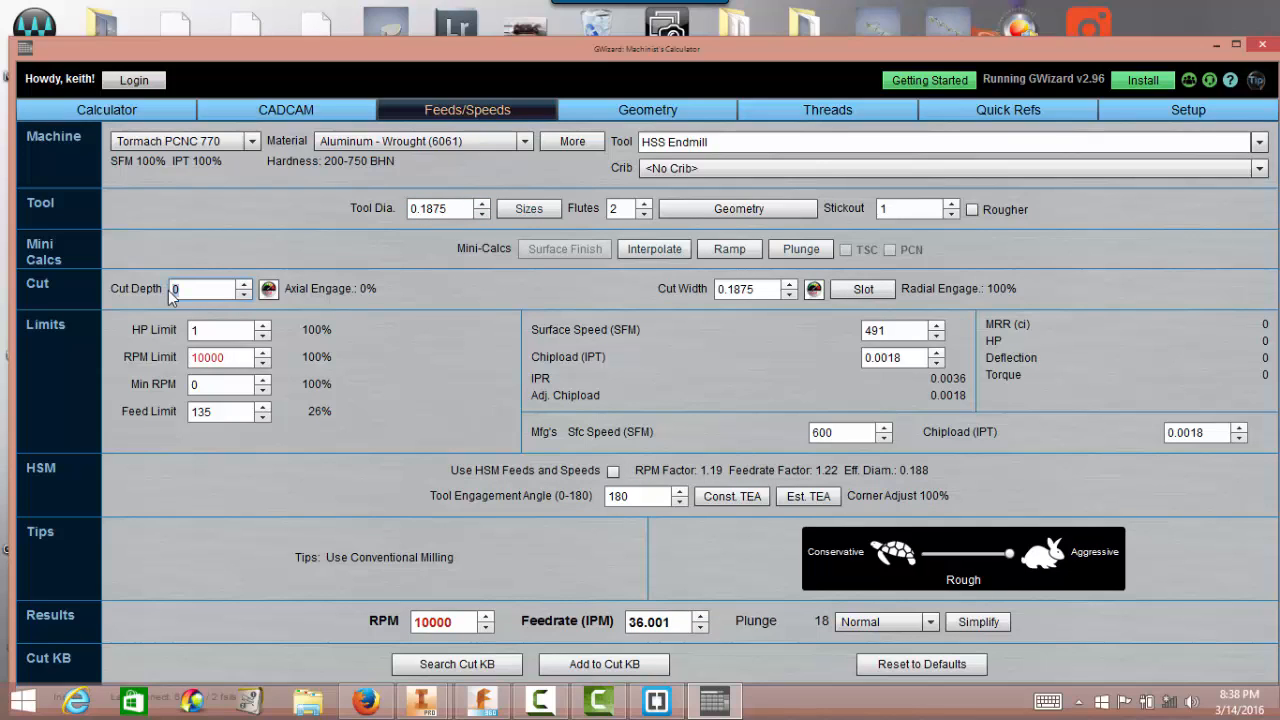
pyautogui.write('.063')
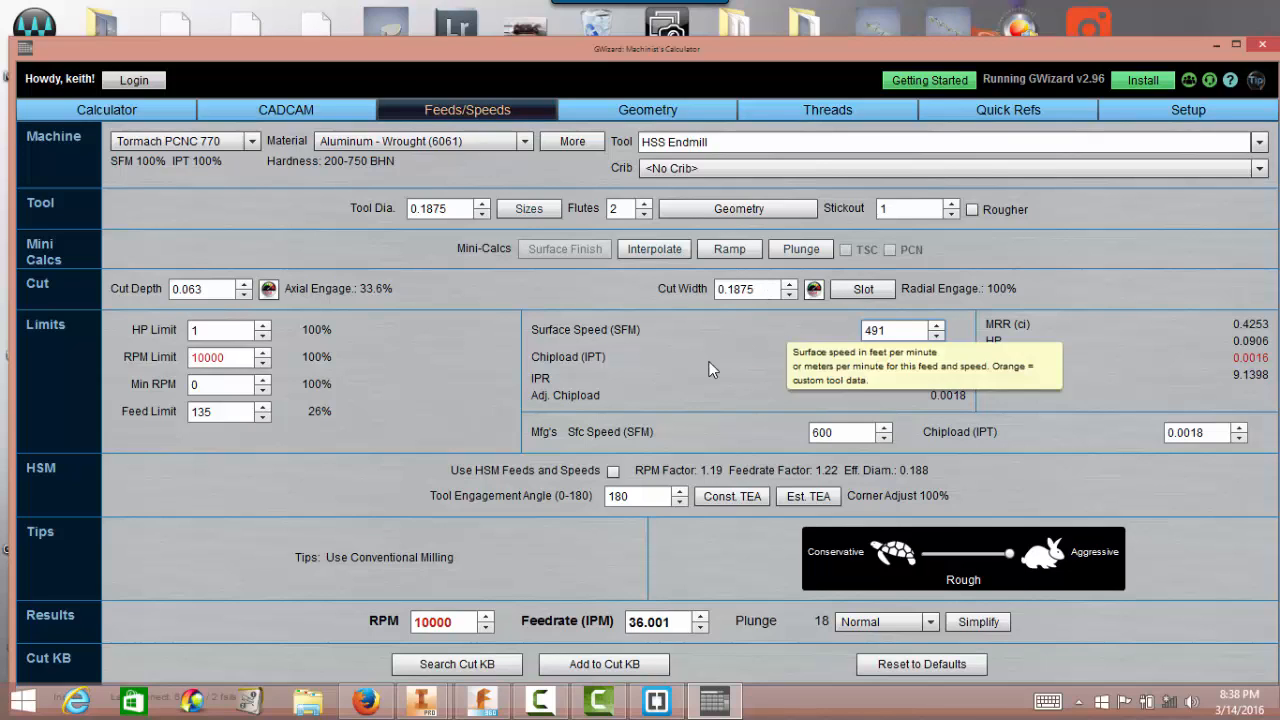
pyautogui.moveTo(610, 564)
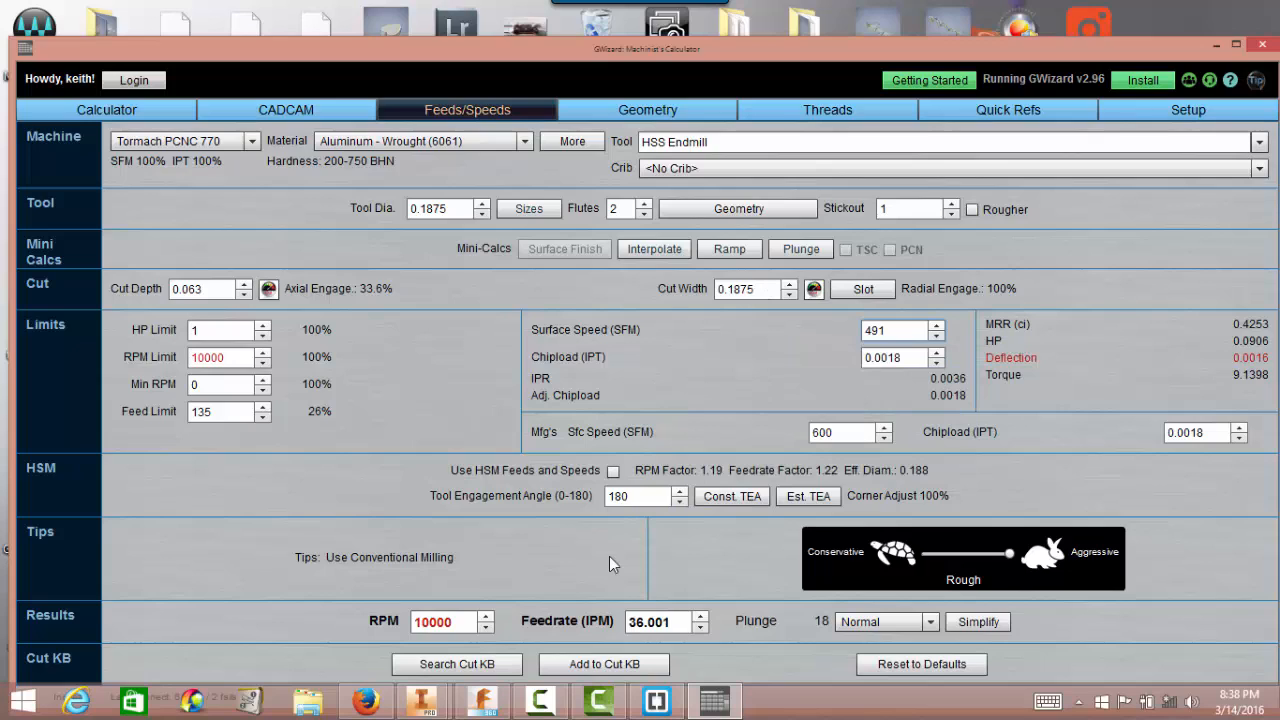
pyautogui.moveTo(504, 584)
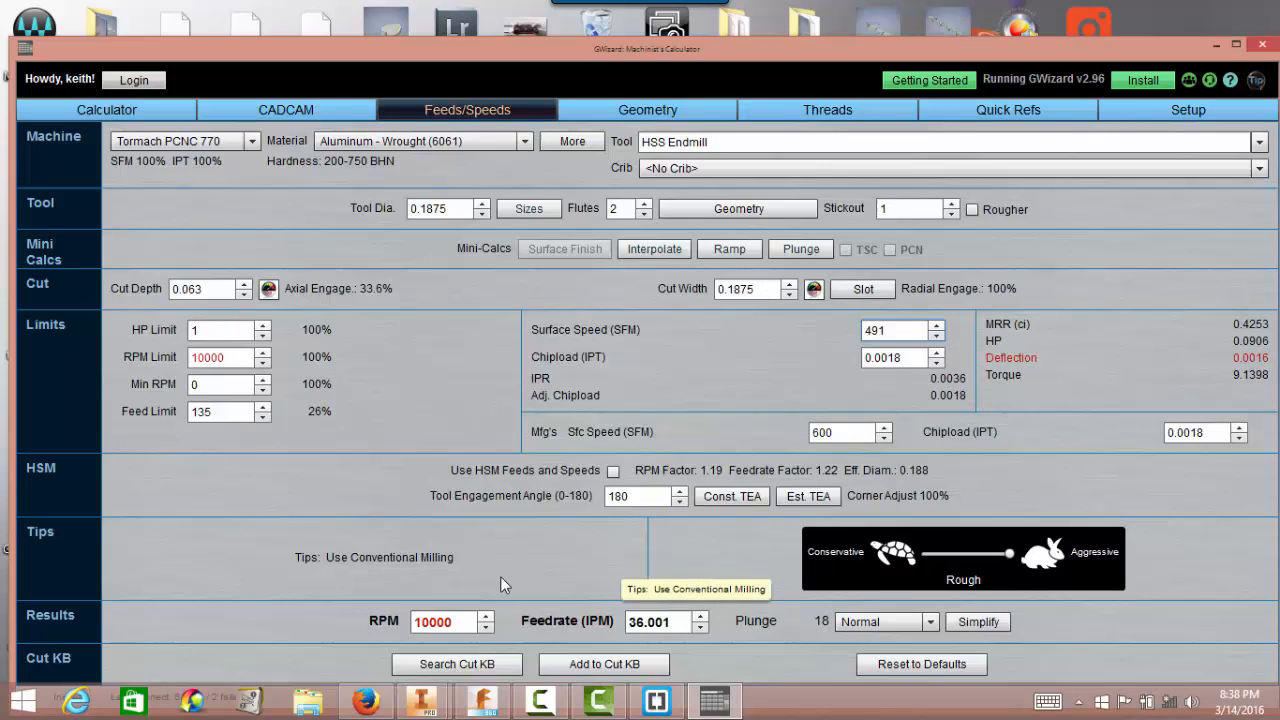
pyautogui.moveTo(500, 578)
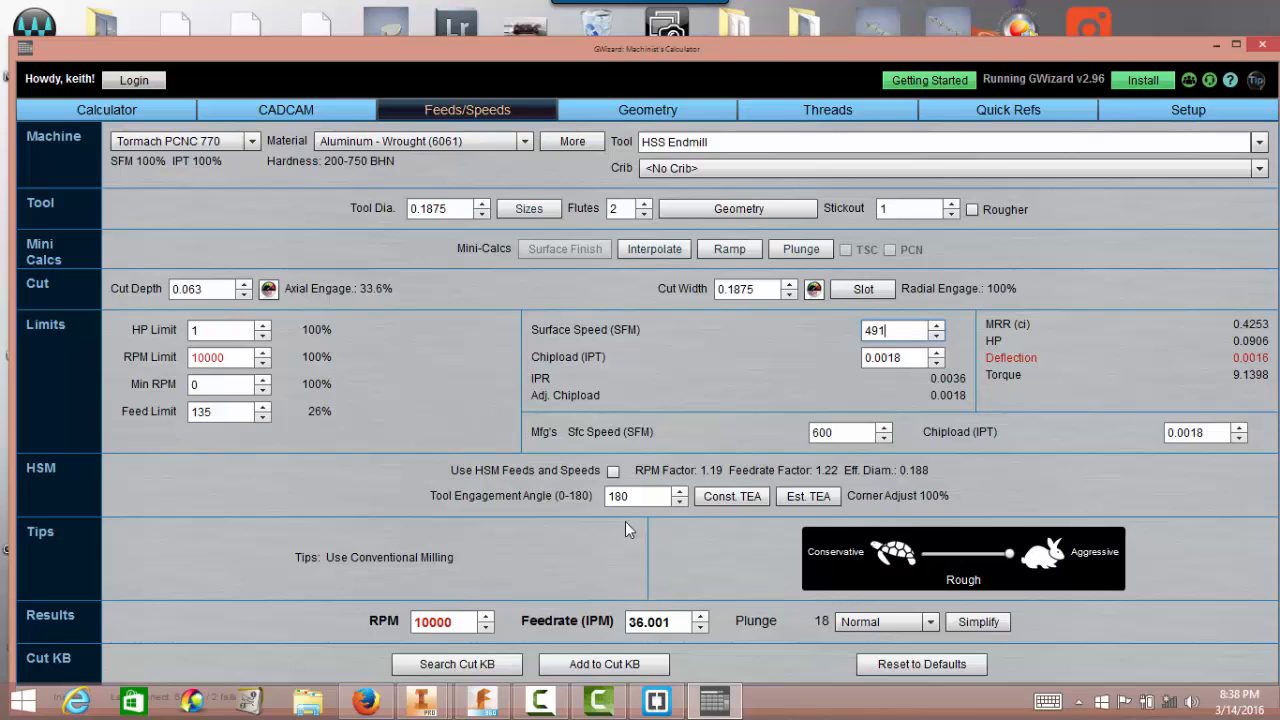
pyautogui.moveTo(900, 356)
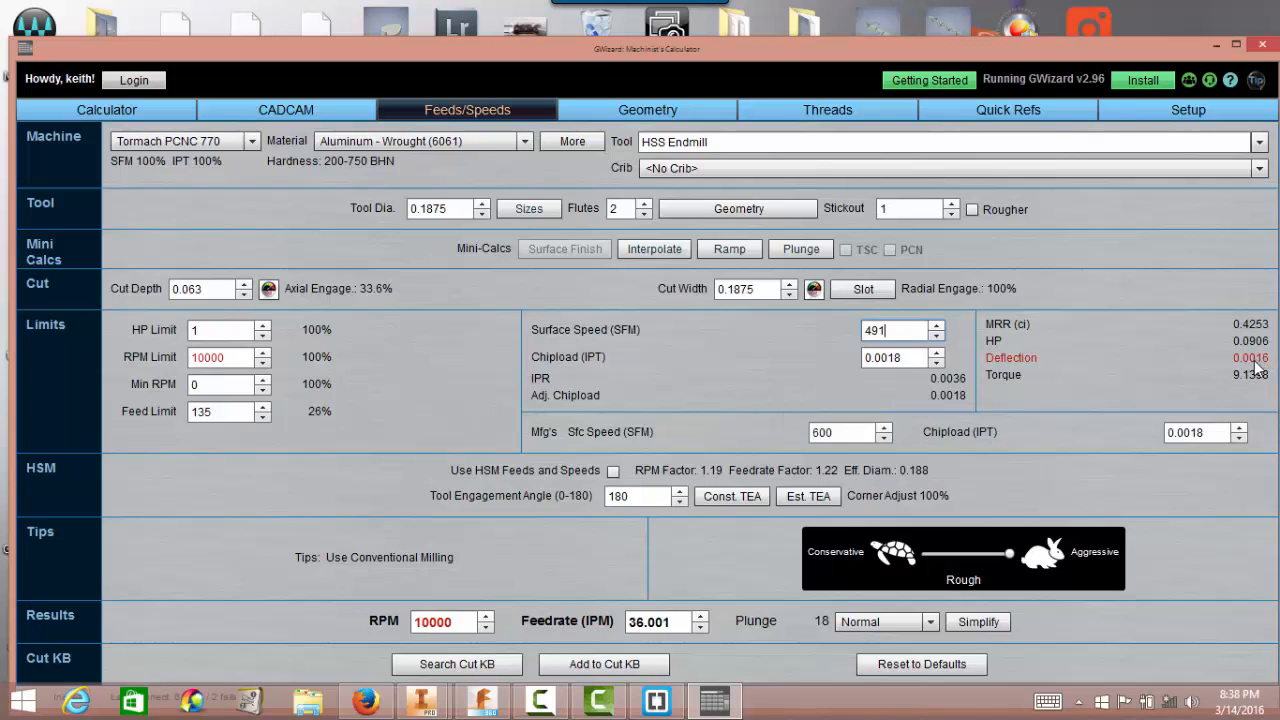
pyautogui.moveTo(1262, 368)
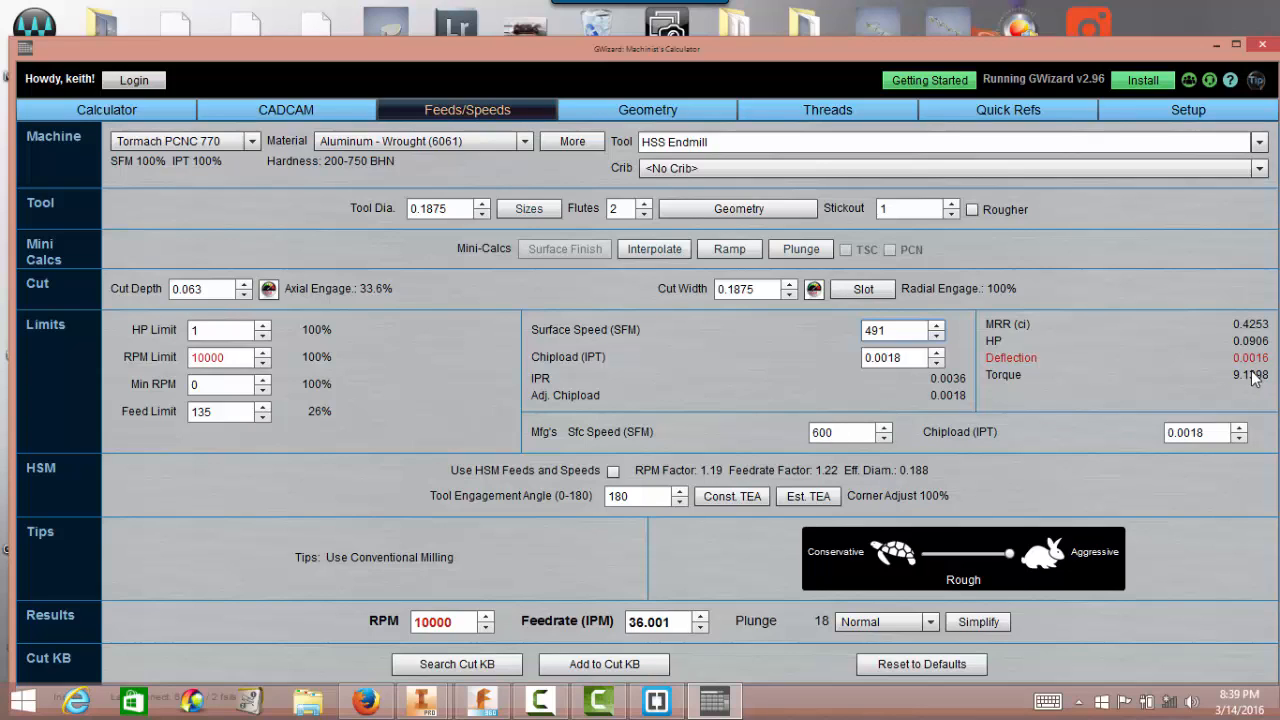
# Override the spindle speed result to 8000 RPM, dropping feedrate to 28.8 IPM.
pyautogui.click(444, 620)
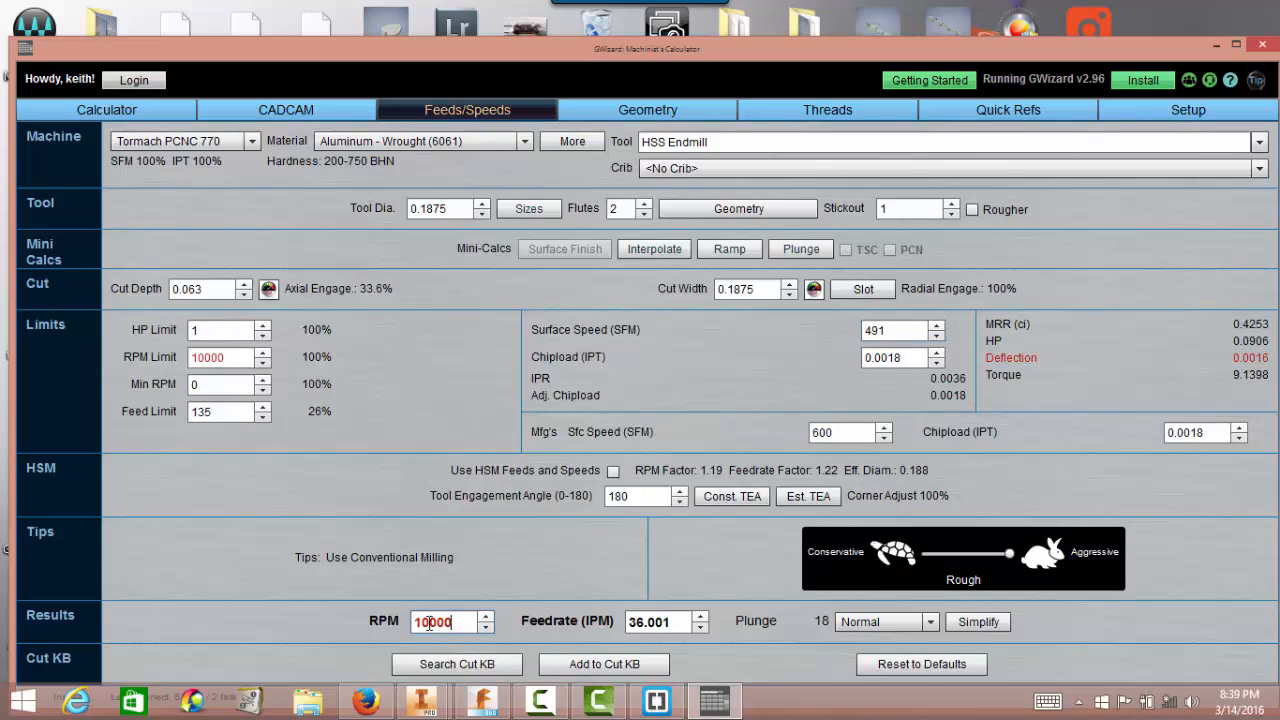
pyautogui.write('180')
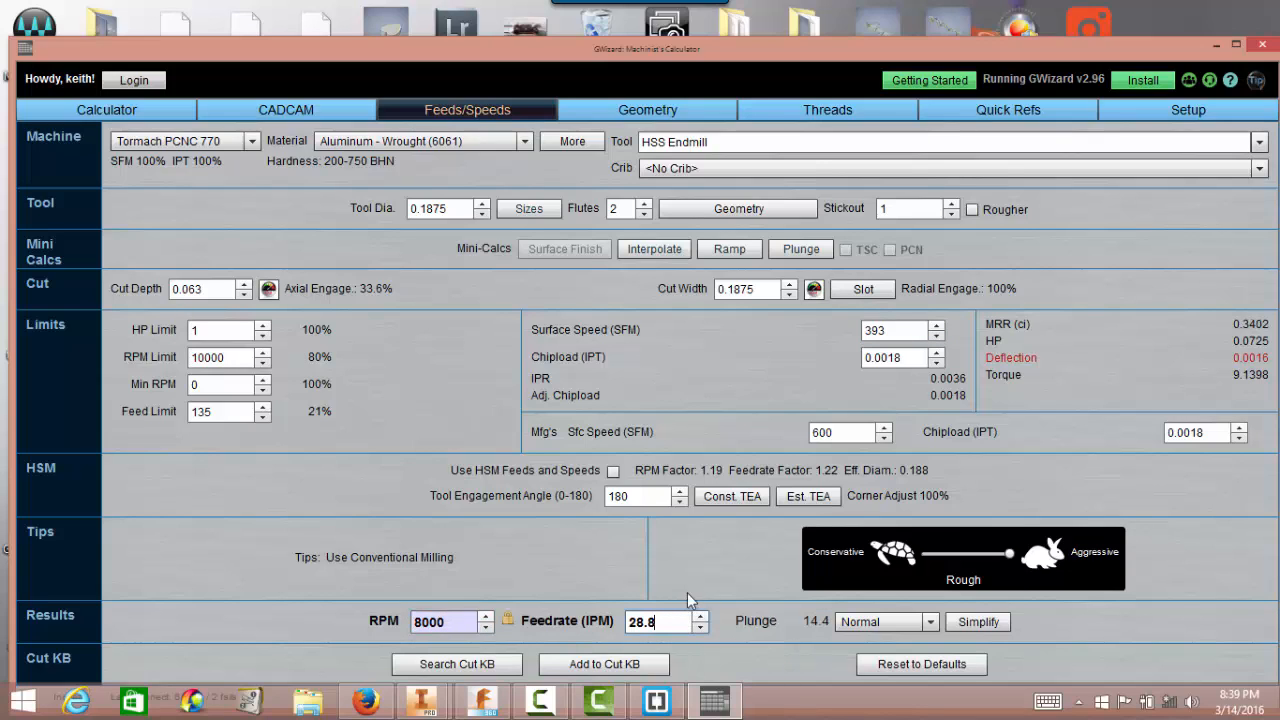
pyautogui.moveTo(362, 418)
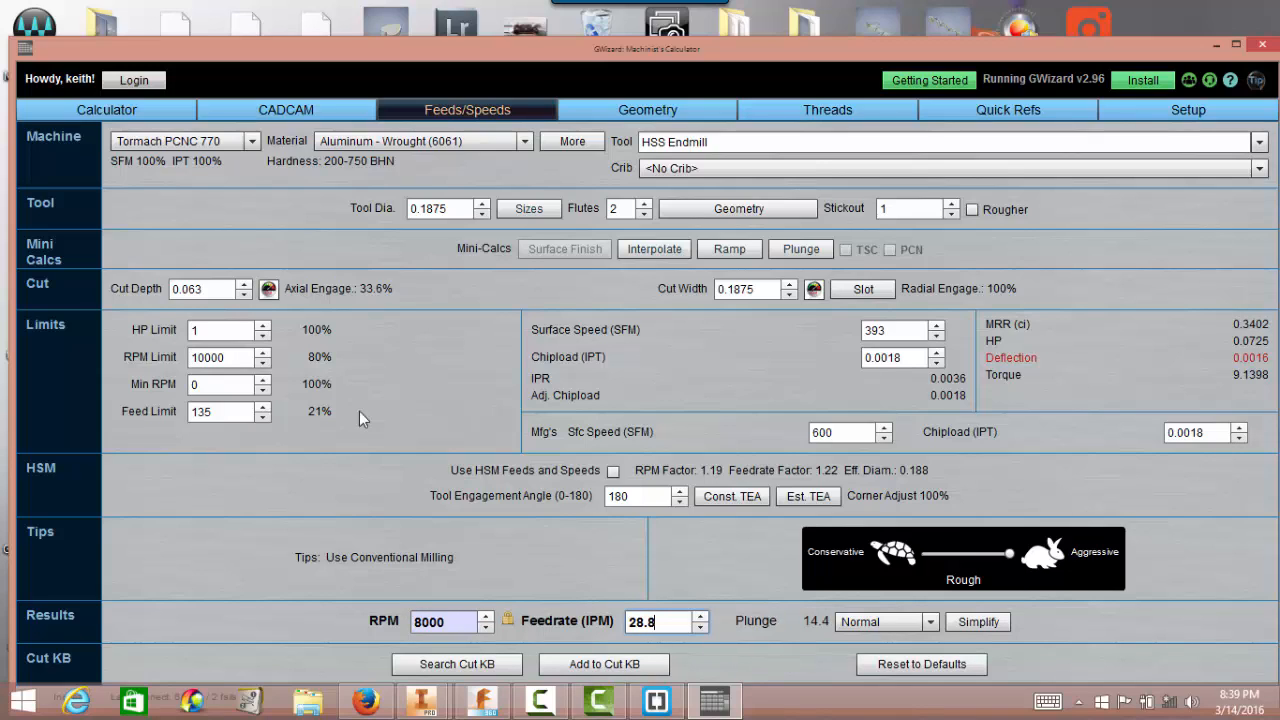
pyautogui.moveTo(744, 318)
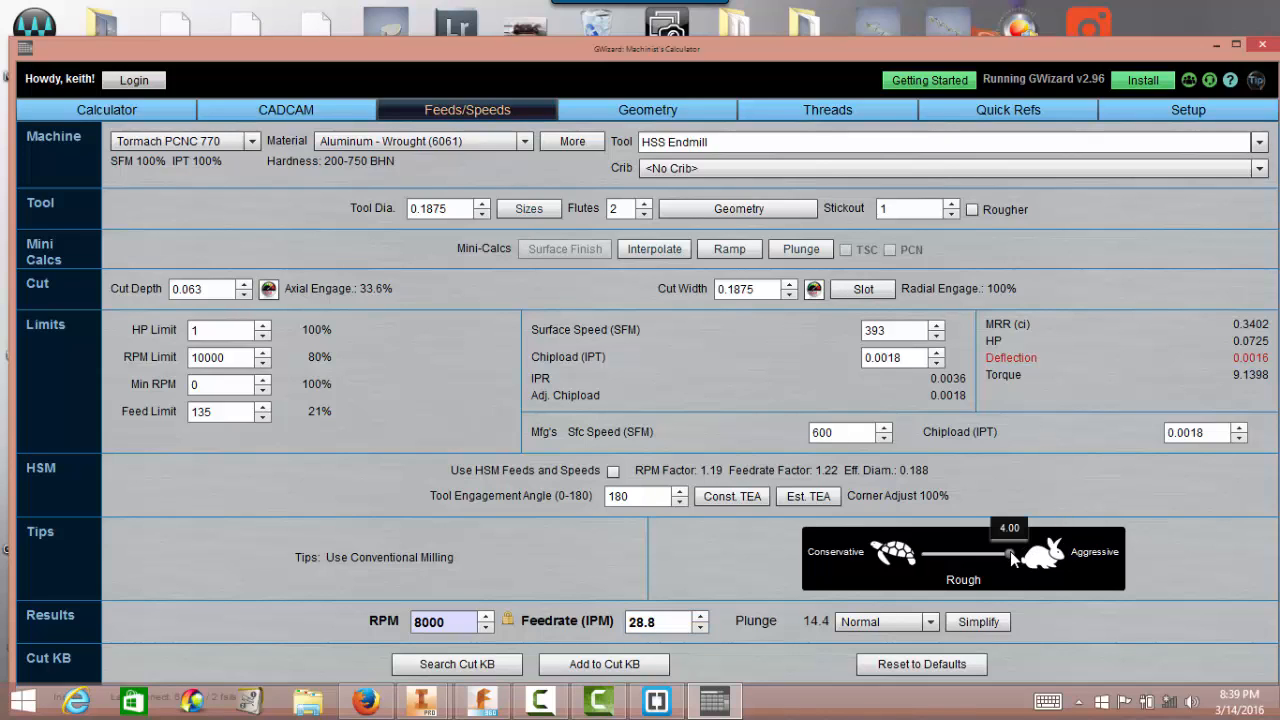
# Ease the aggressiveness slider from Rough down to Finish, feedrate 13.824 IPM.
pyautogui.moveTo(1010, 552); pyautogui.dragTo(980, 552)
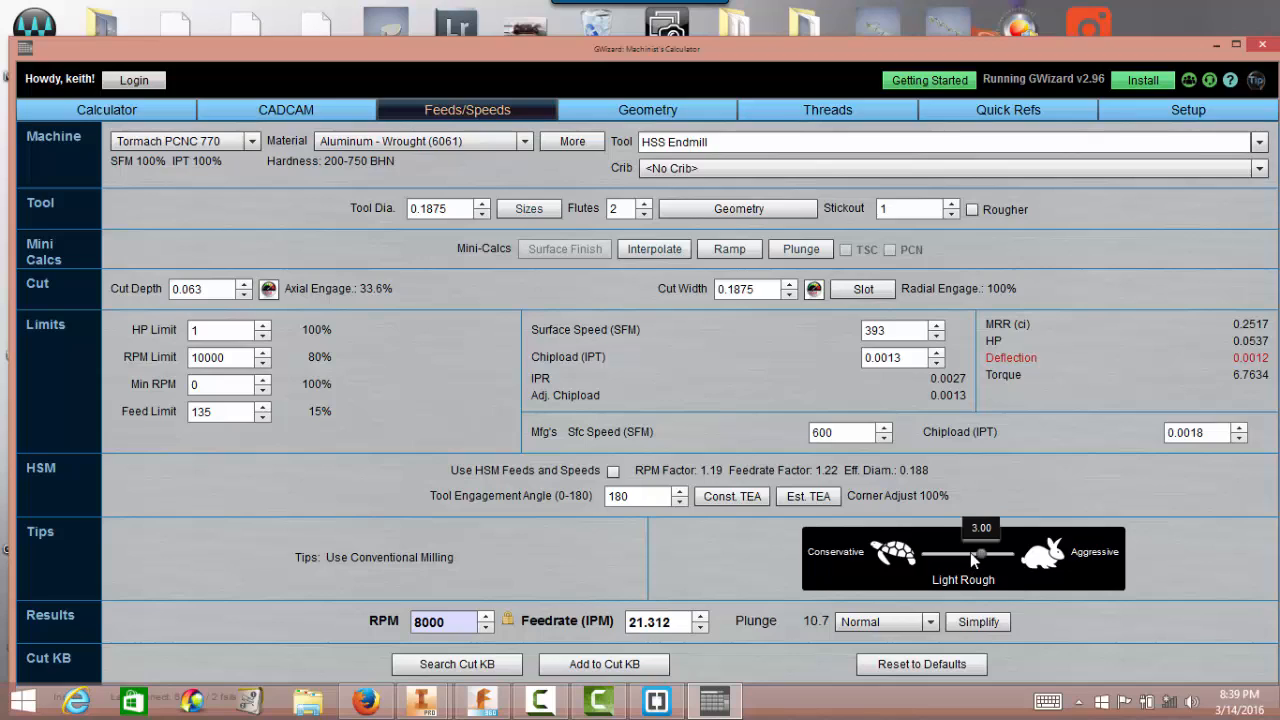
pyautogui.moveTo(978, 556); pyautogui.dragTo(956, 556)
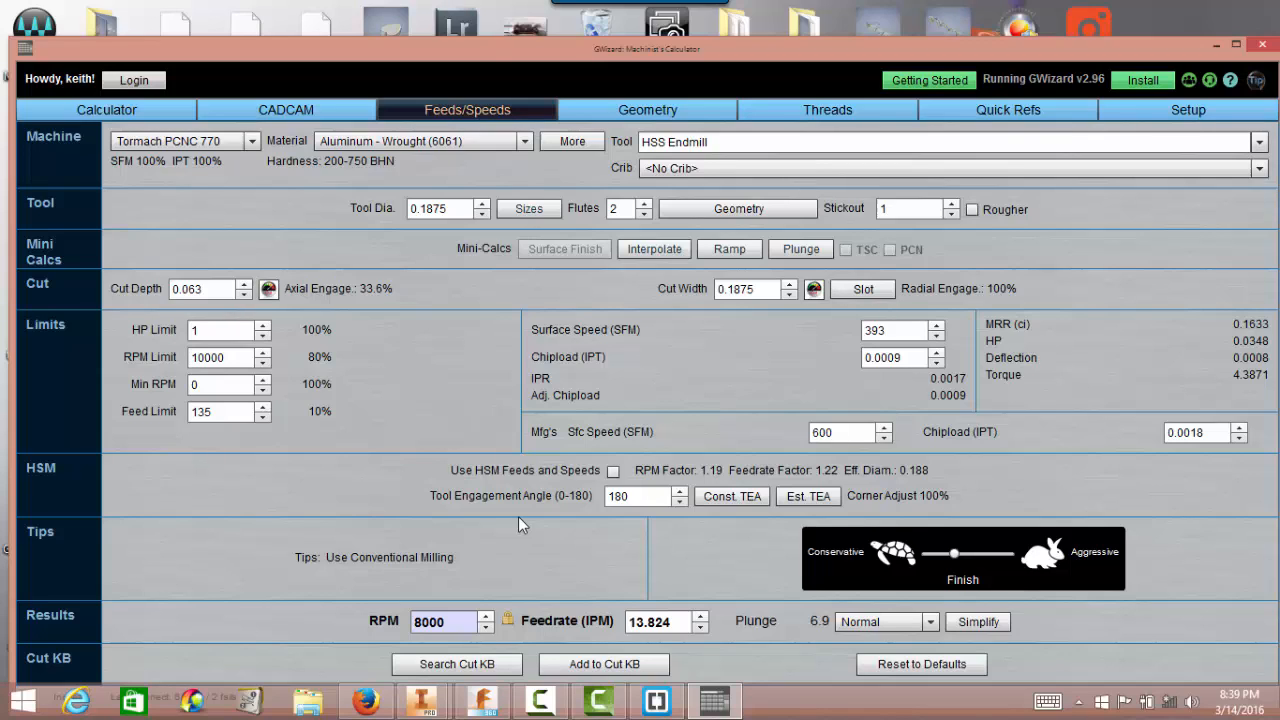
pyautogui.moveTo(1224, 64)
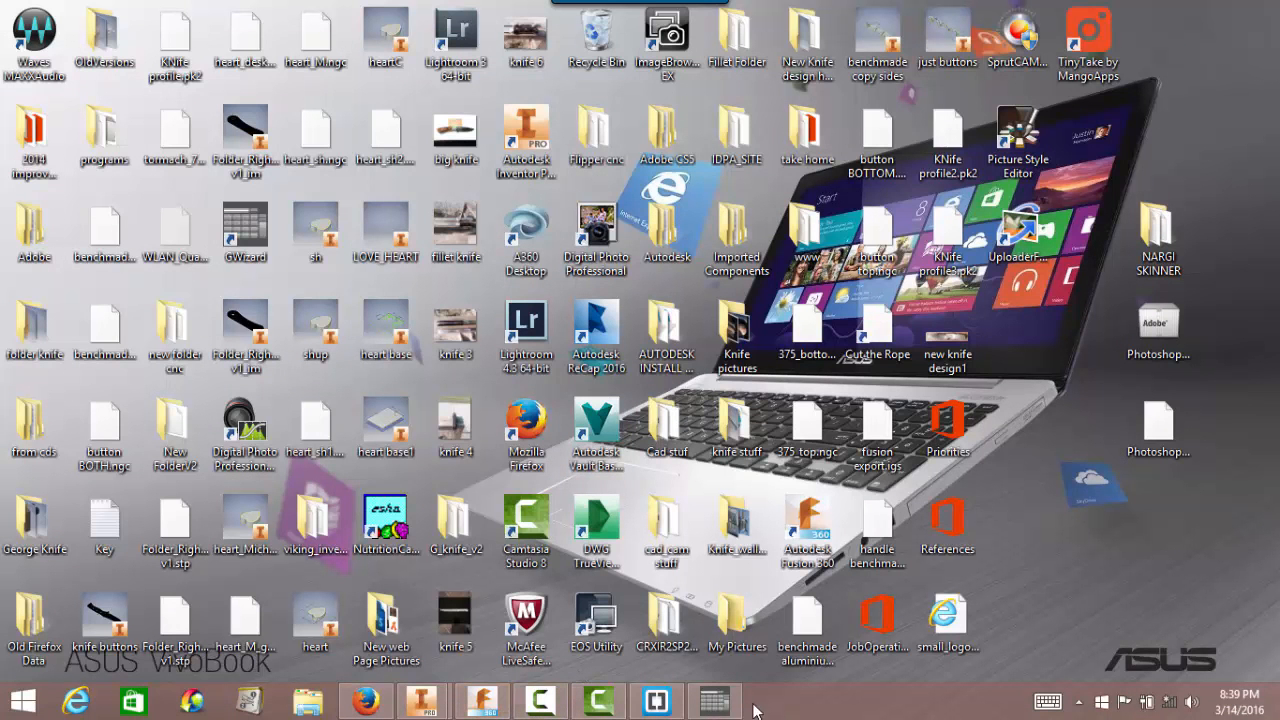
# Switch back to Fusion 360 and edit the Adaptive3 operation.
pyautogui.click(714, 700)
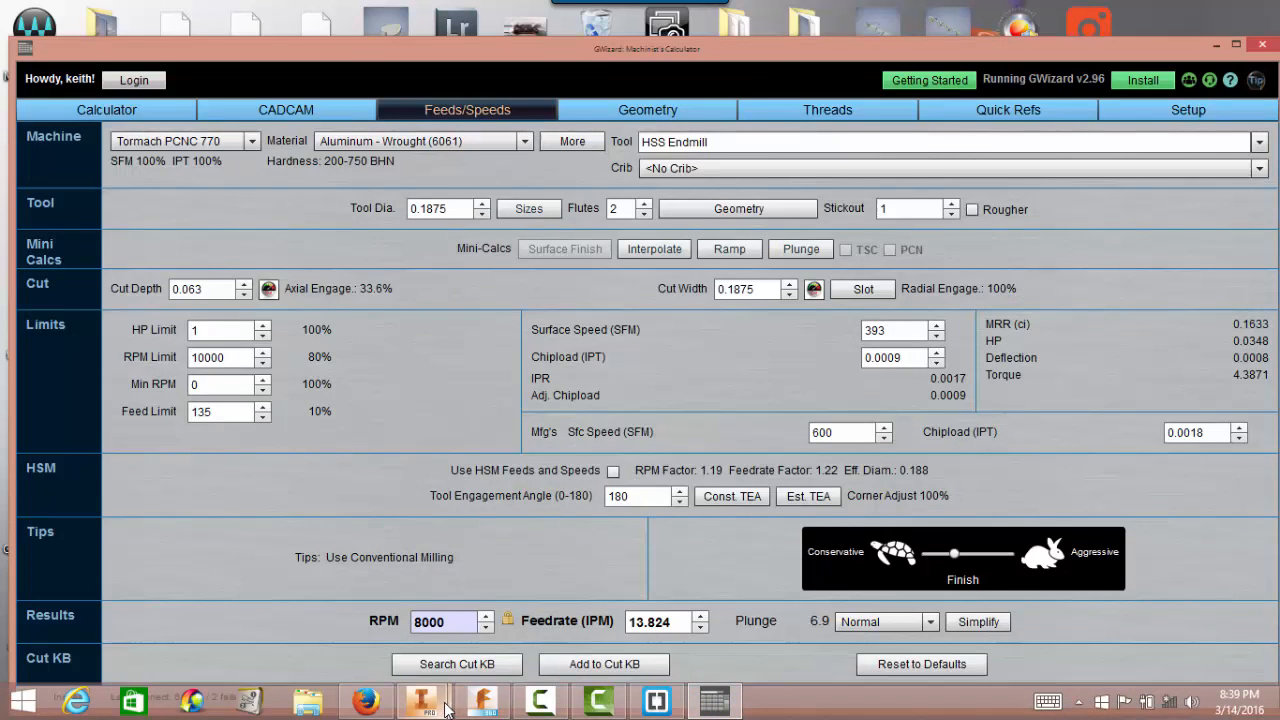
pyautogui.click(422, 700)
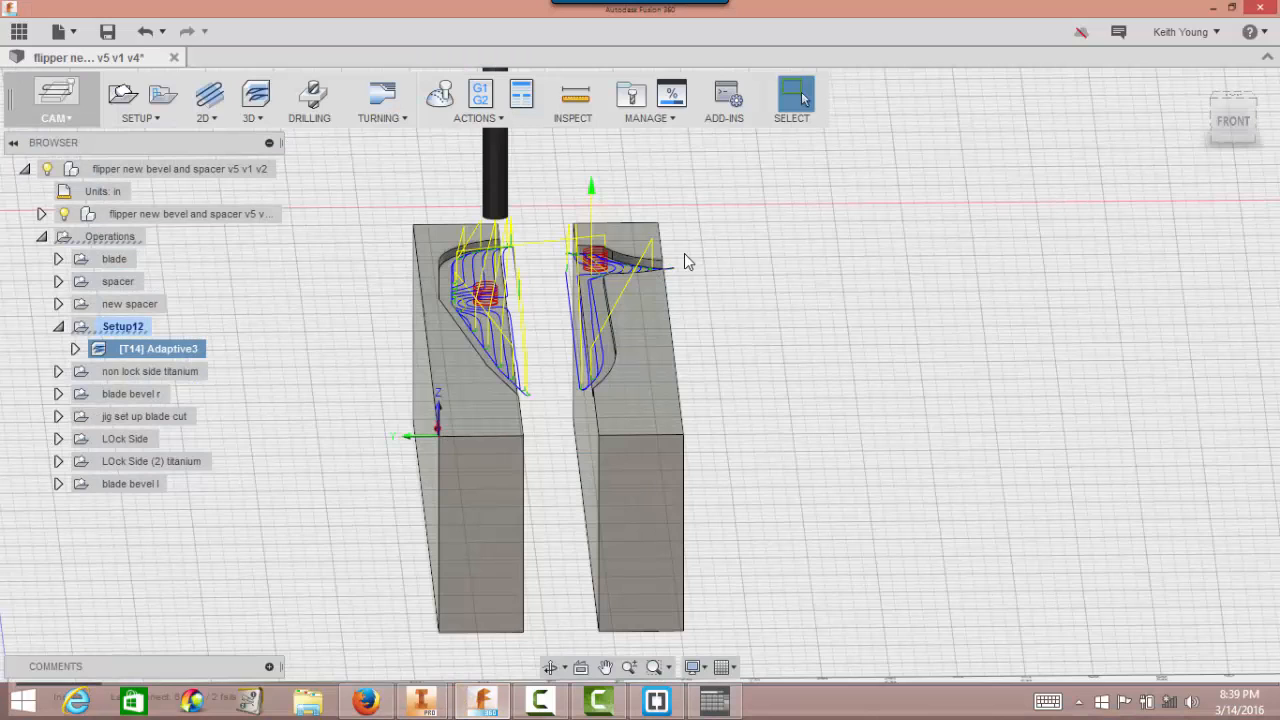
pyautogui.rightClick(146, 348)
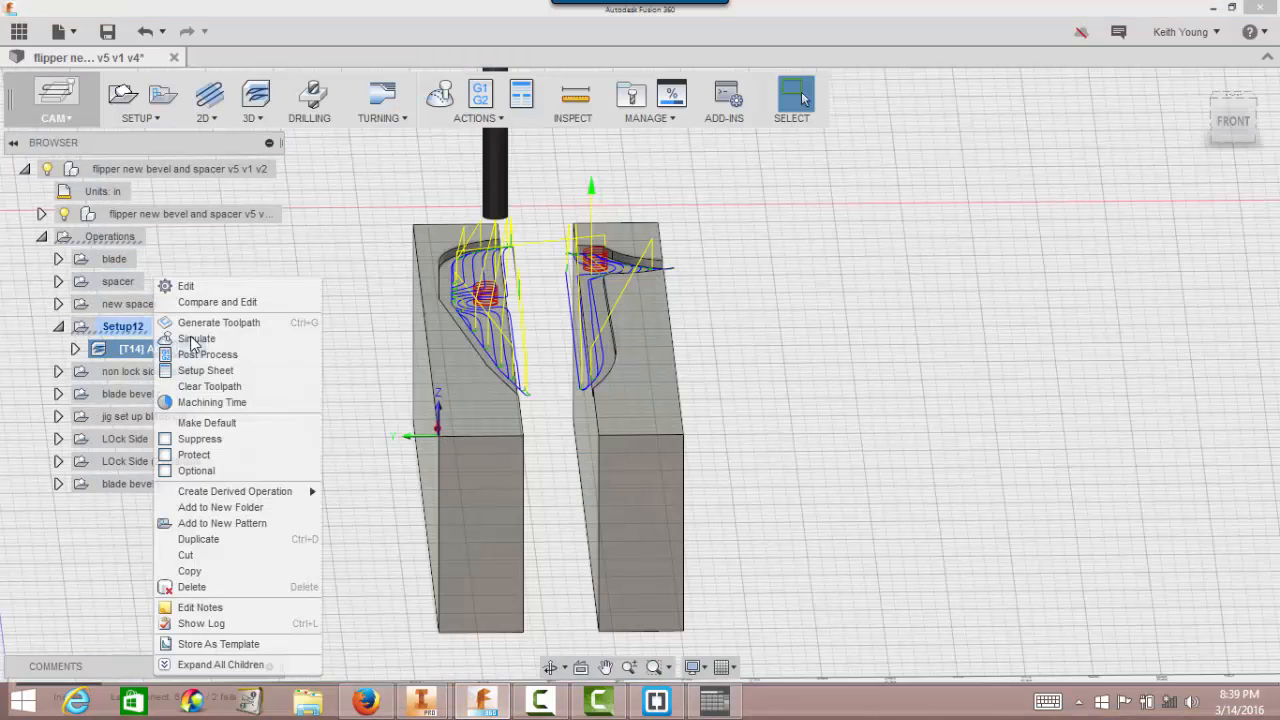
pyautogui.click(186, 286)
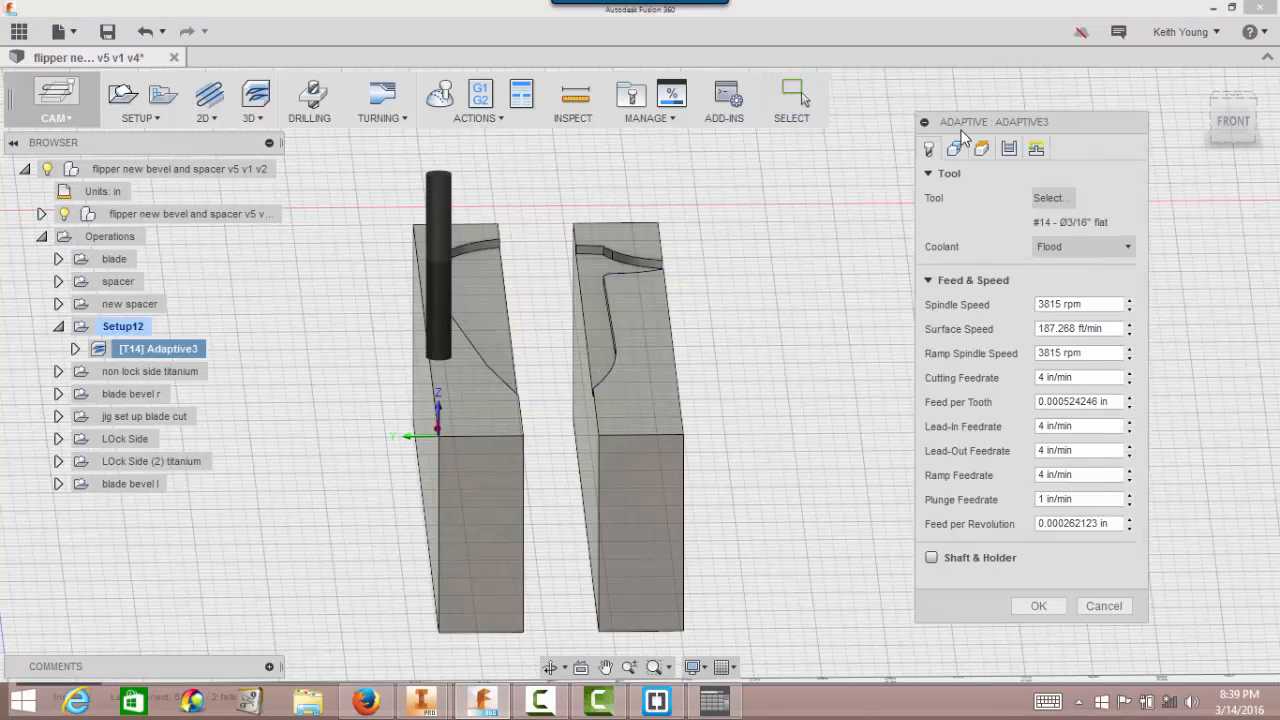
# Set spindle speed 8000 rpm, cutting feedrate 14 and plunge 6 in/min, then accept.
pyautogui.click(1078, 304)
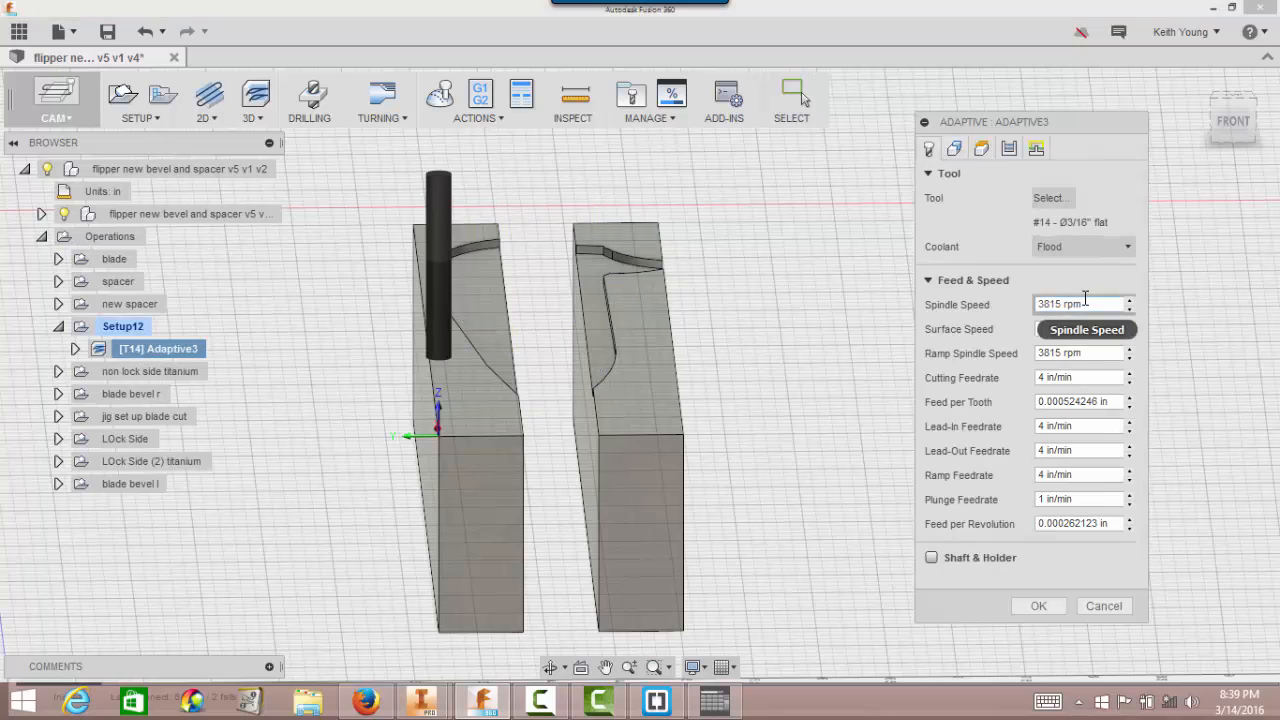
pyautogui.write('8000')
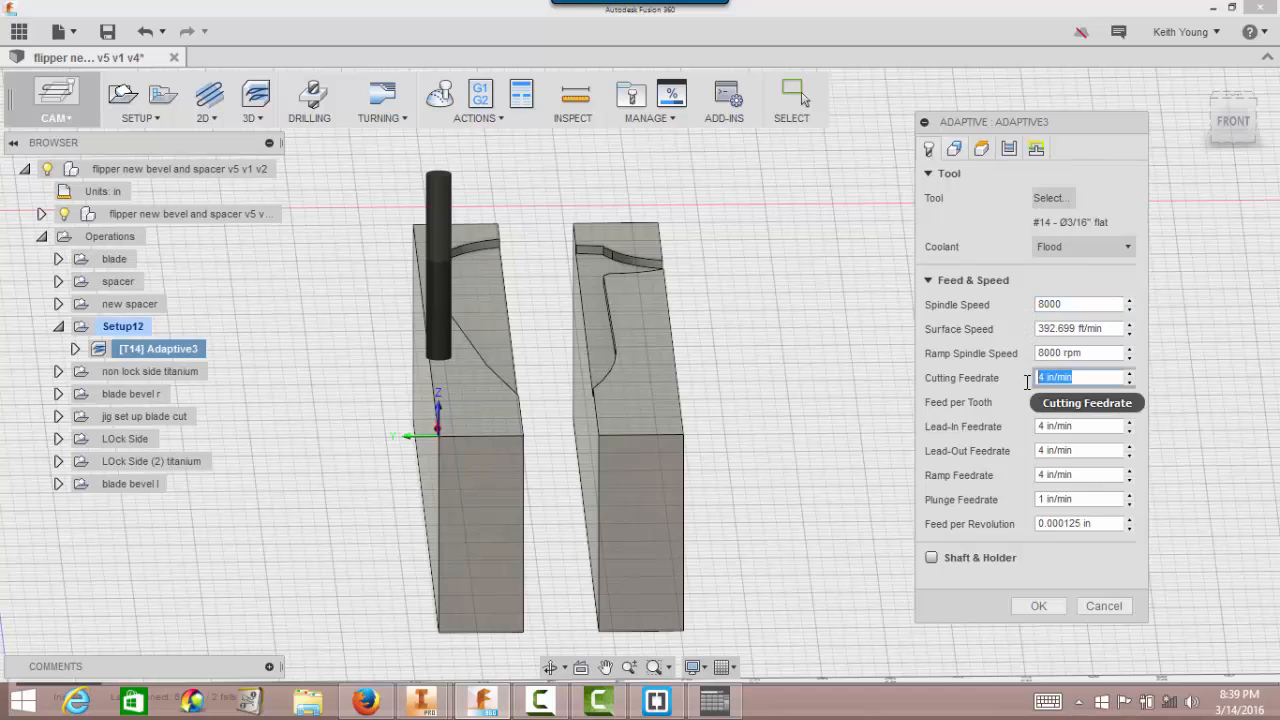
pyautogui.write('14')
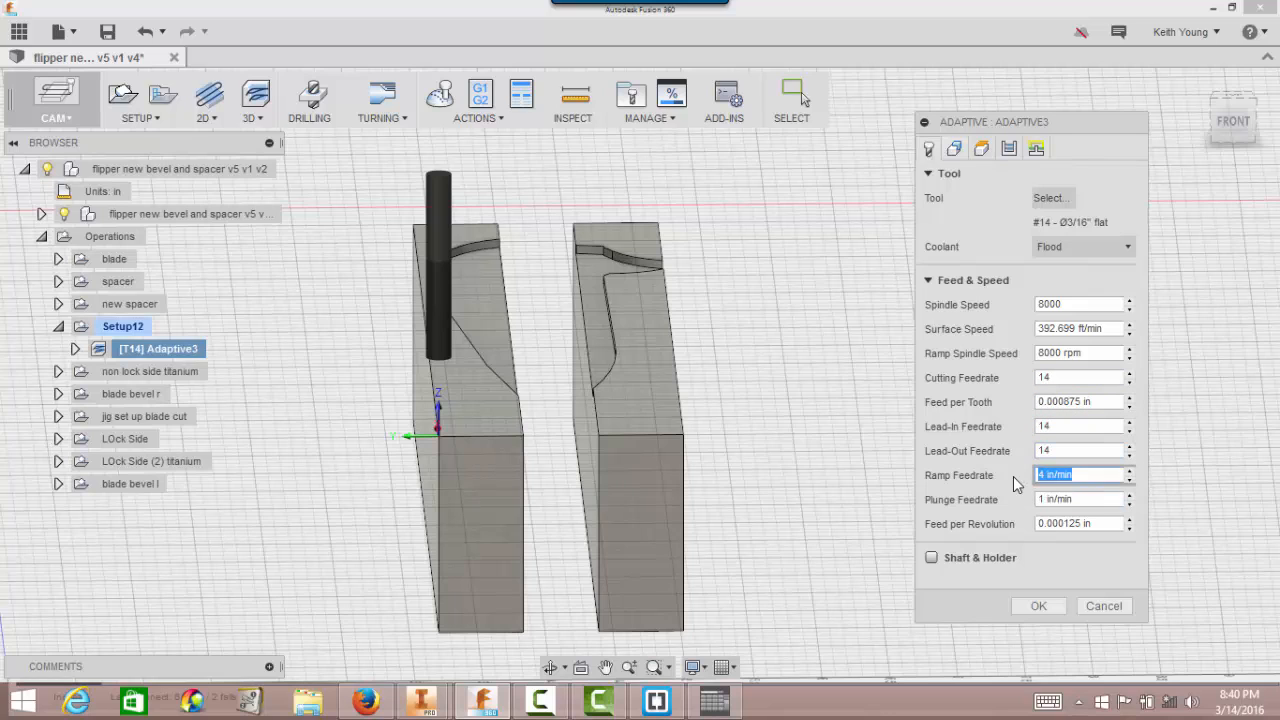
pyautogui.click(1080, 500)
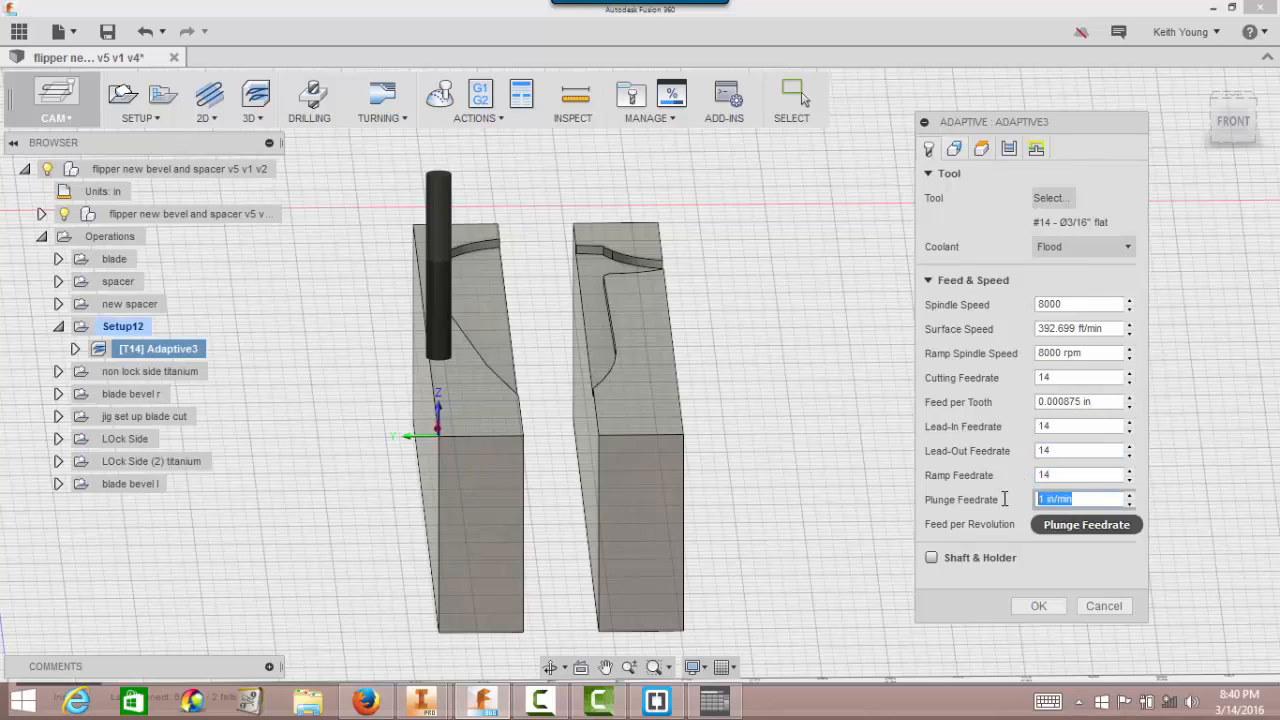
pyautogui.write('6')
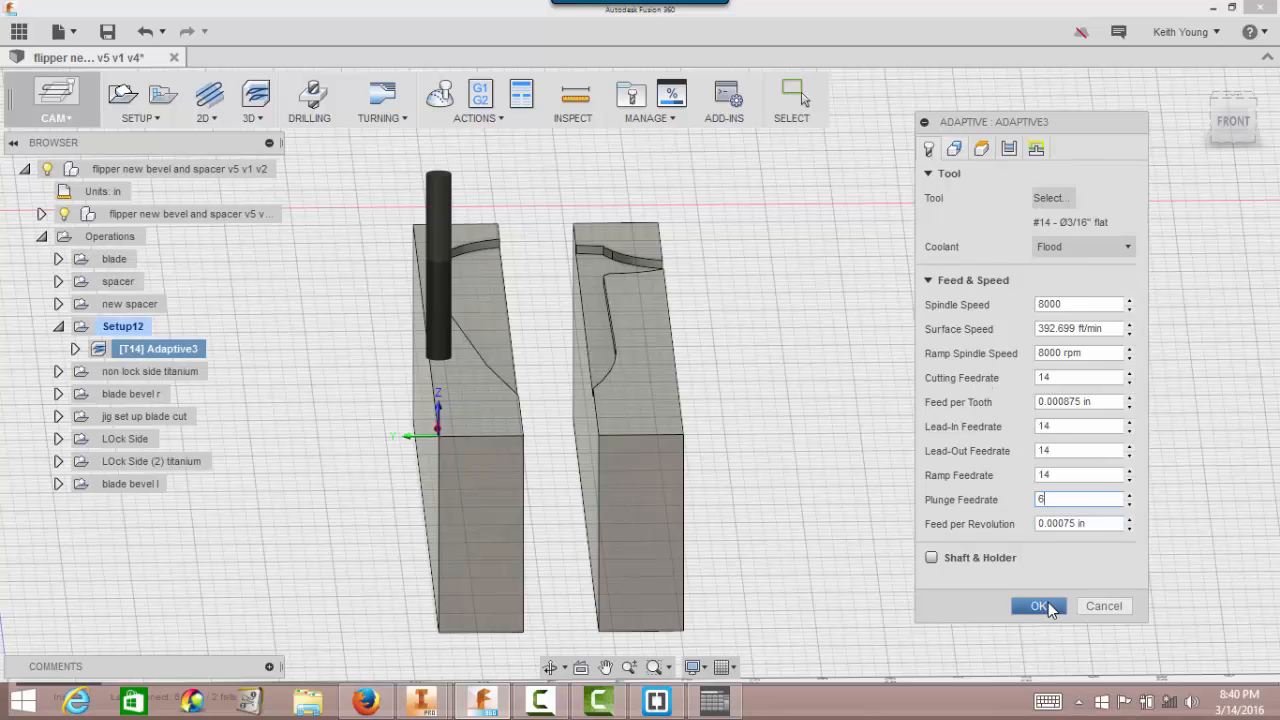
pyautogui.click(1038, 606)
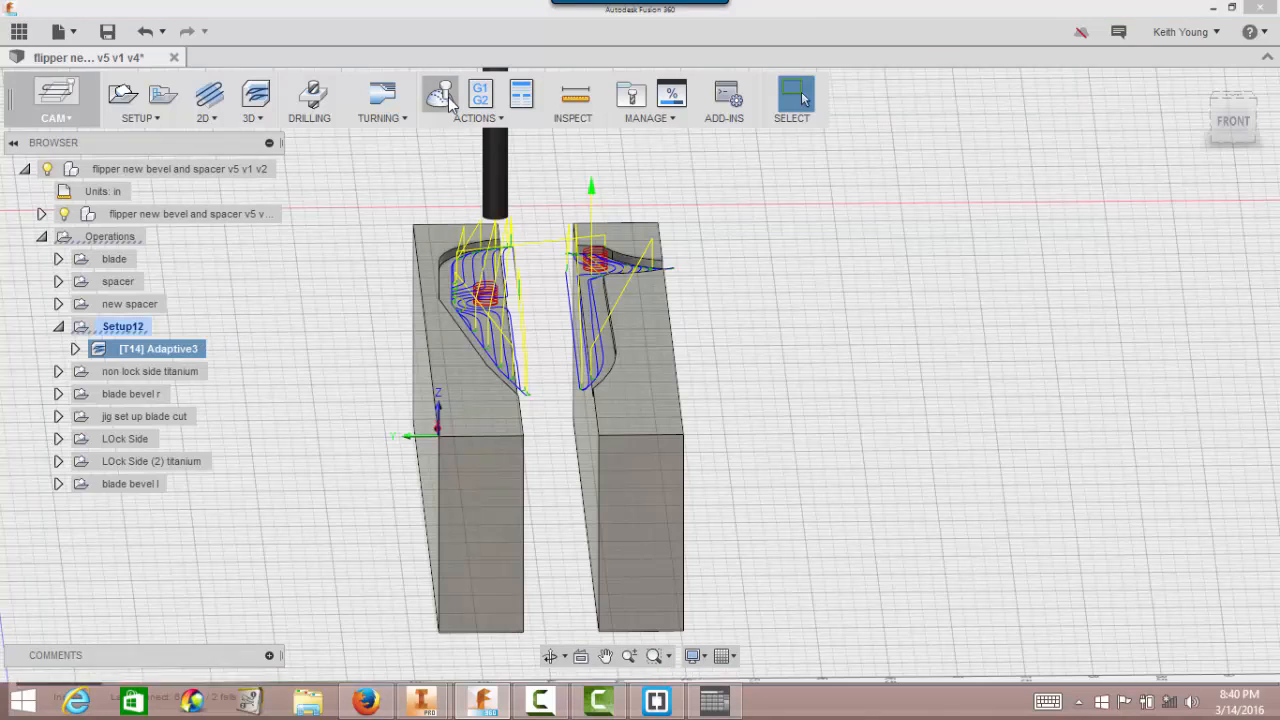
pyautogui.click(440, 96)
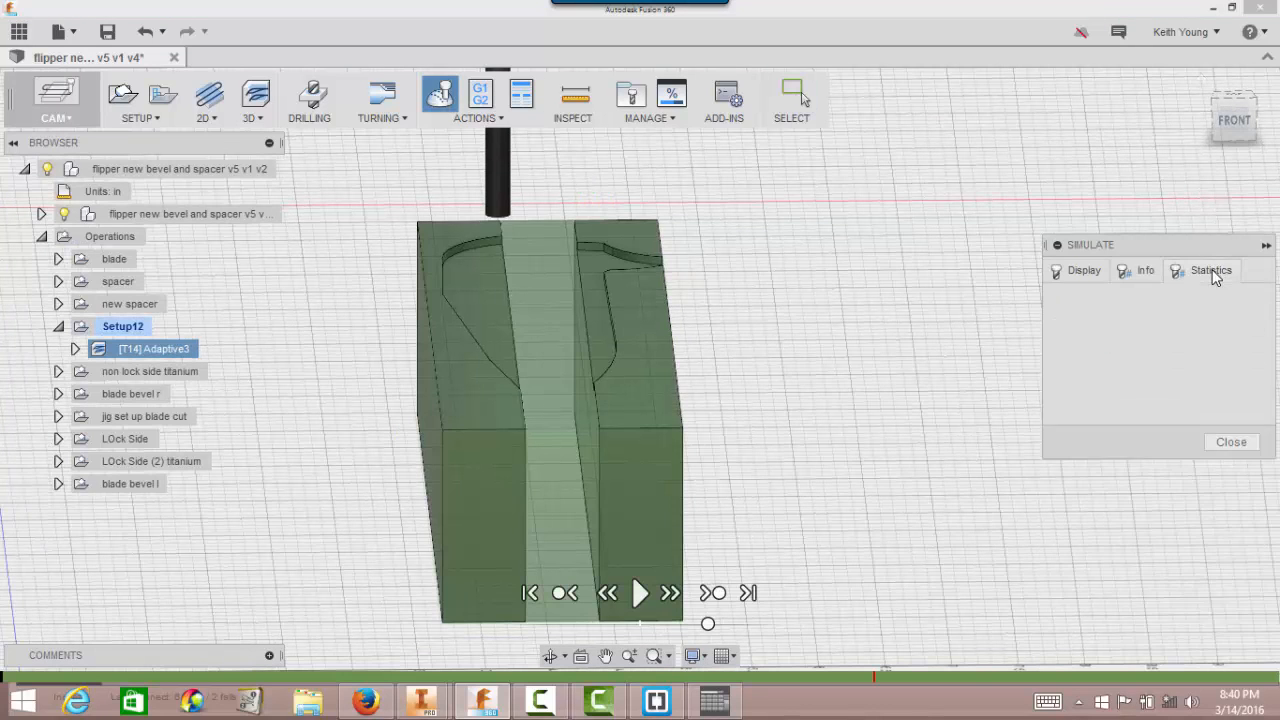
pyautogui.click(1210, 270)
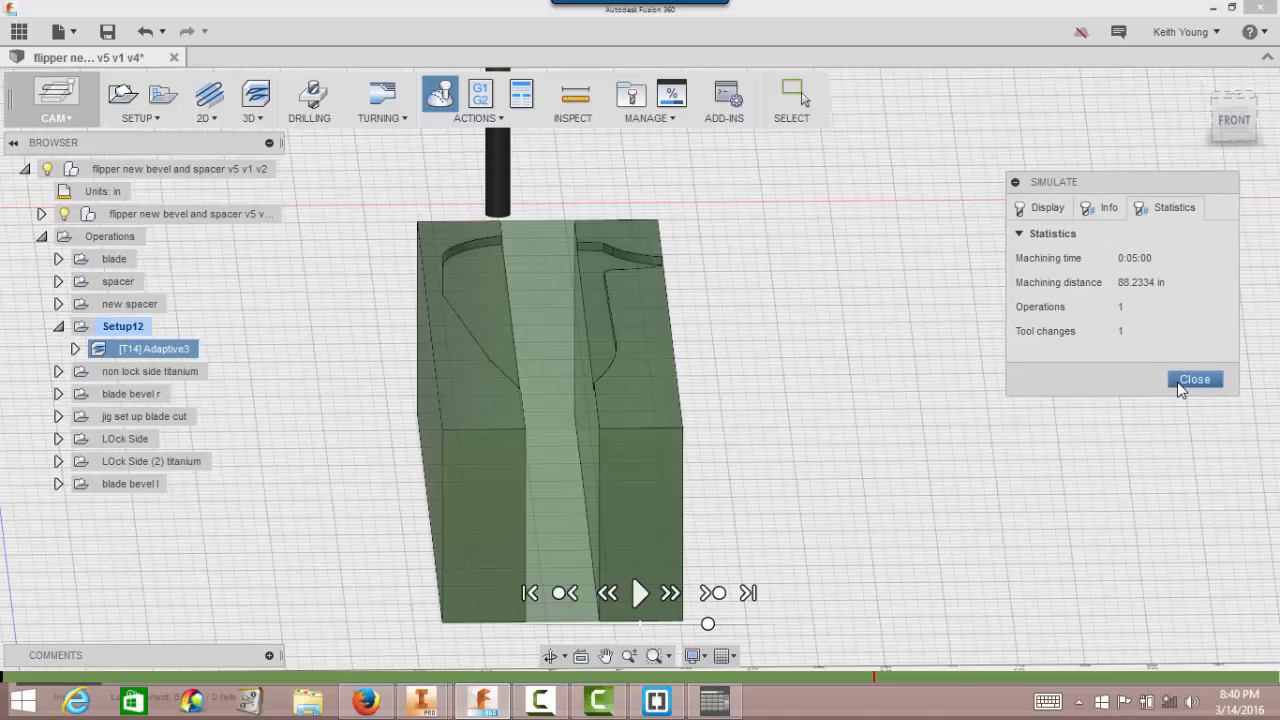
pyautogui.click(1194, 380)
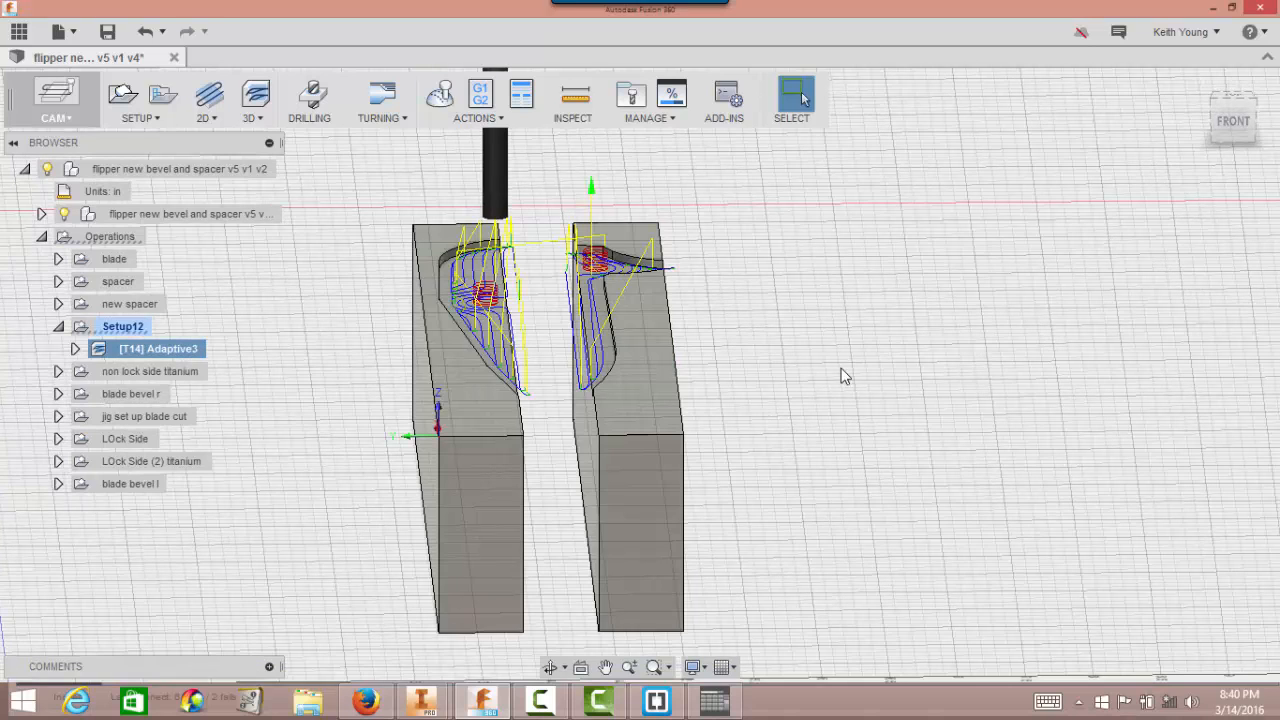
pyautogui.moveTo(756, 296)
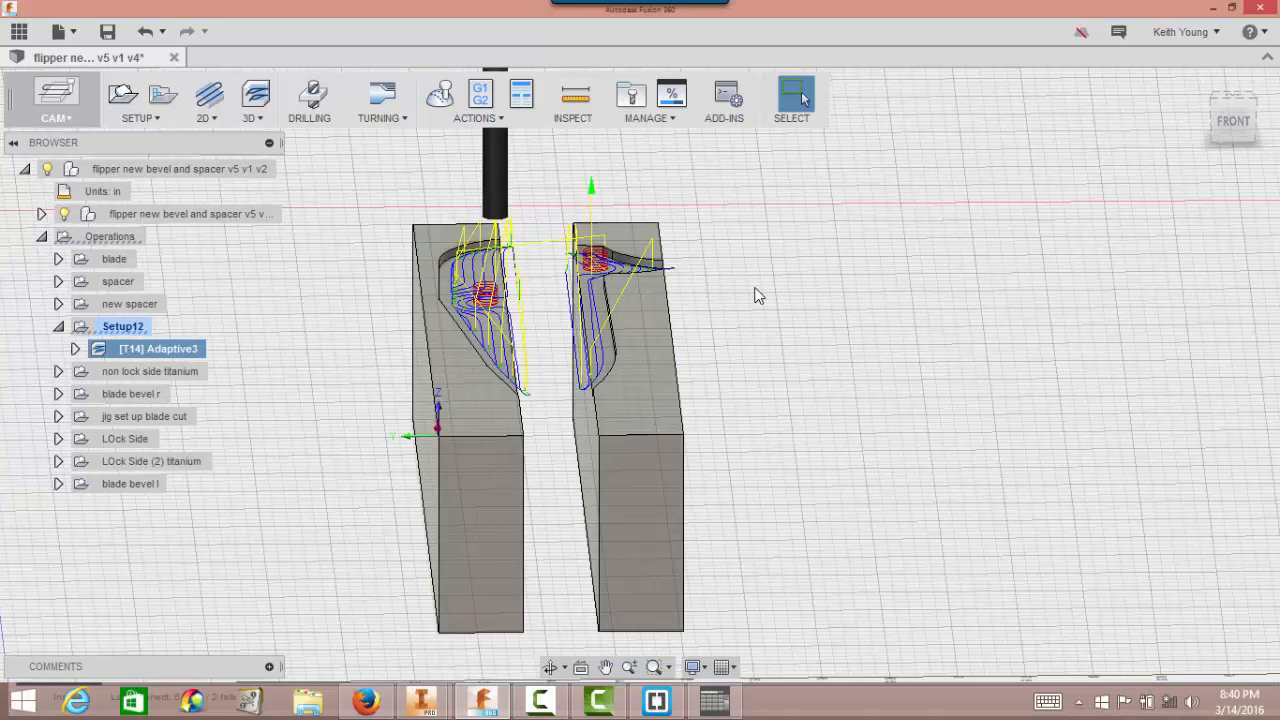
pyautogui.moveTo(754, 300)
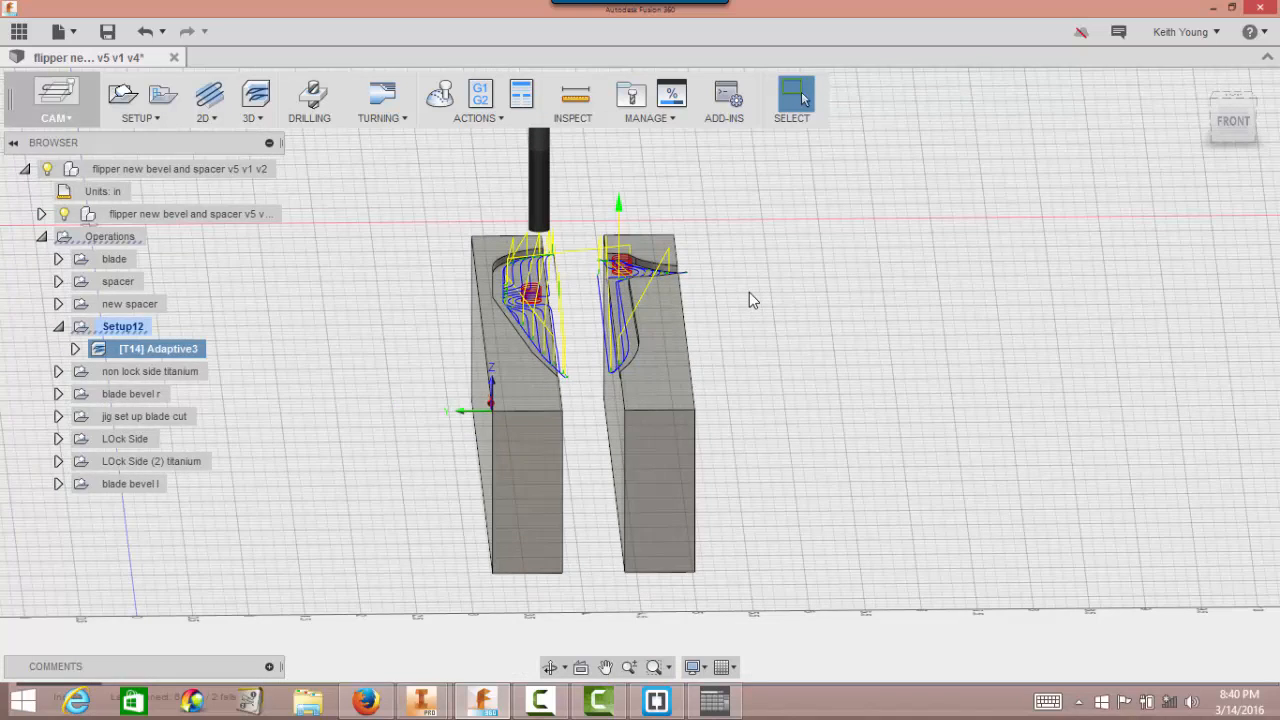
pyautogui.moveTo(538, 414)
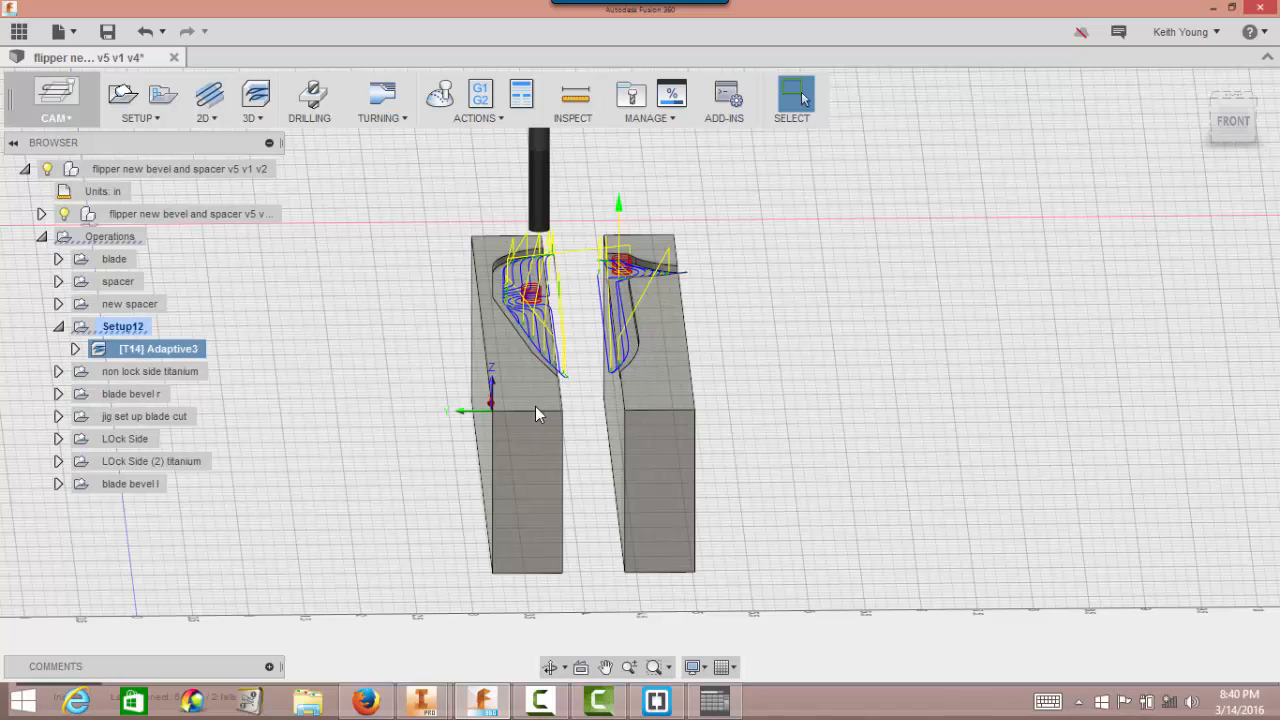
pyautogui.moveTo(630, 456)
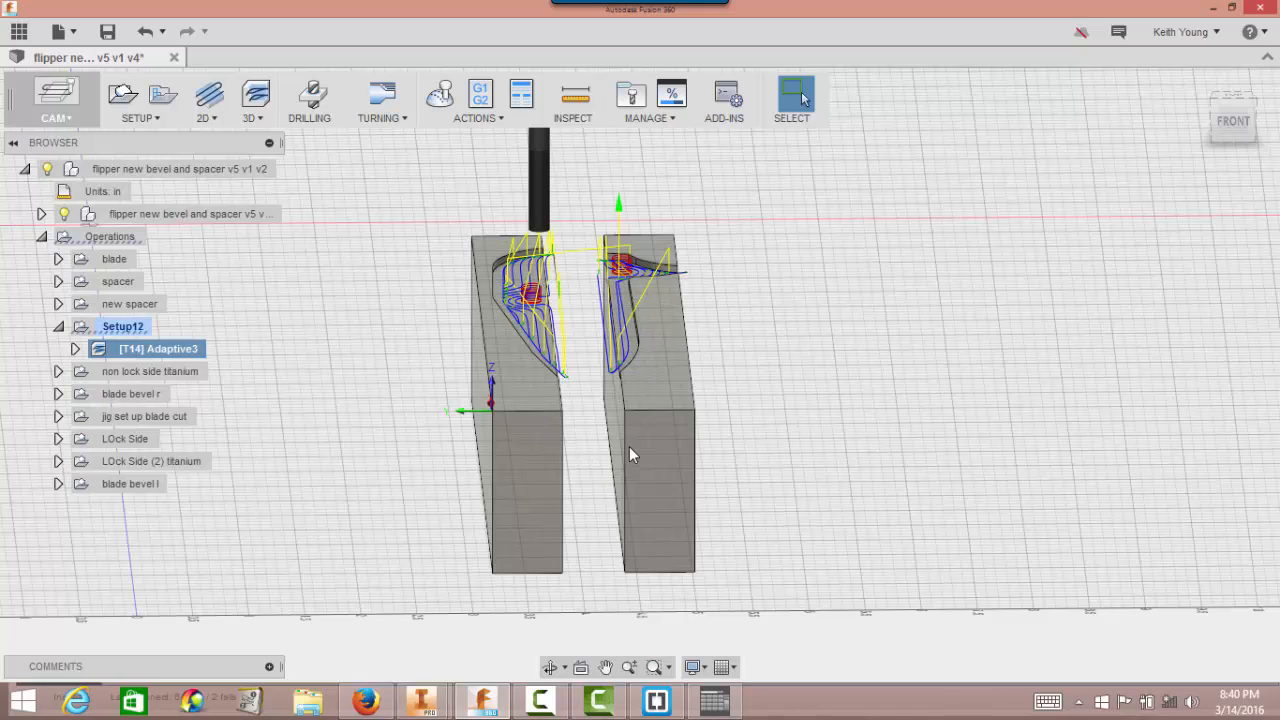
pyautogui.moveTo(896, 490)
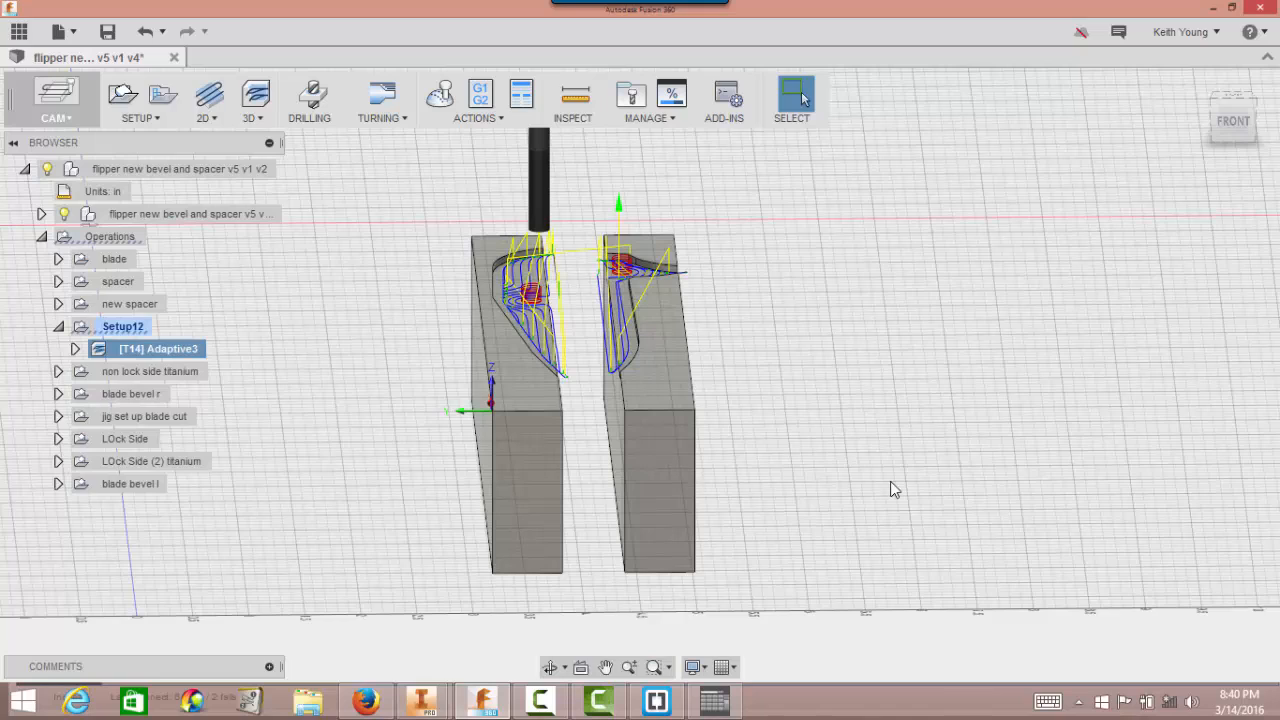